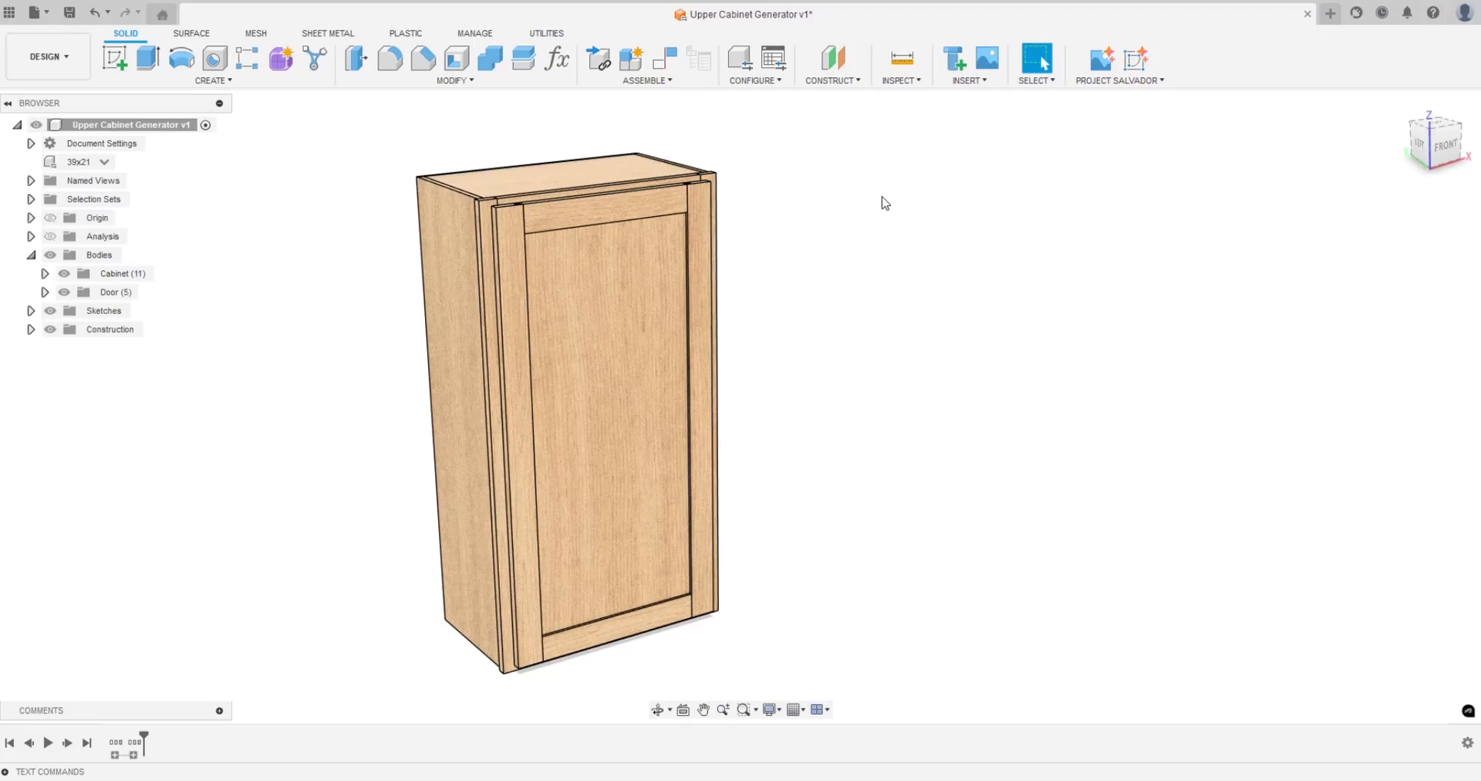
pyautogui.moveTo(888, 209)
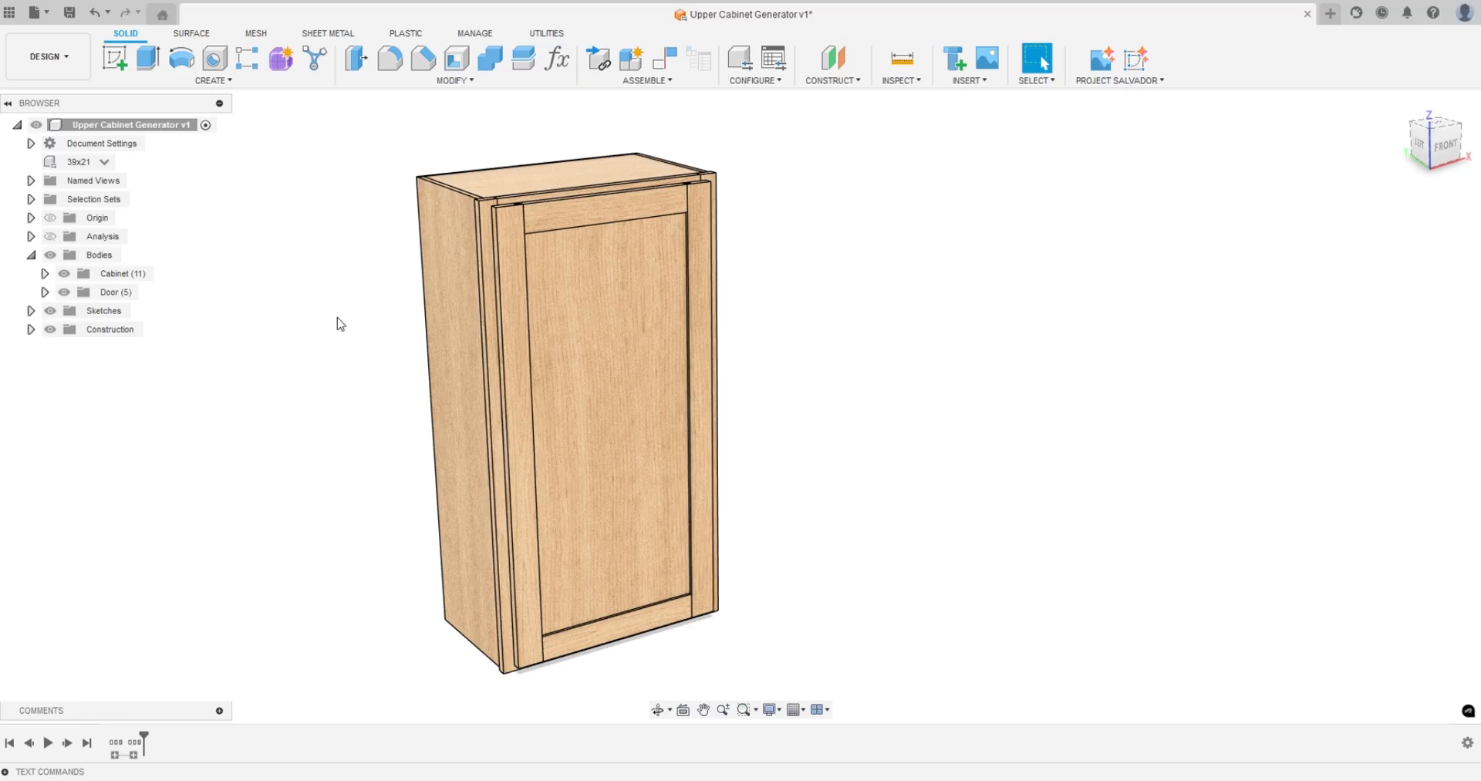
pyautogui.moveTo(329, 291)
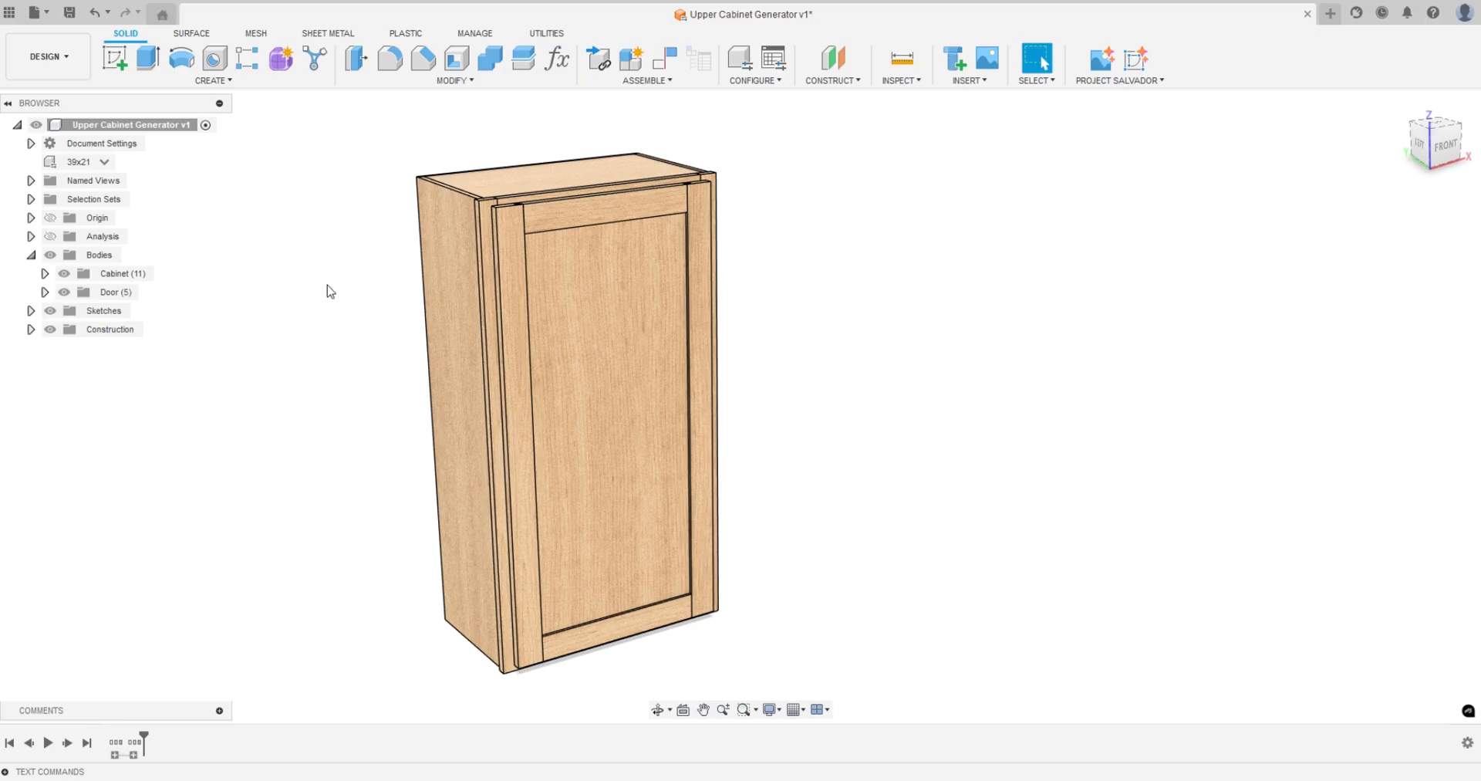
pyautogui.moveTo(325, 285)
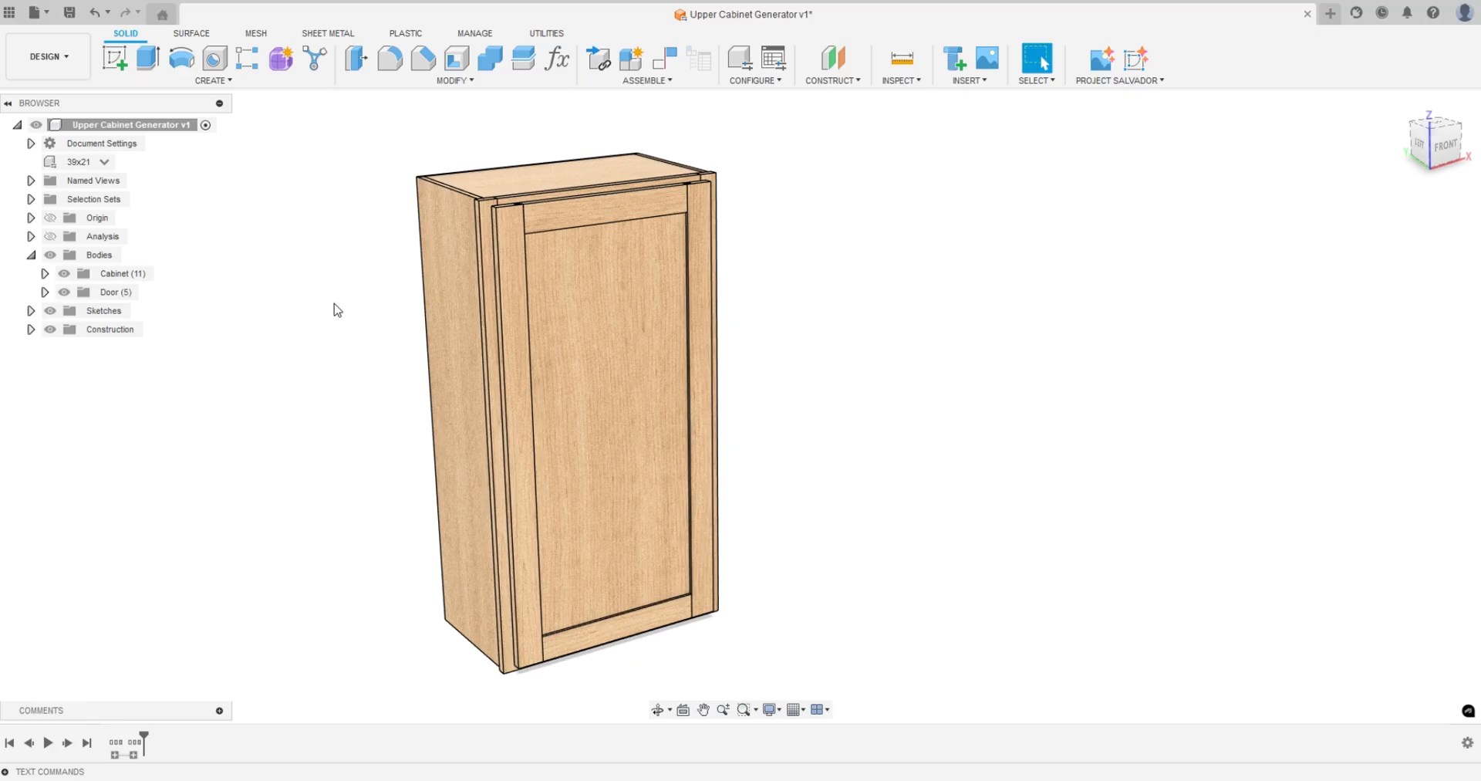
pyautogui.moveTo(337, 321)
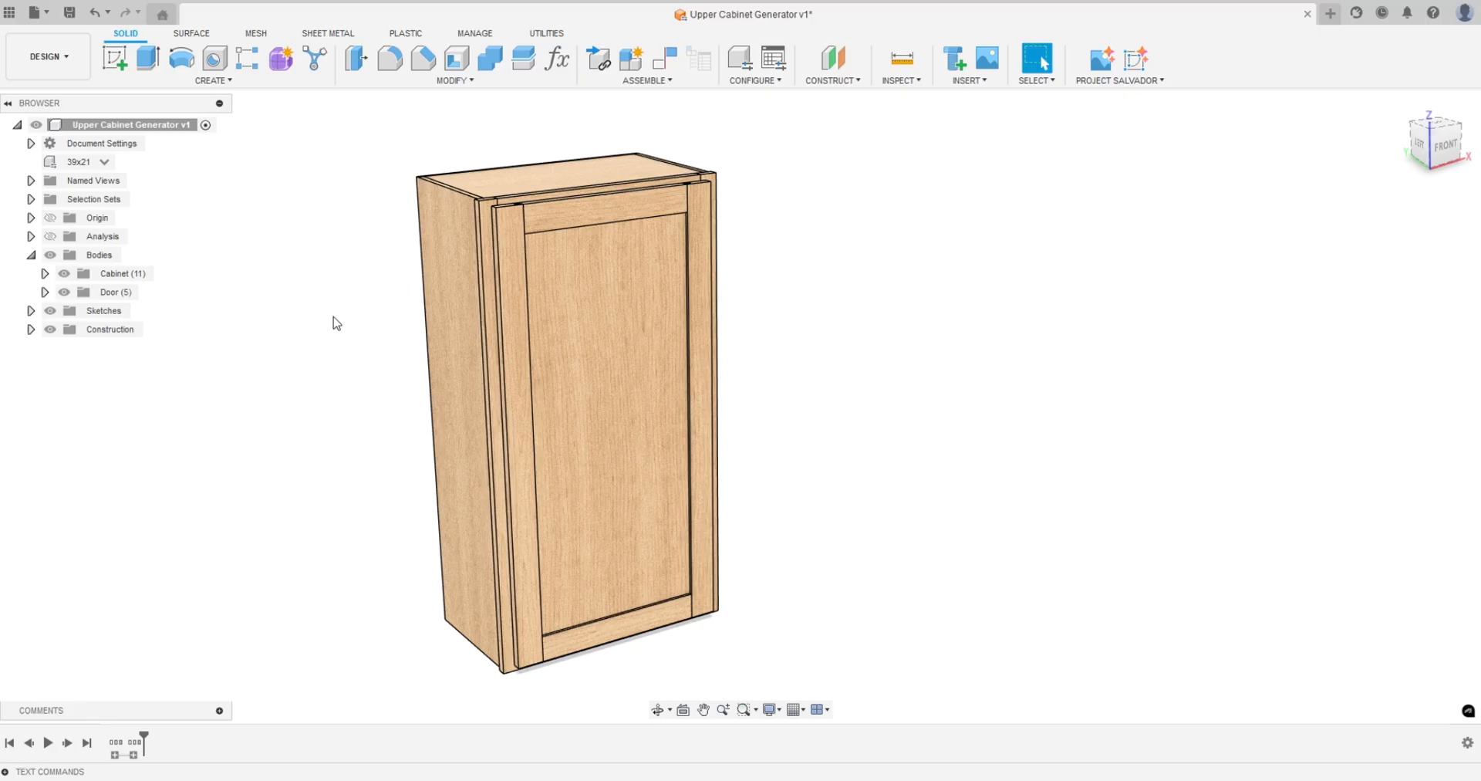
pyautogui.moveTo(314, 321)
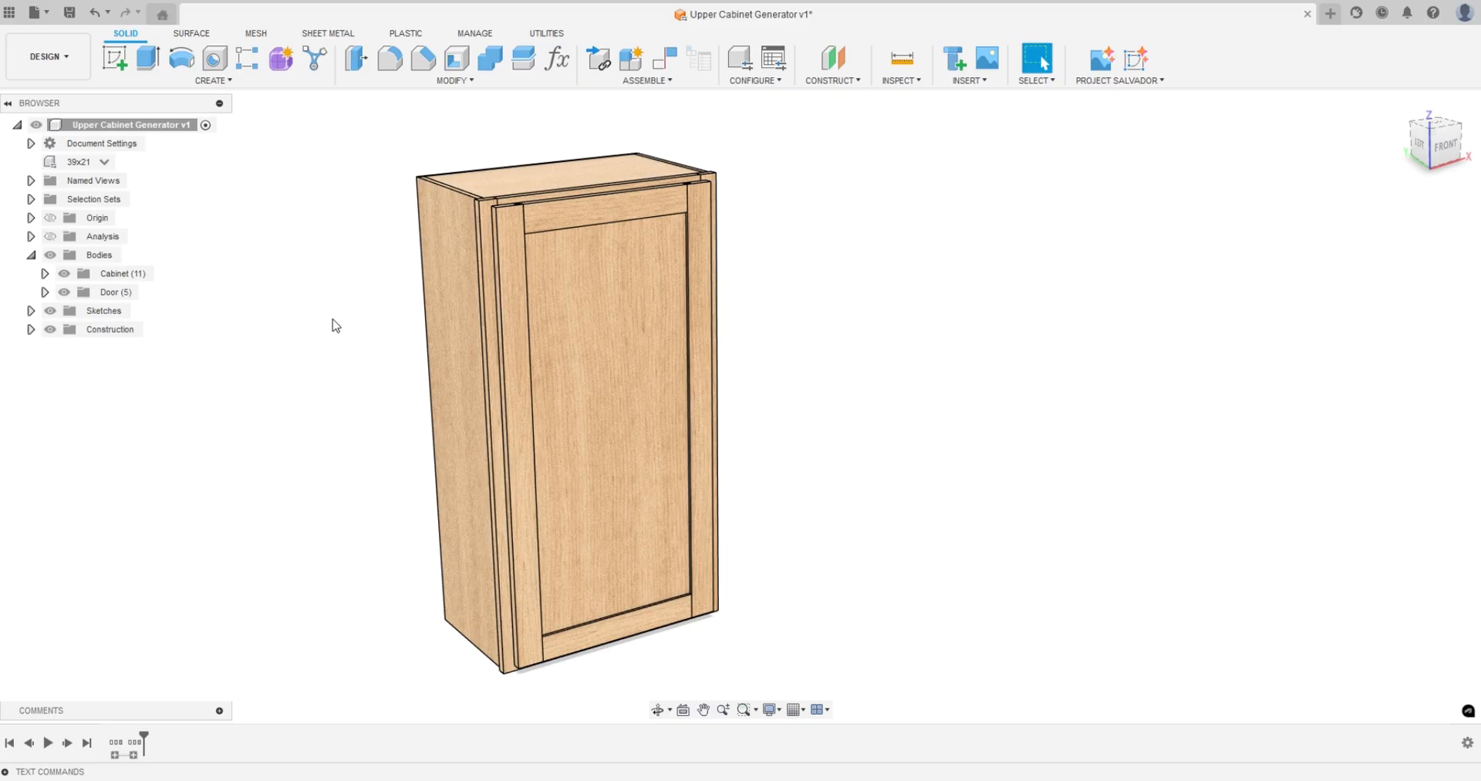
pyautogui.moveTo(350, 322)
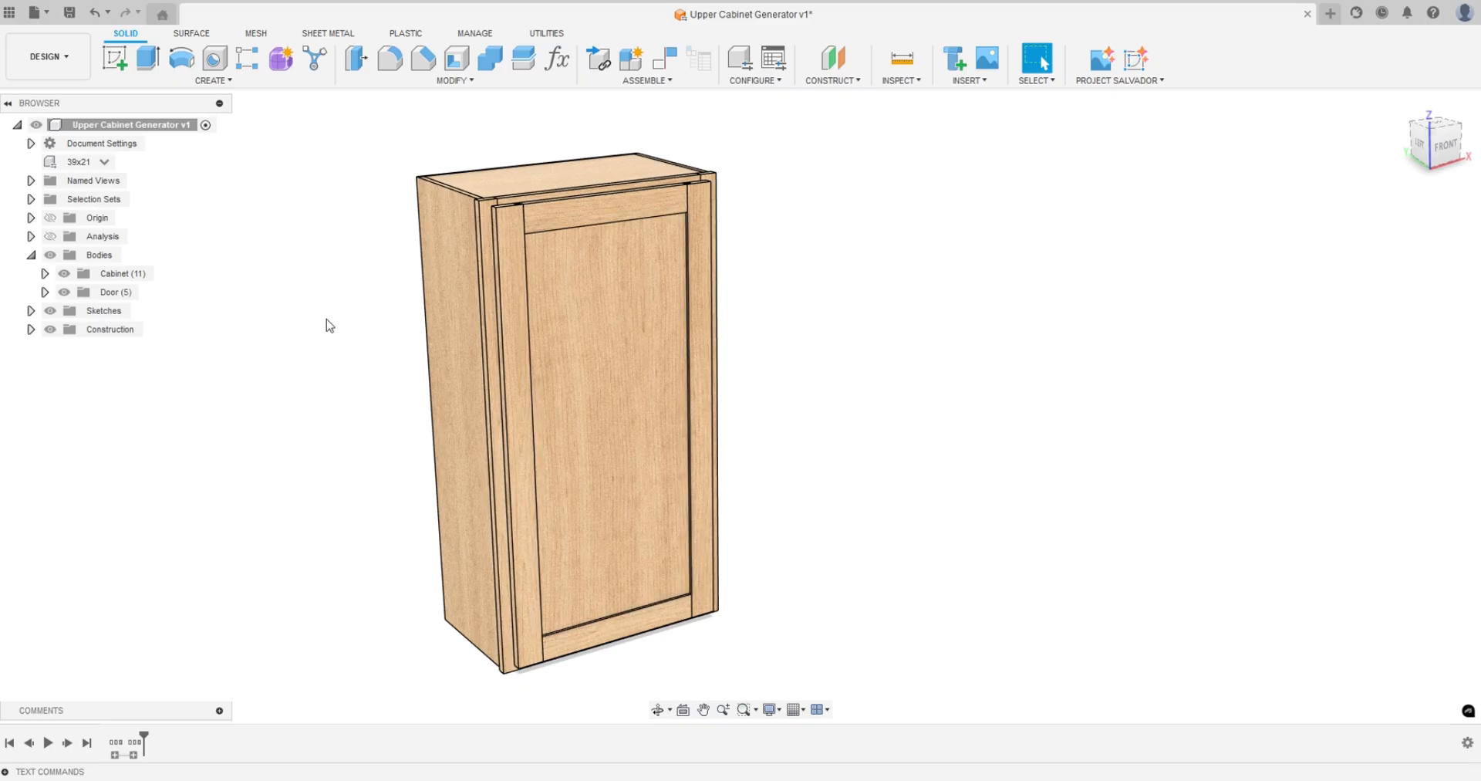
pyautogui.moveTo(312, 292)
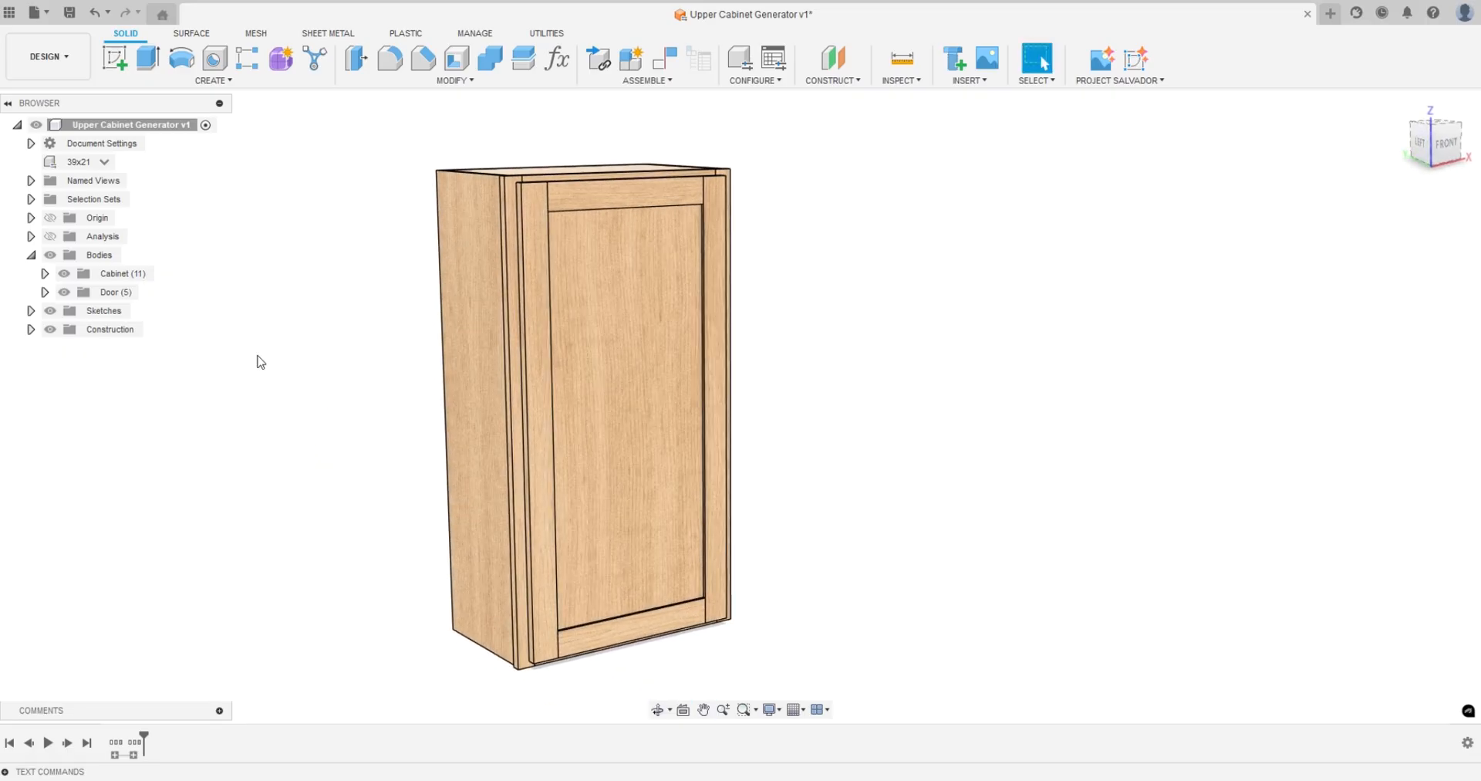
pyautogui.moveTo(337, 364)
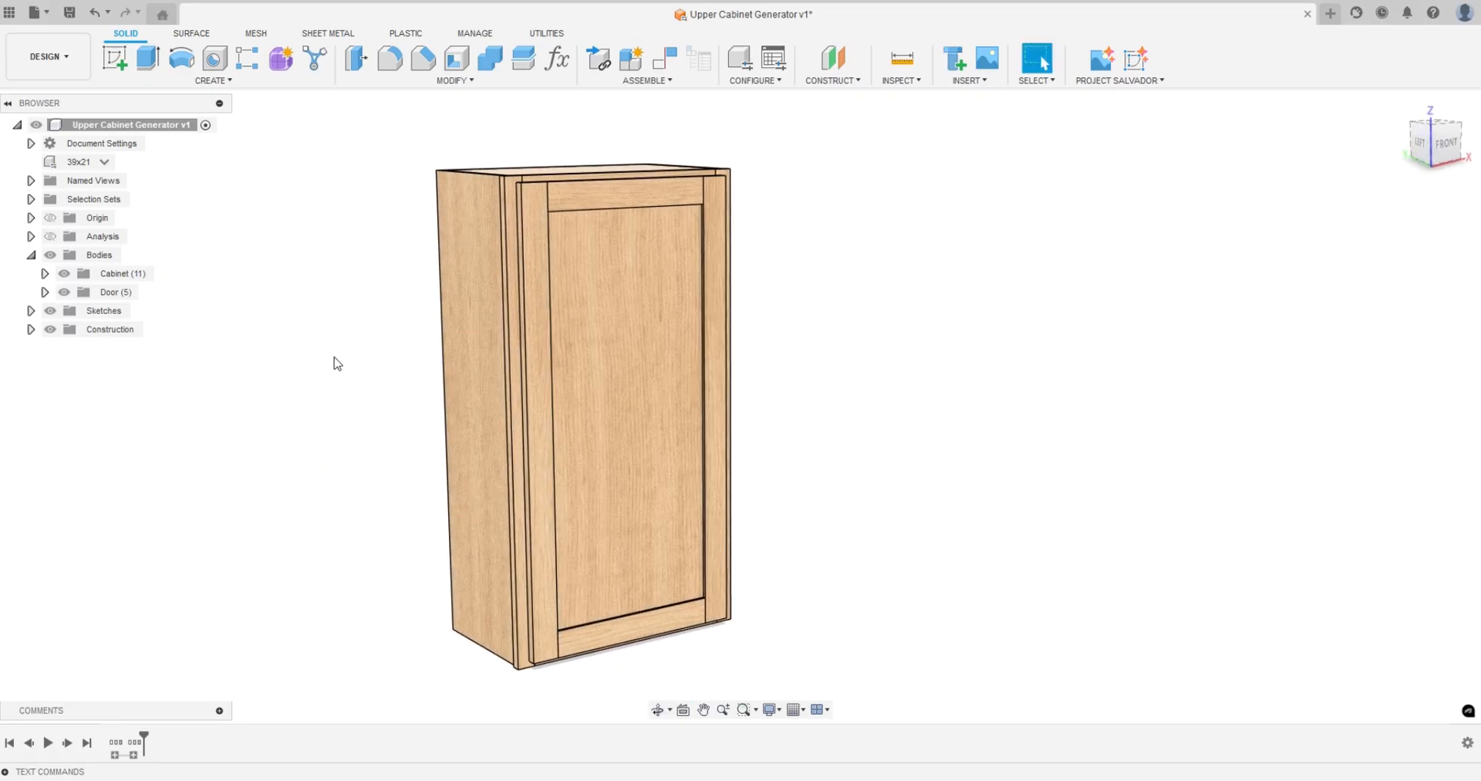
# Toggle the Door bodies group hidden, visible, then hidden again to expose the open carcass
pyautogui.click(114, 291)
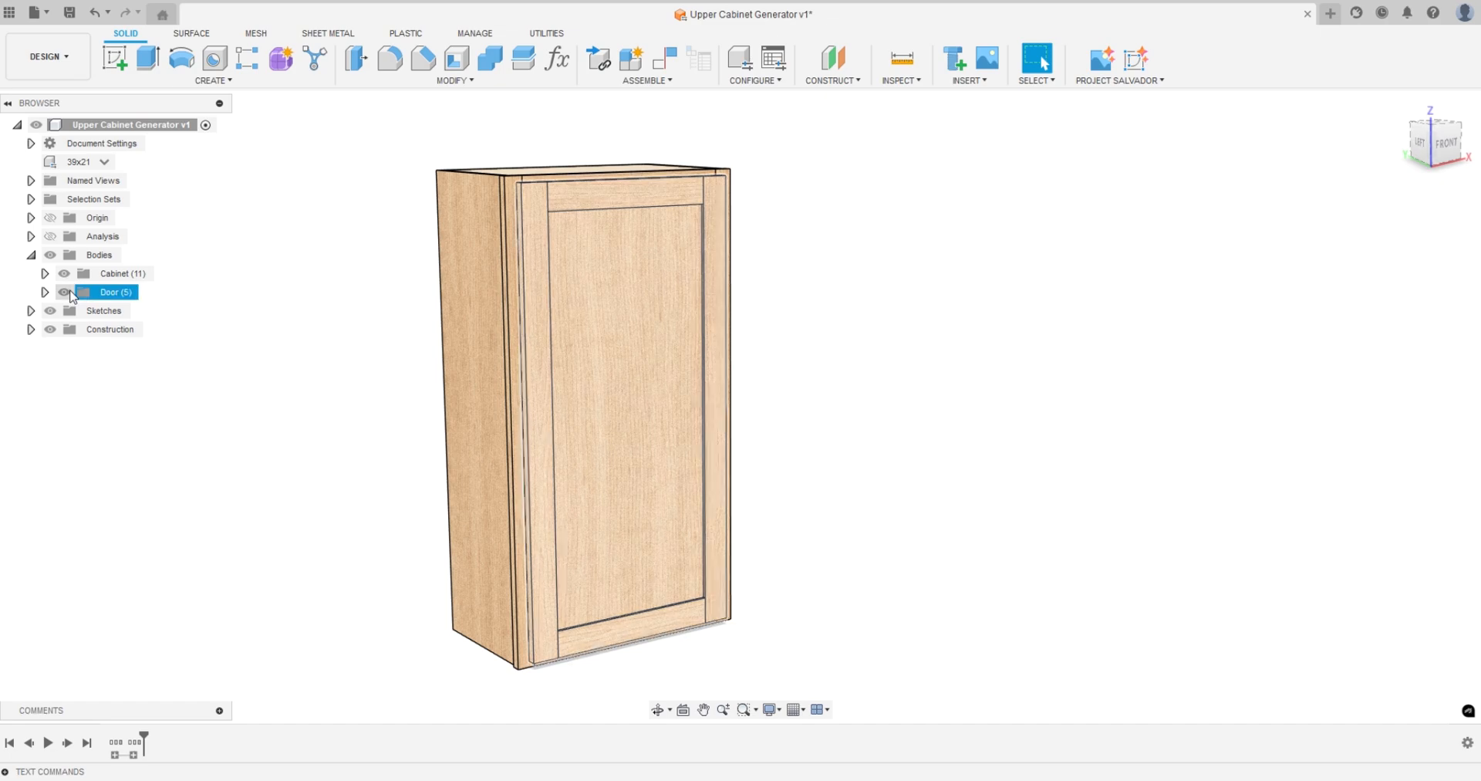
pyautogui.click(64, 291)
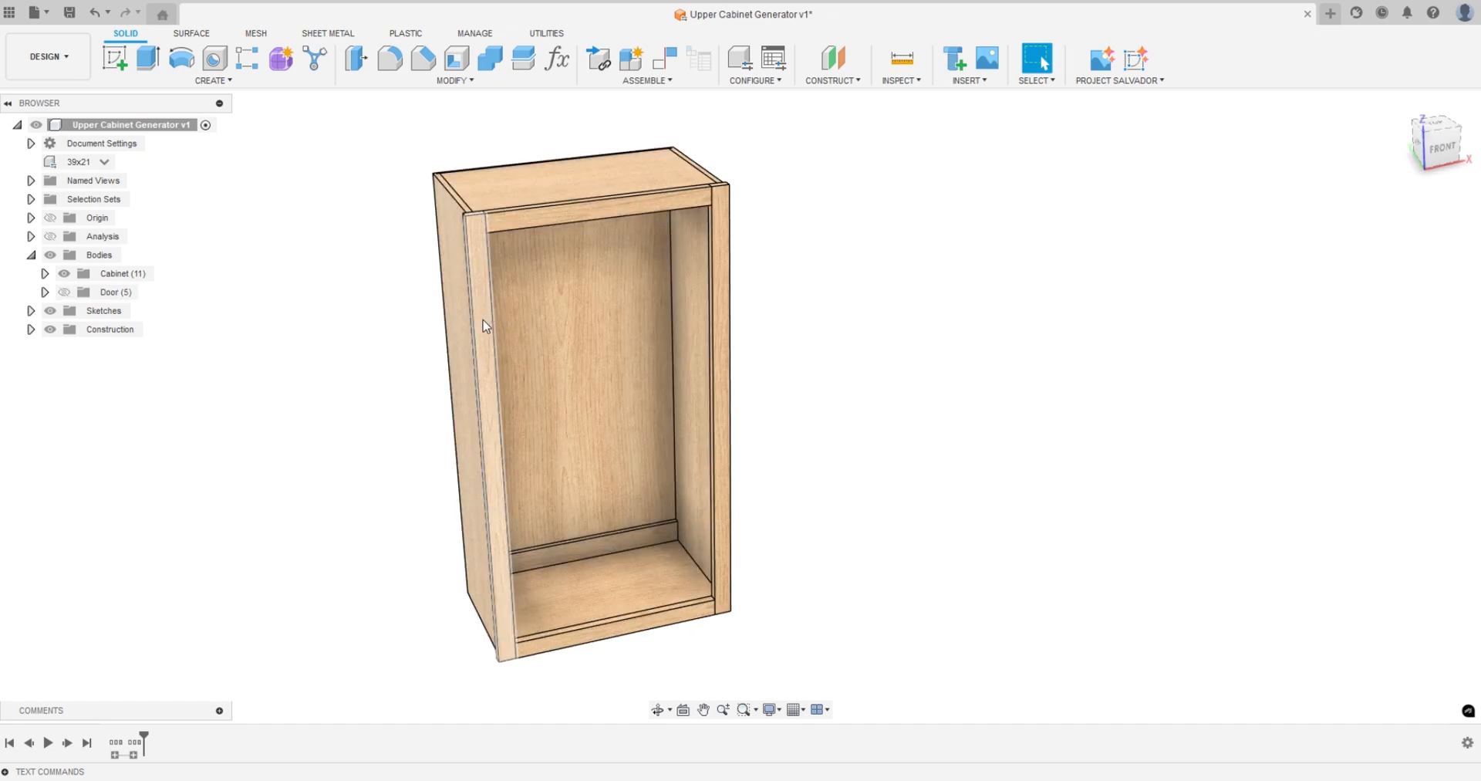
pyautogui.moveTo(508, 617)
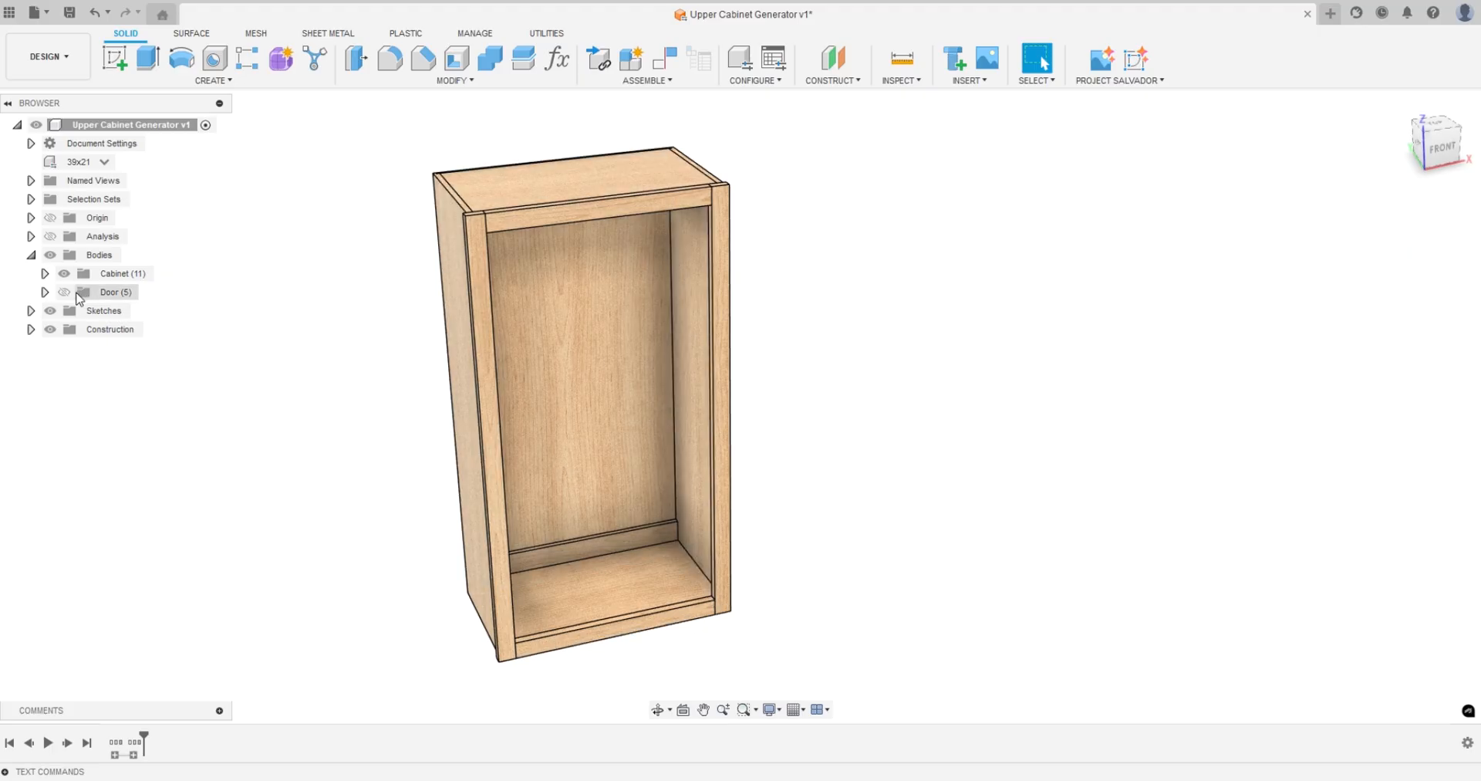
pyautogui.click(63, 291)
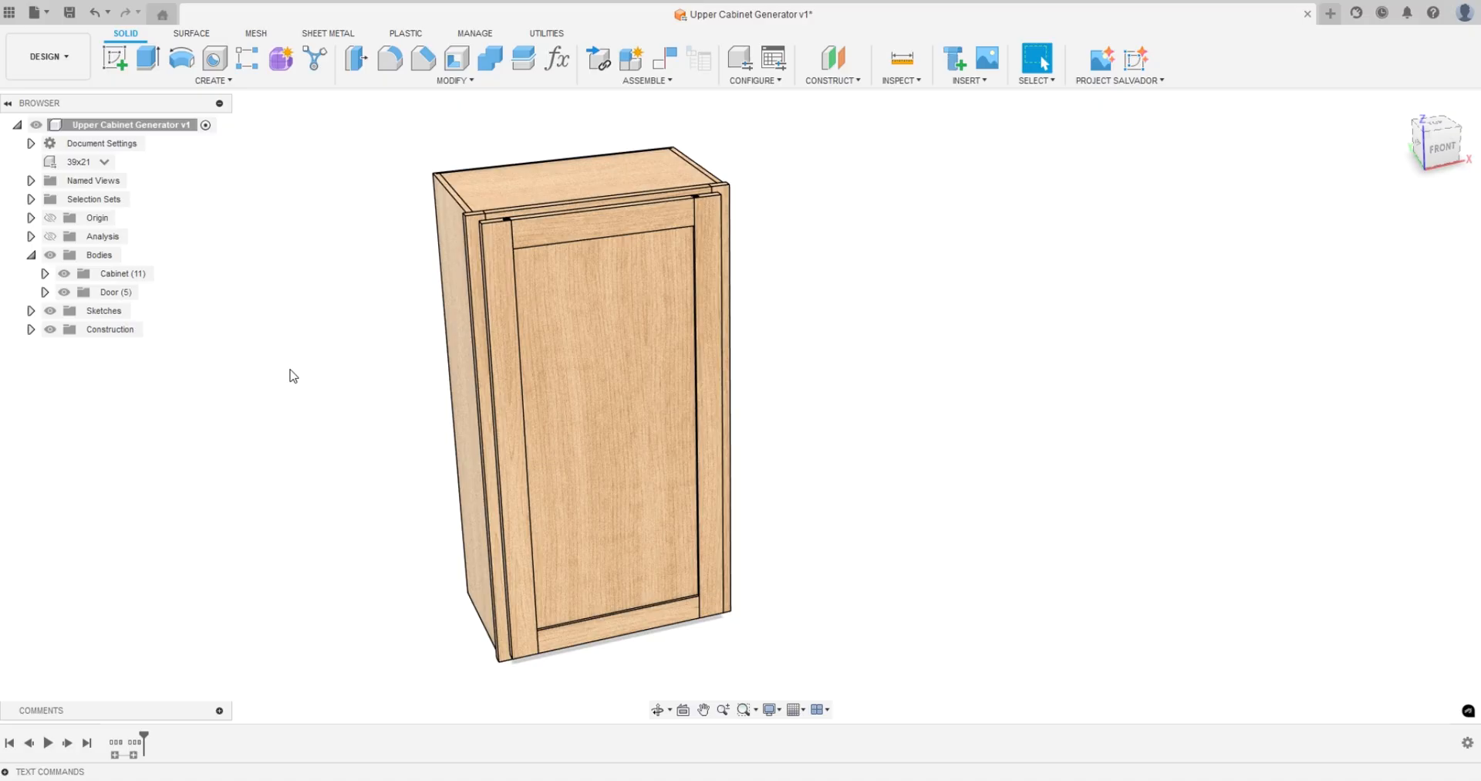
pyautogui.click(115, 291)
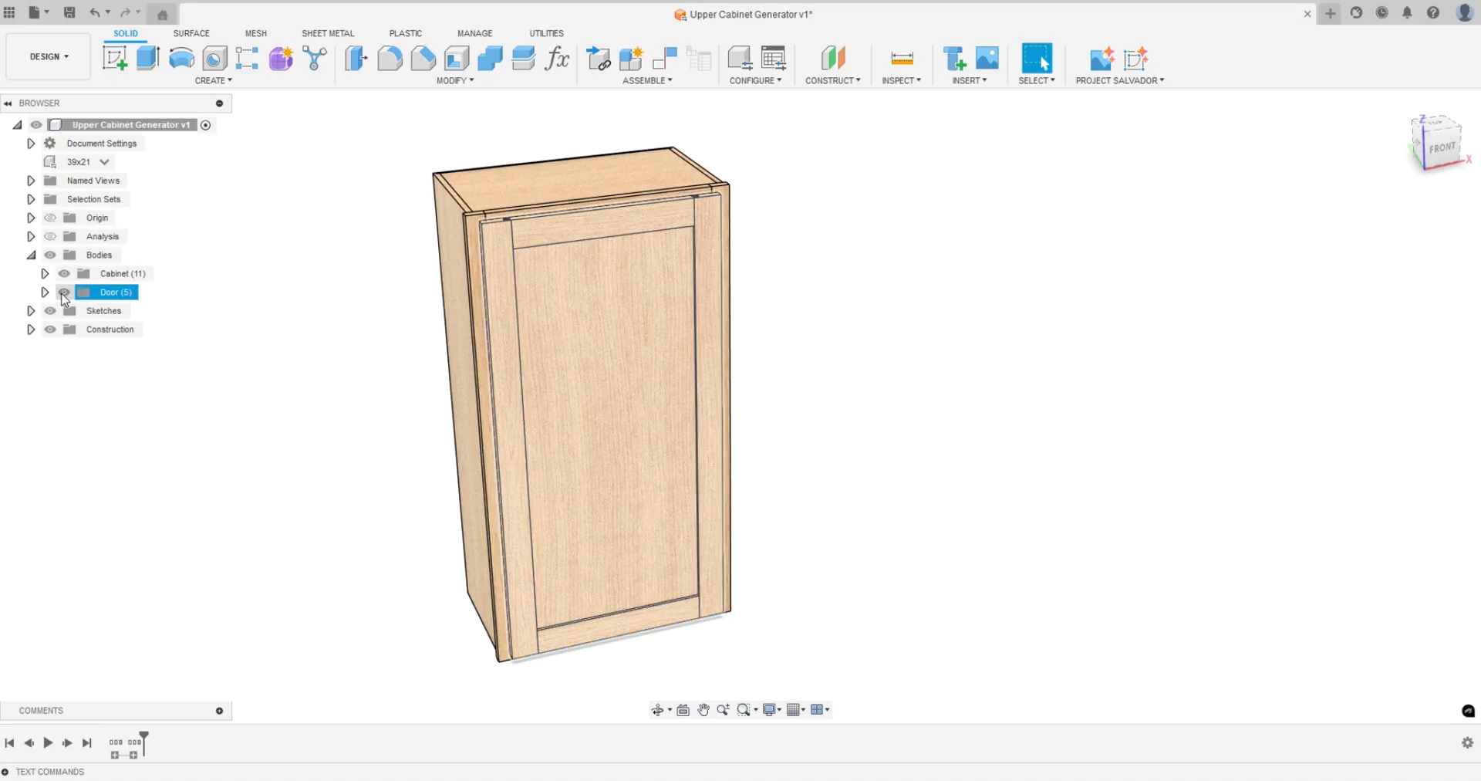
pyautogui.click(49, 291)
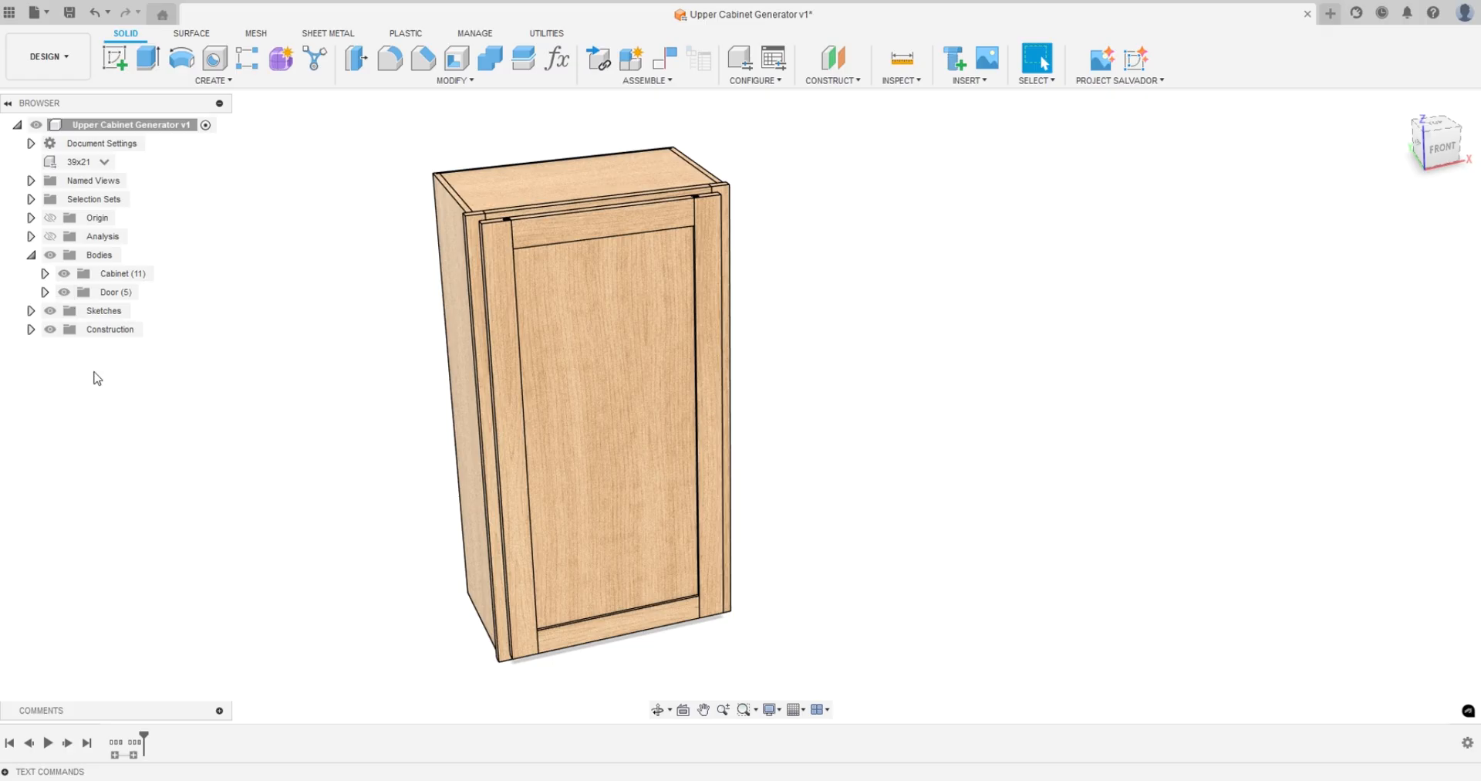
pyautogui.moveTo(139, 366)
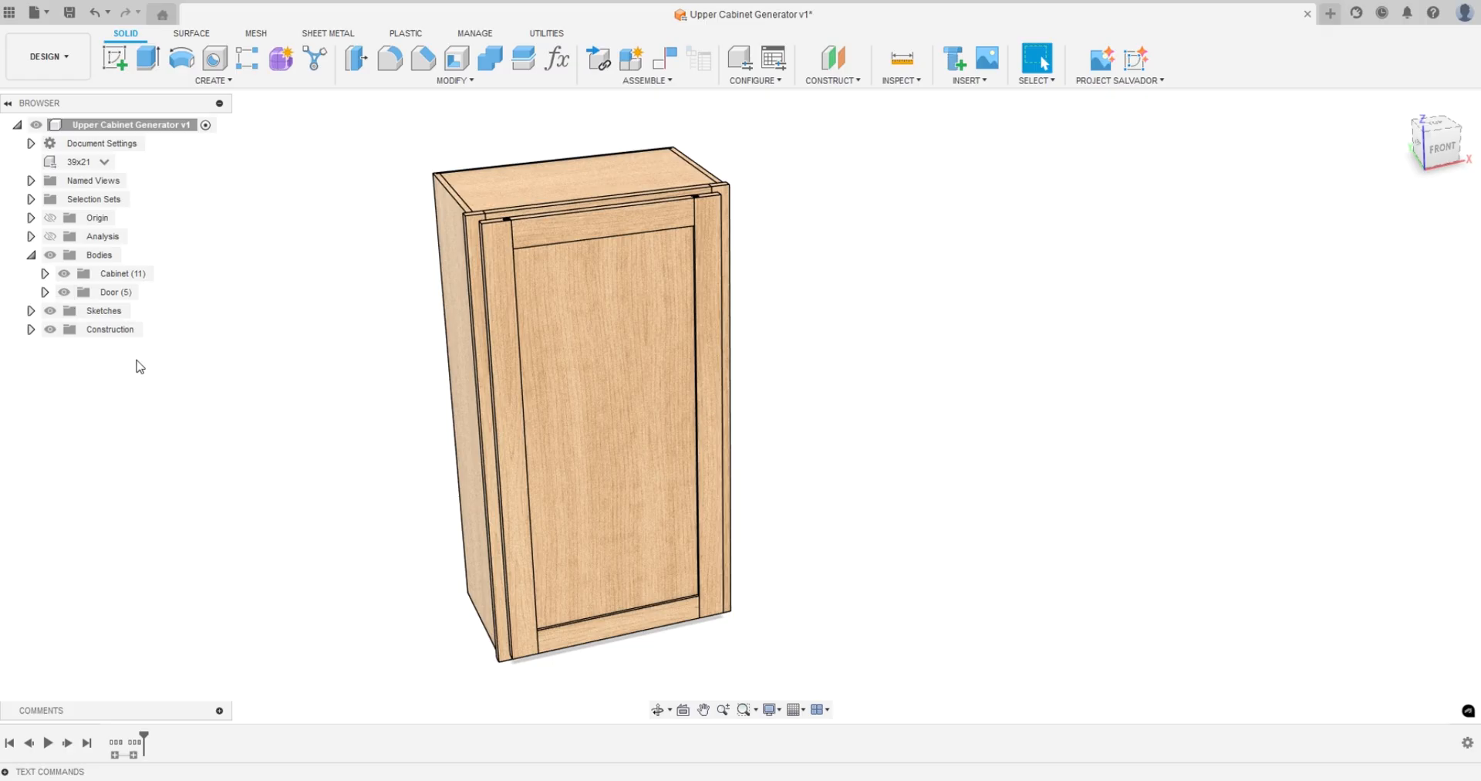
pyautogui.moveTo(159, 349)
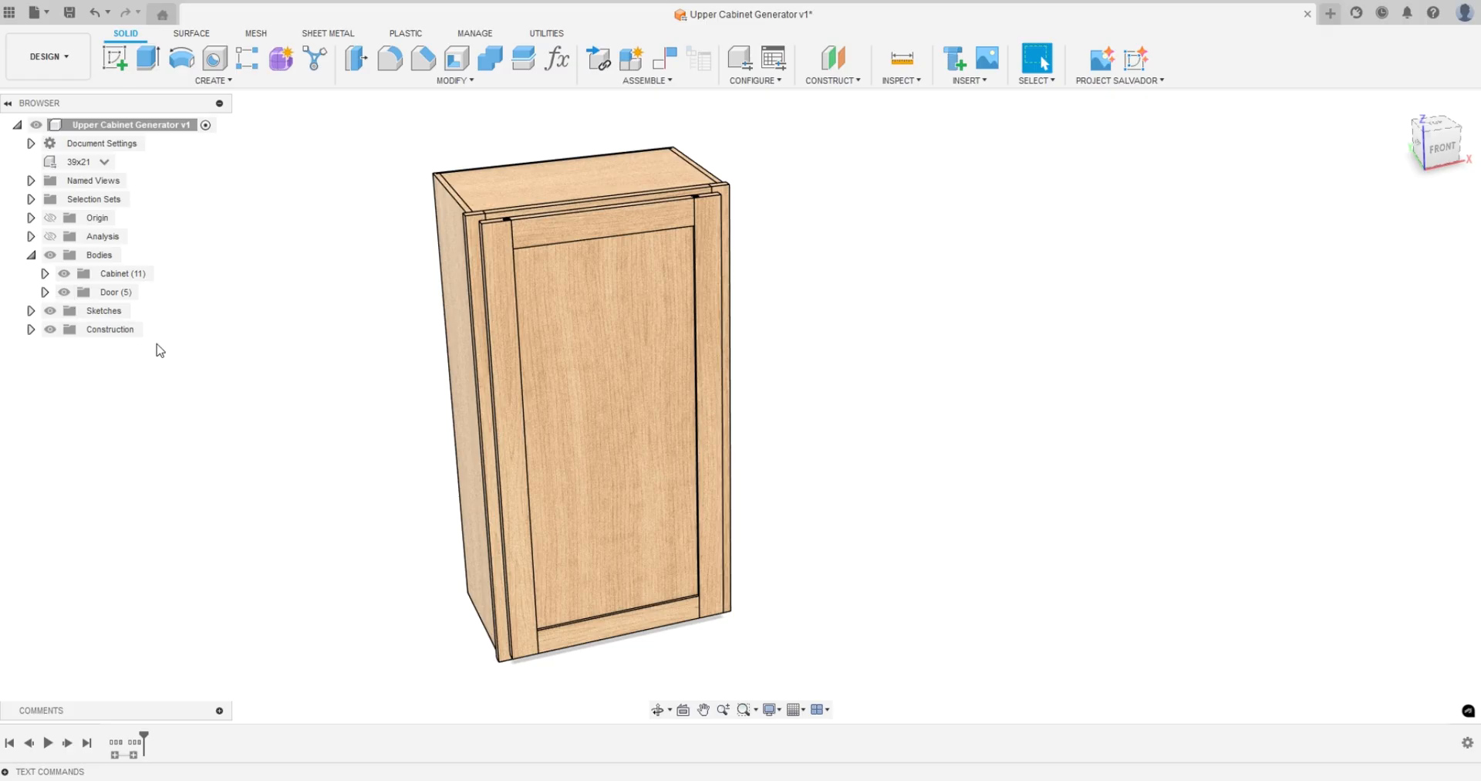
pyautogui.moveTo(270, 350)
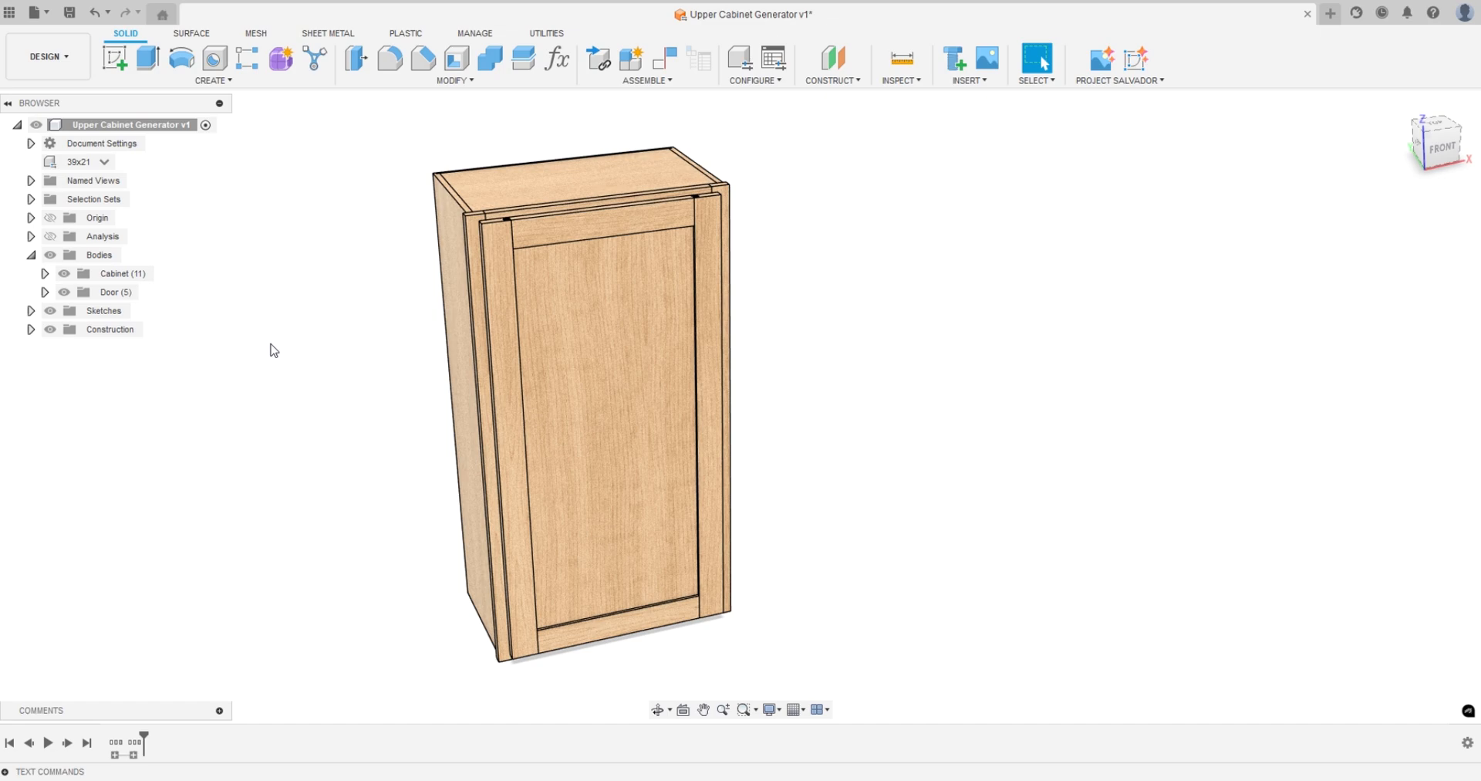
pyautogui.moveTo(266, 351)
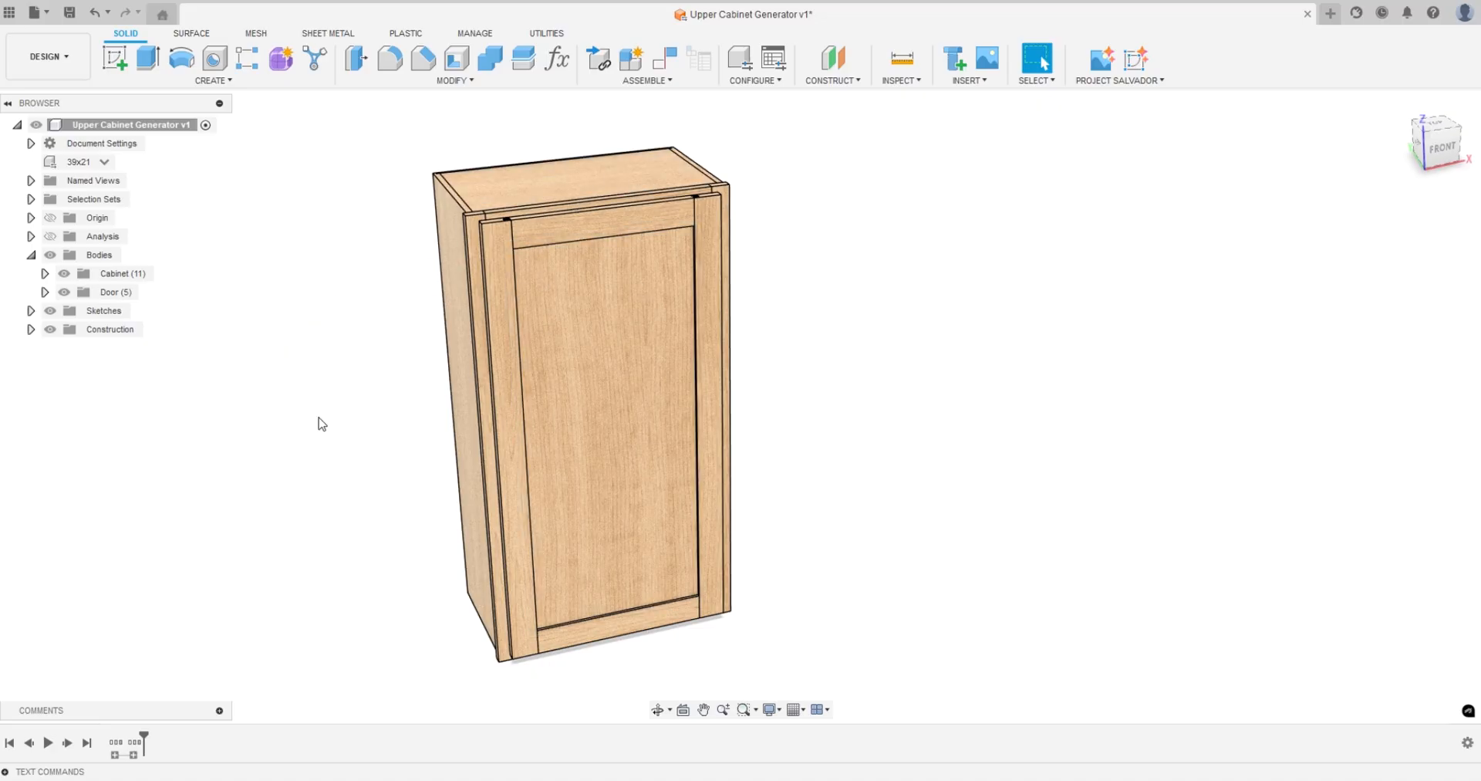
pyautogui.moveTo(331, 421)
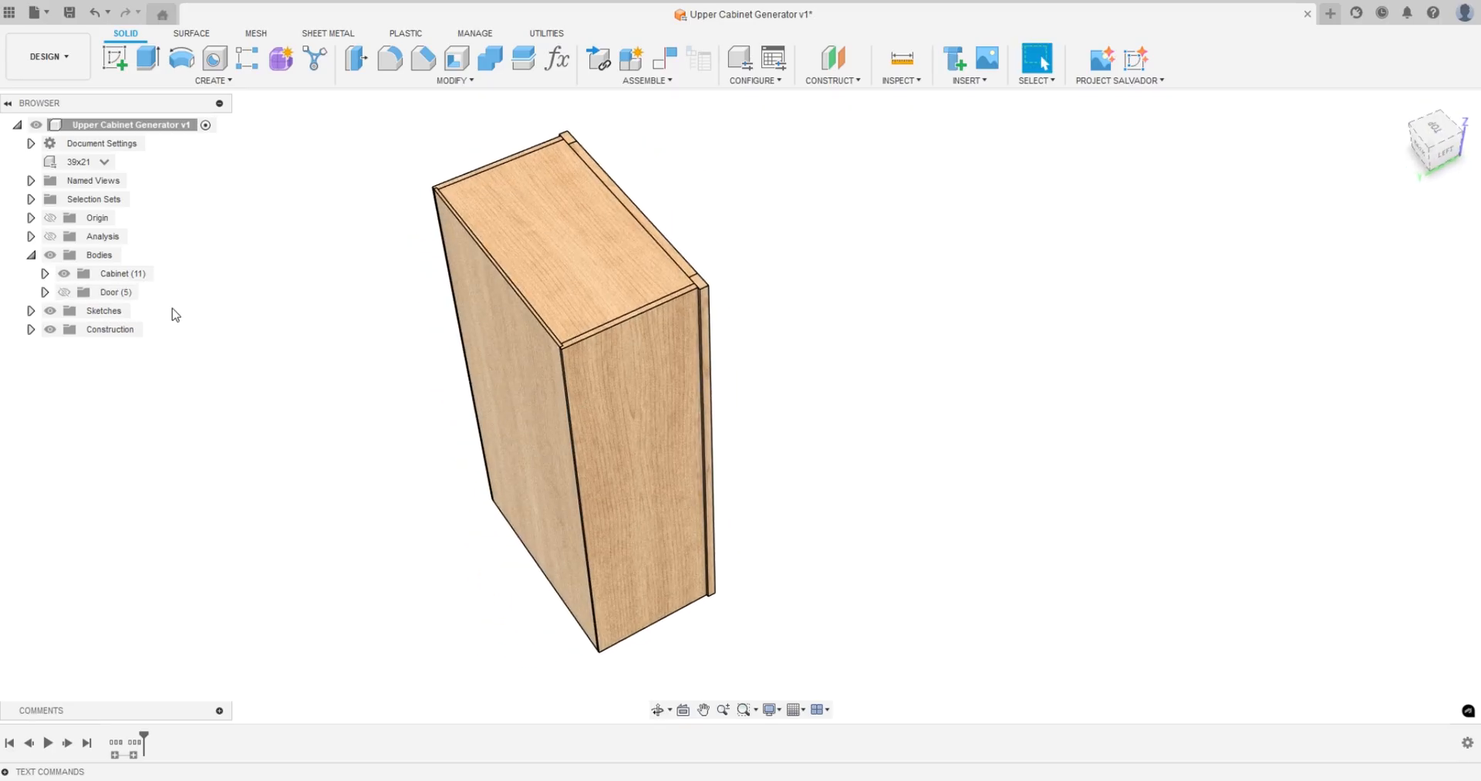
# Expand the Cabinet bodies, hide the Top Faceframe Rail, then restore all bodies and the Door
pyautogui.click(45, 274)
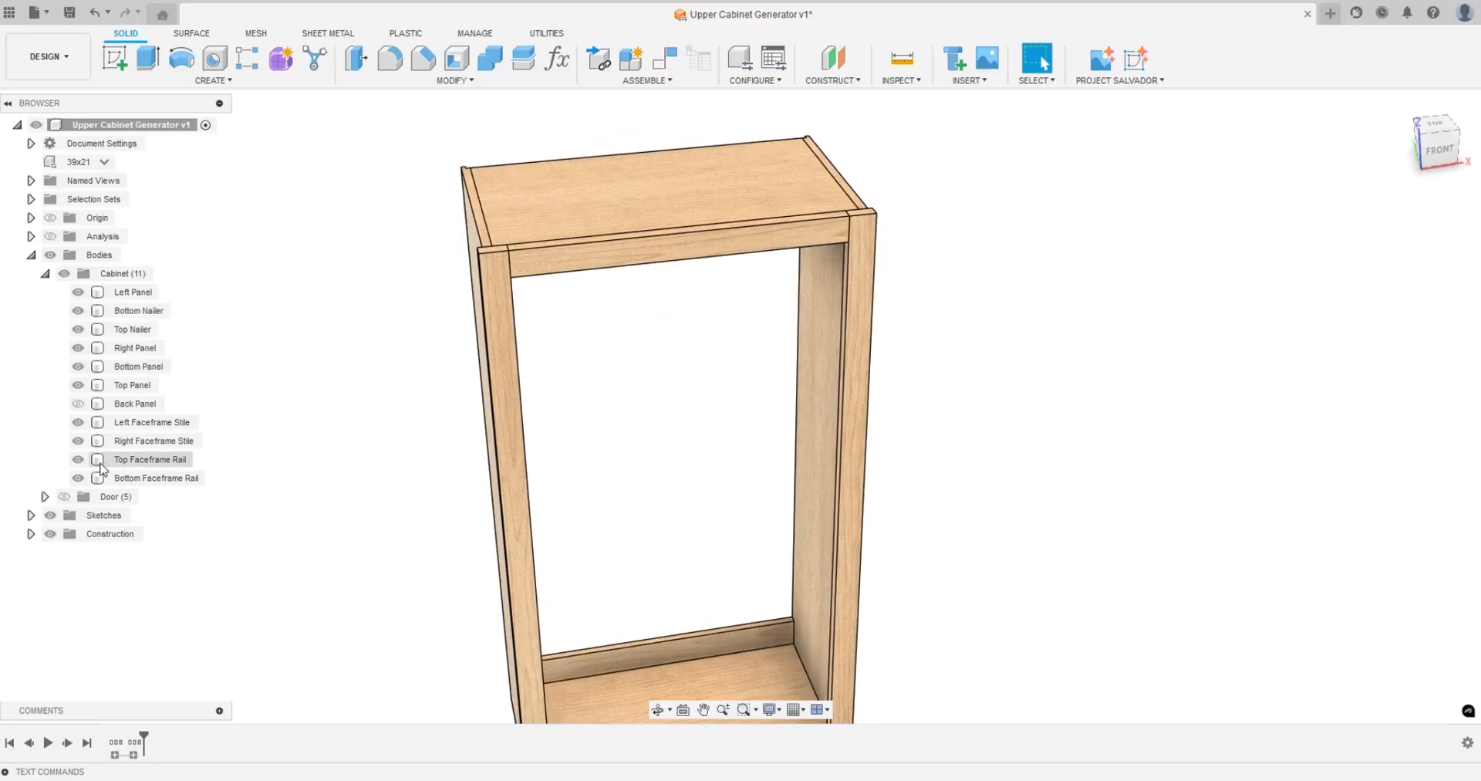
pyautogui.click(77, 421)
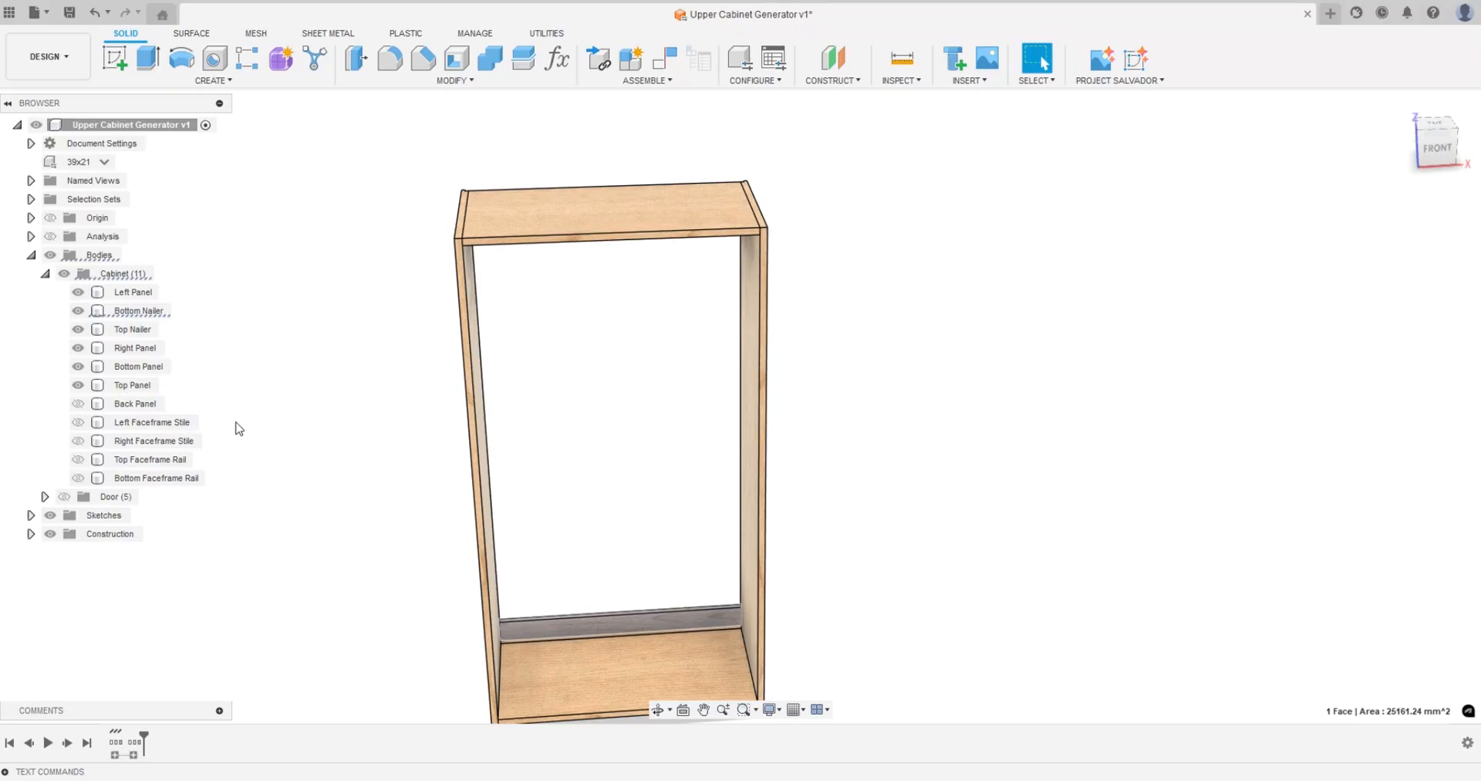
pyautogui.click(134, 403)
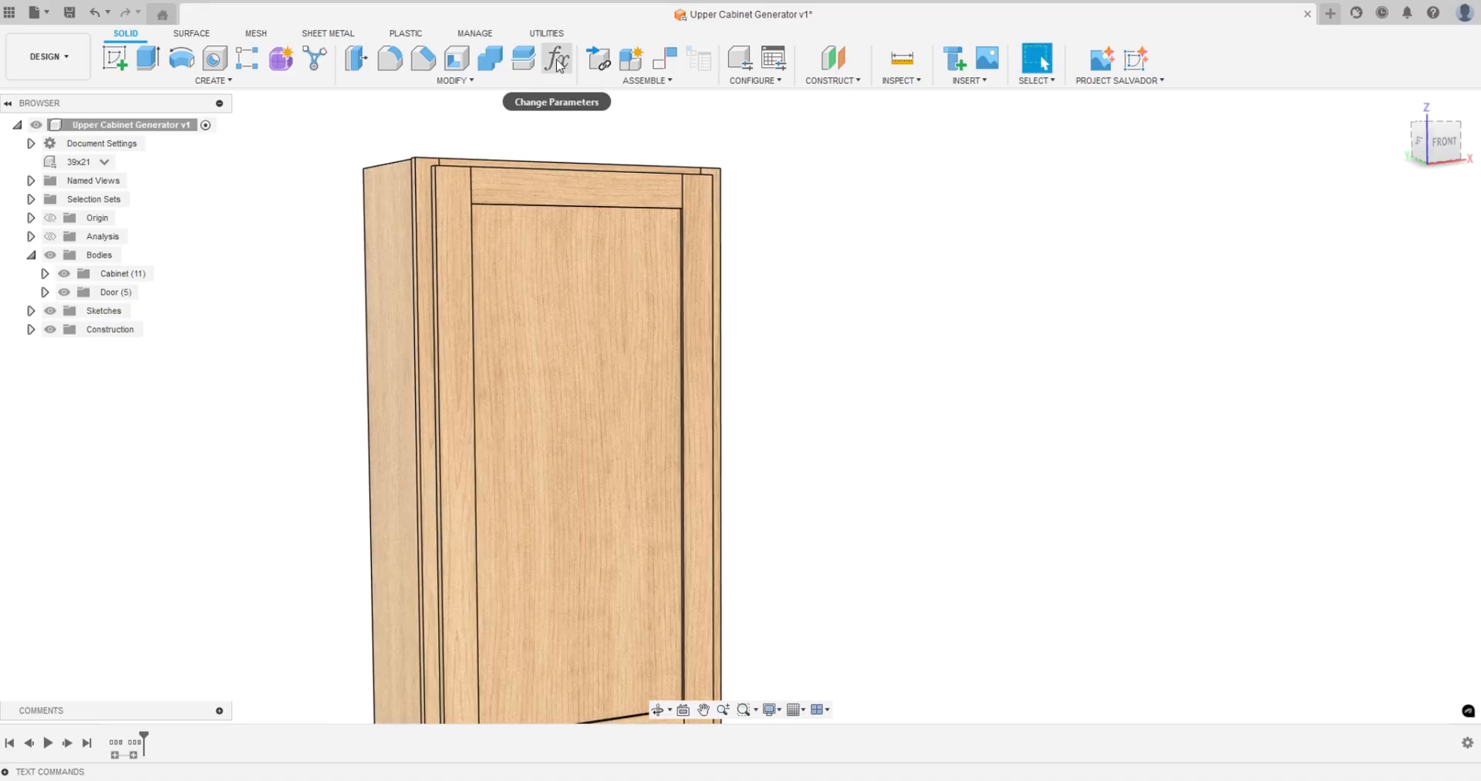
pyautogui.click(556, 58)
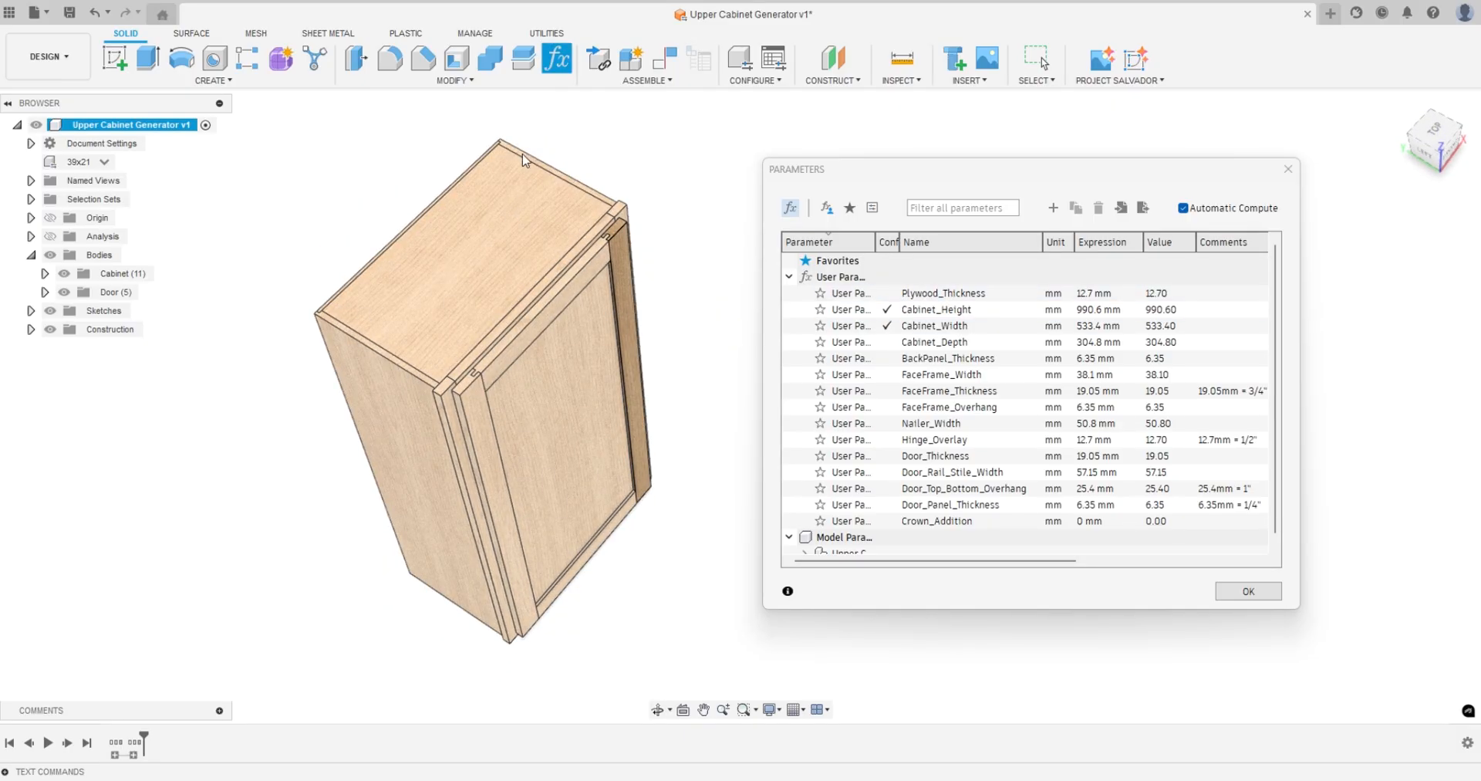
pyautogui.click(944, 292)
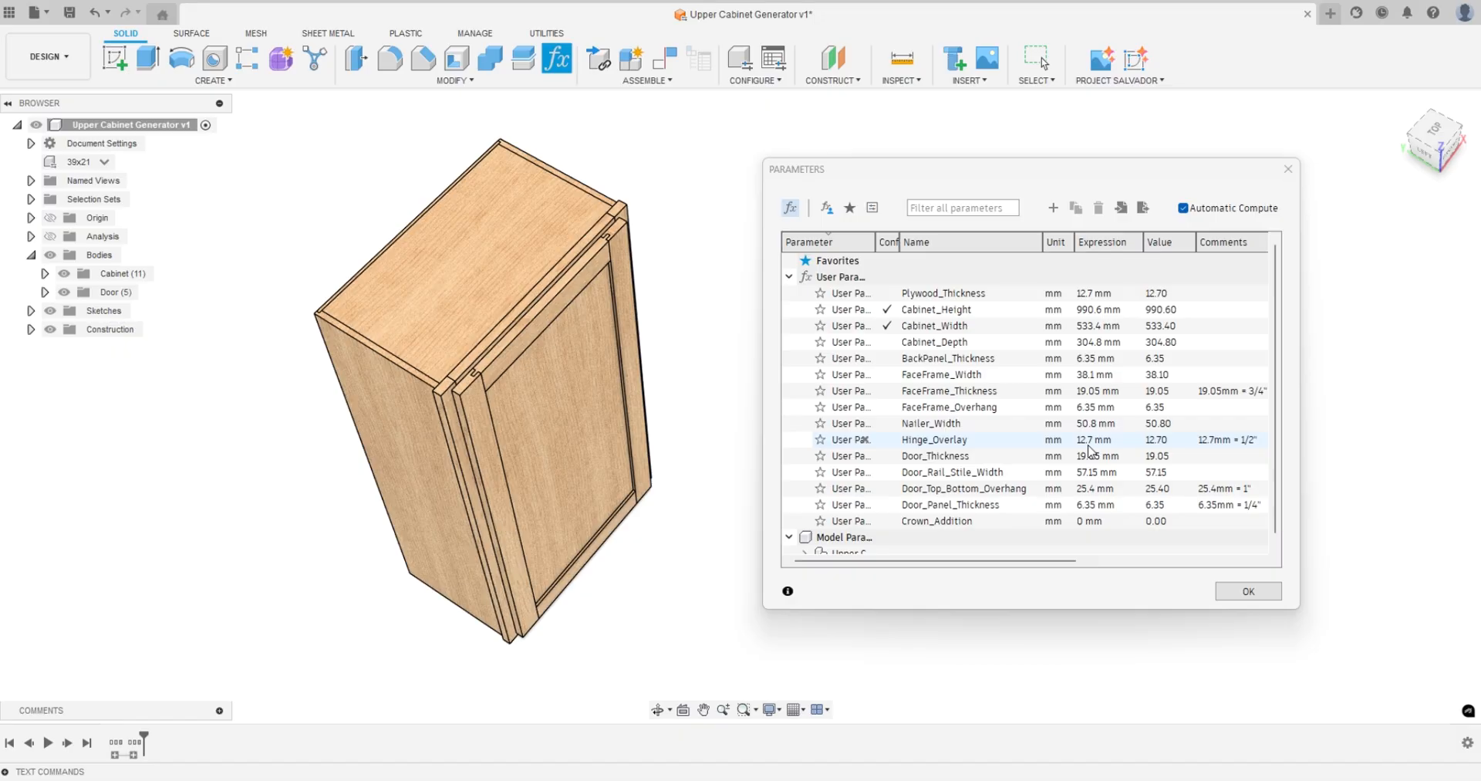
pyautogui.click(963, 341)
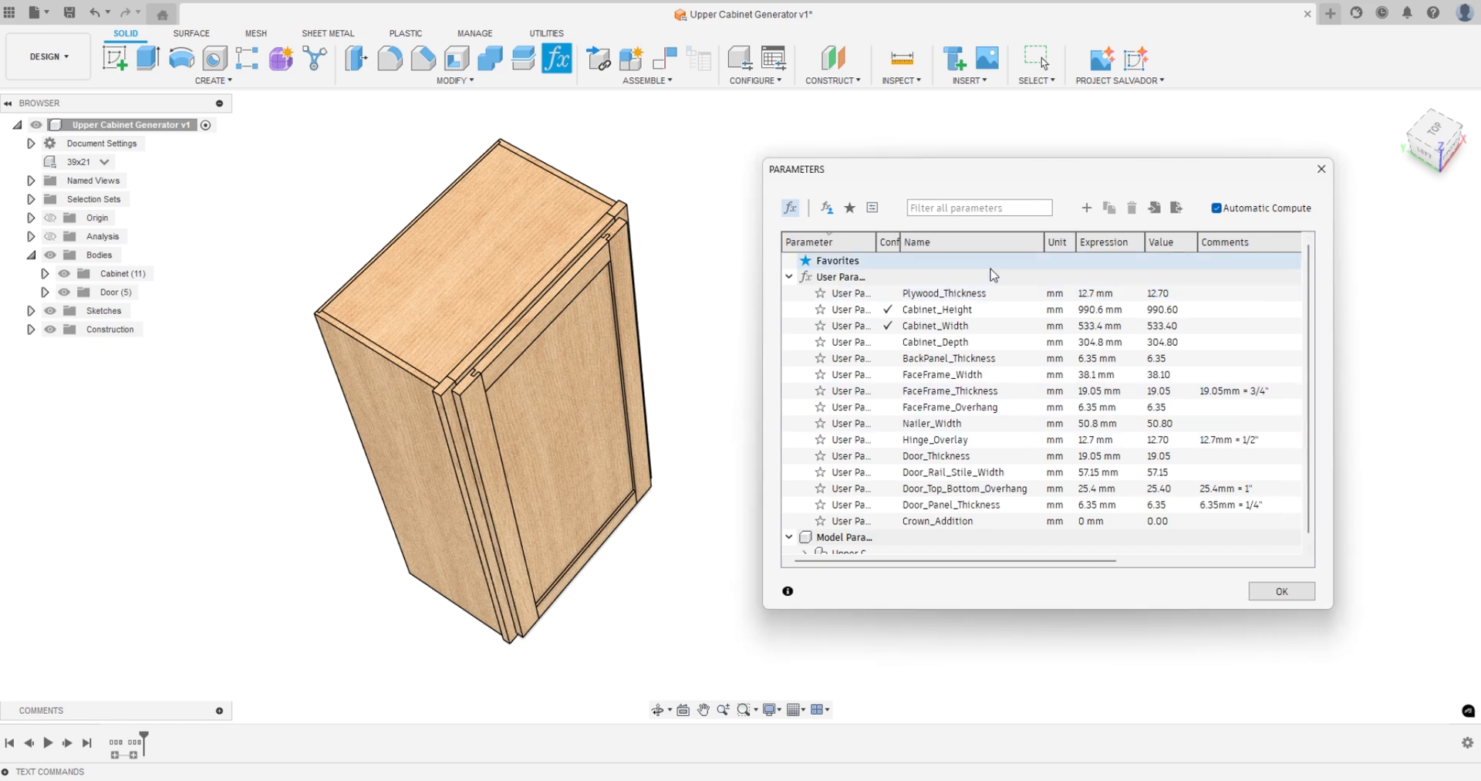
pyautogui.click(935, 324)
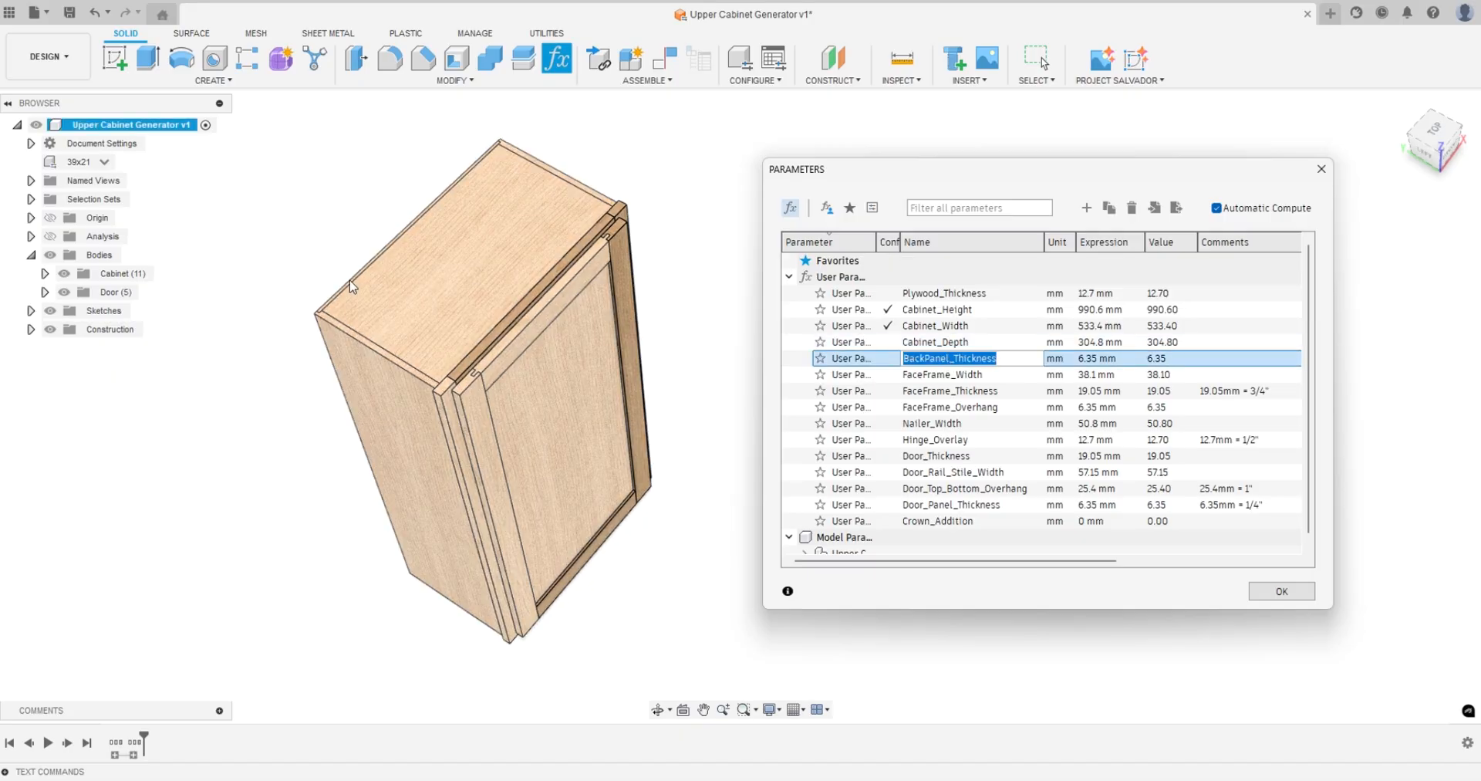
pyautogui.click(942, 374)
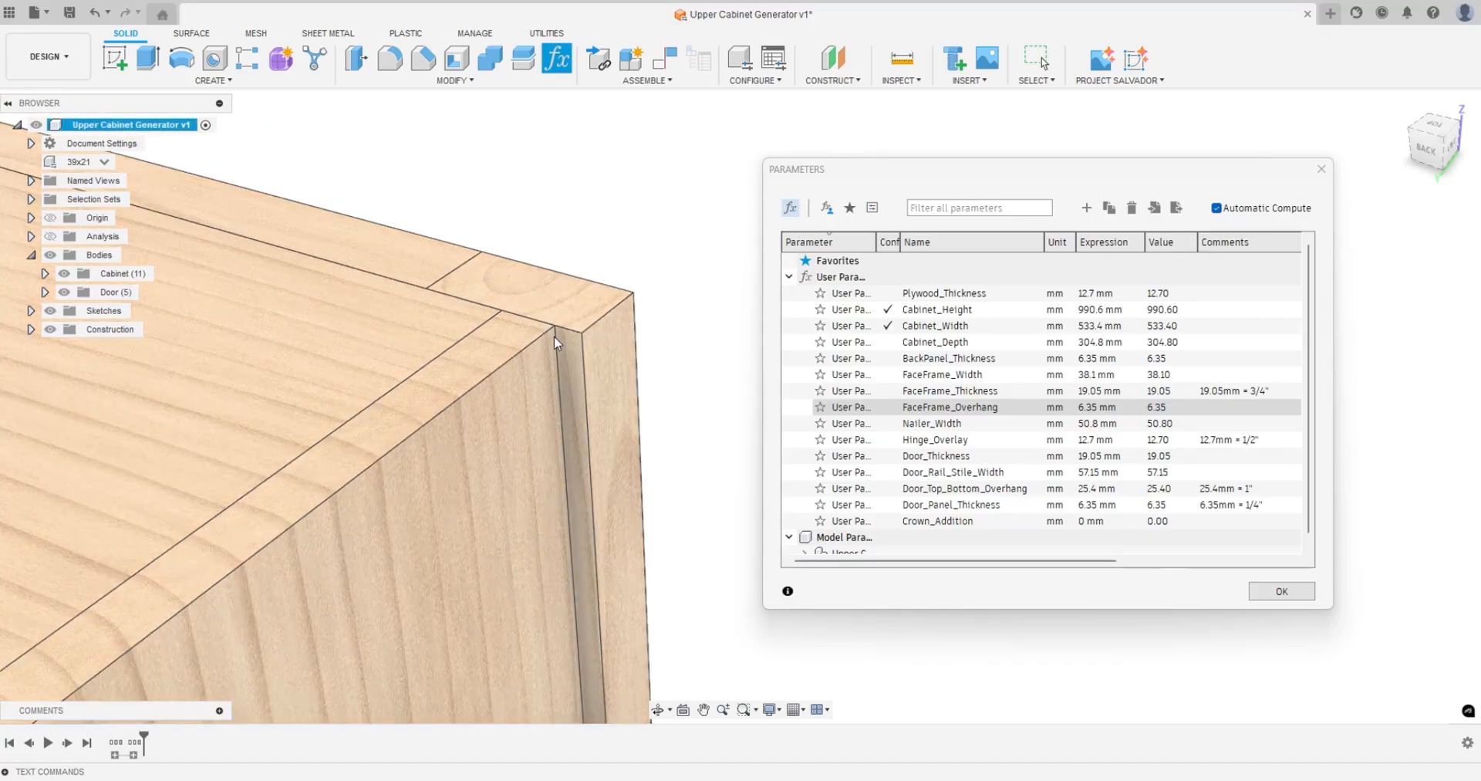
pyautogui.moveTo(577, 359)
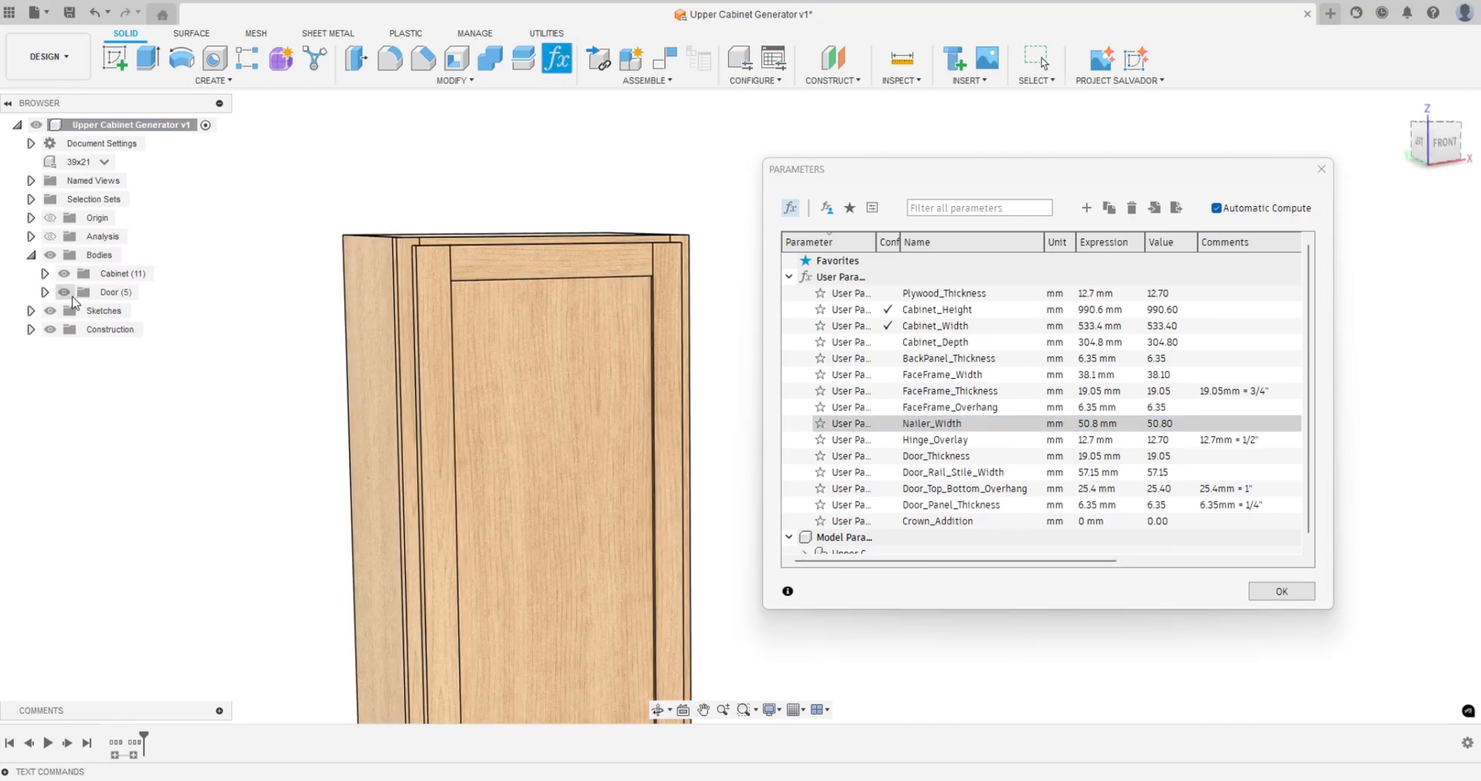
# Hide the Door bodies and confirm the Parameters dialog with values unchanged
pyautogui.click(63, 291)
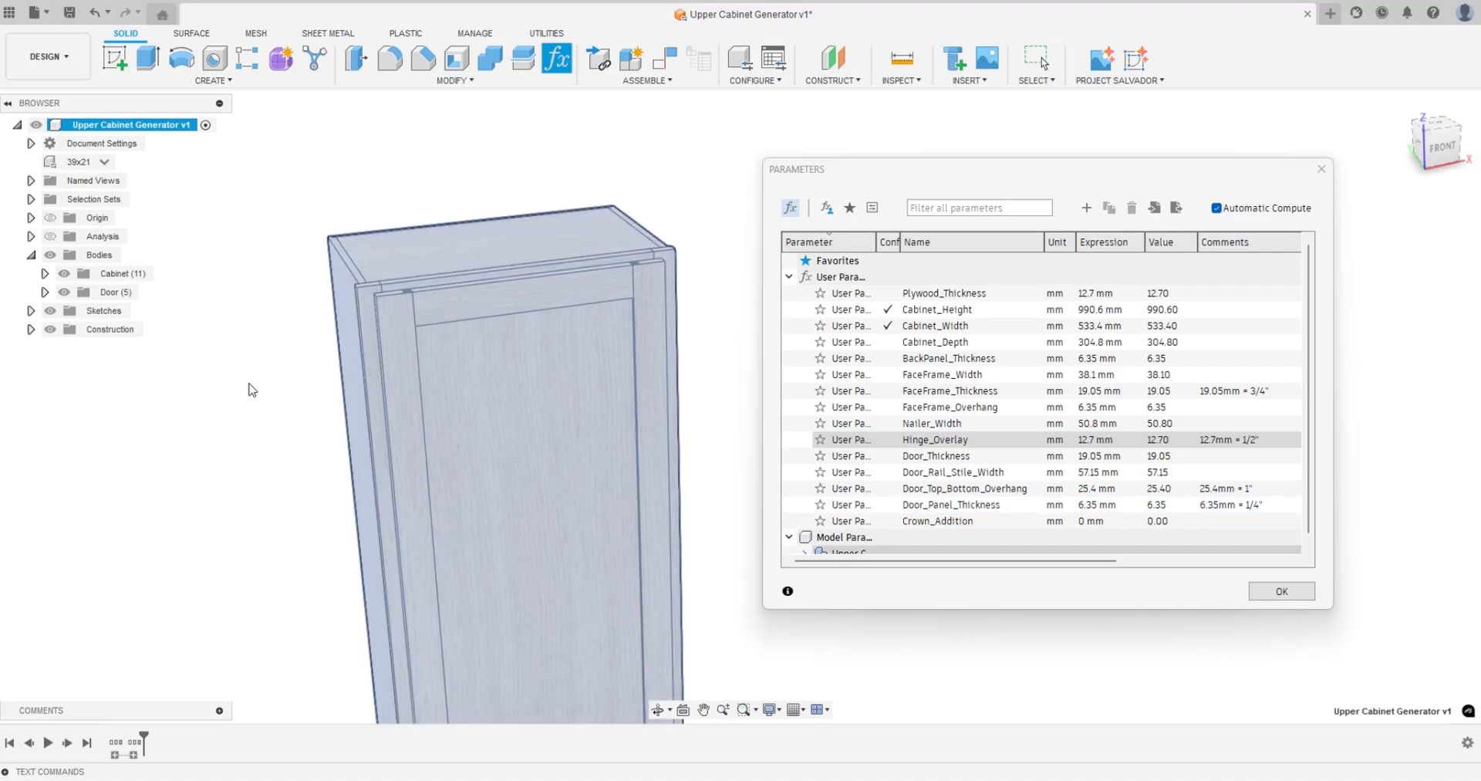
pyautogui.click(937, 521)
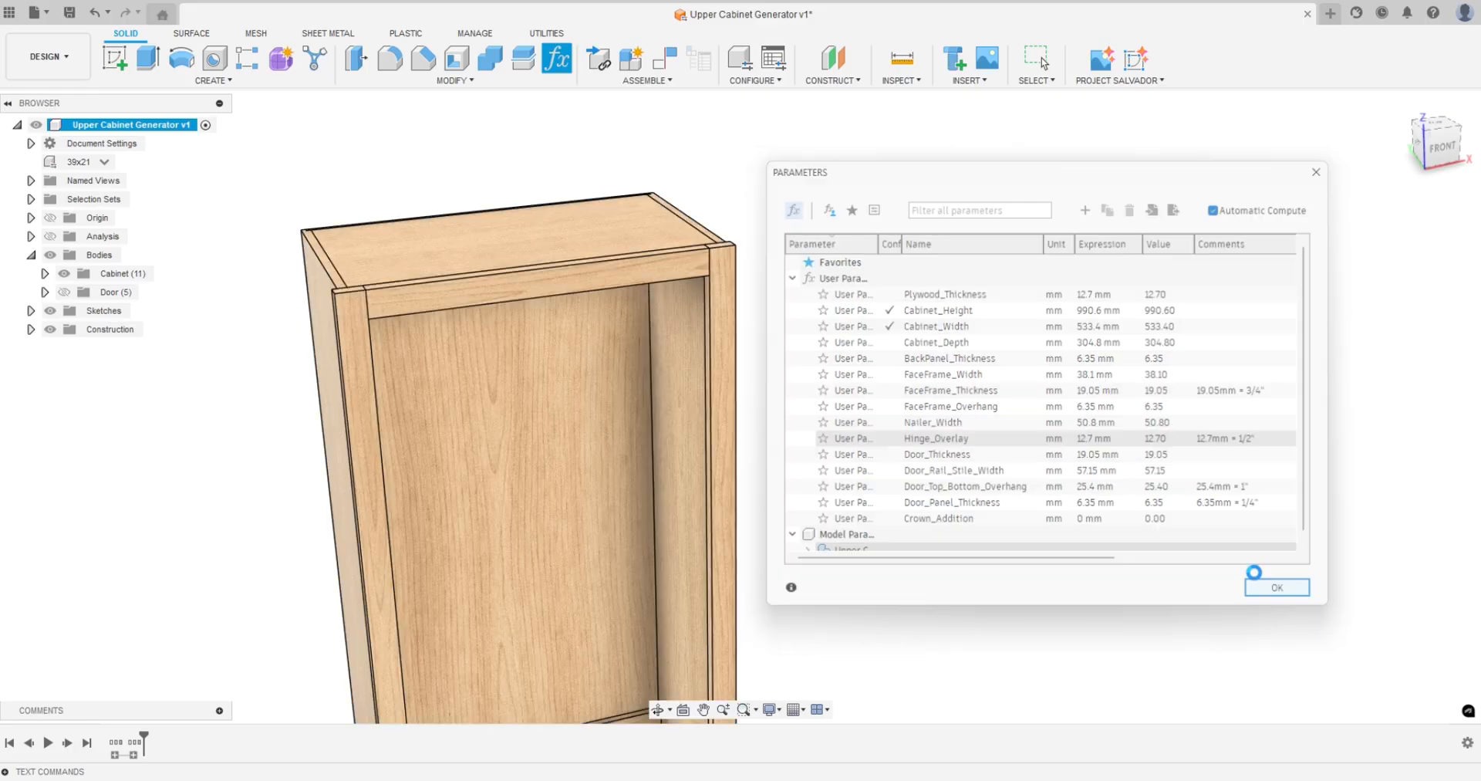
# Reopen Change Parameters, set Crown_Addition to 25.4 mm and apply it
pyautogui.click(1275, 587)
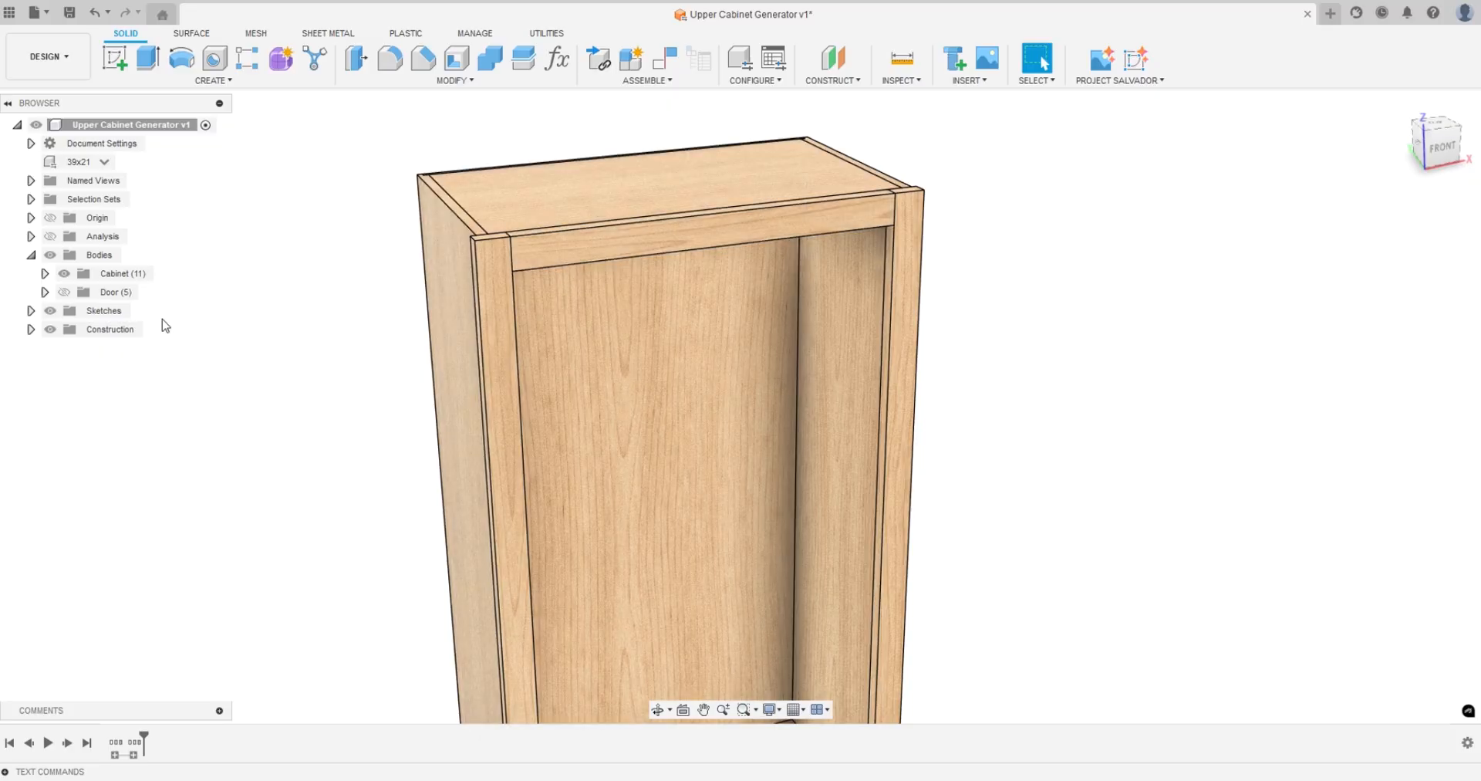
pyautogui.click(557, 59)
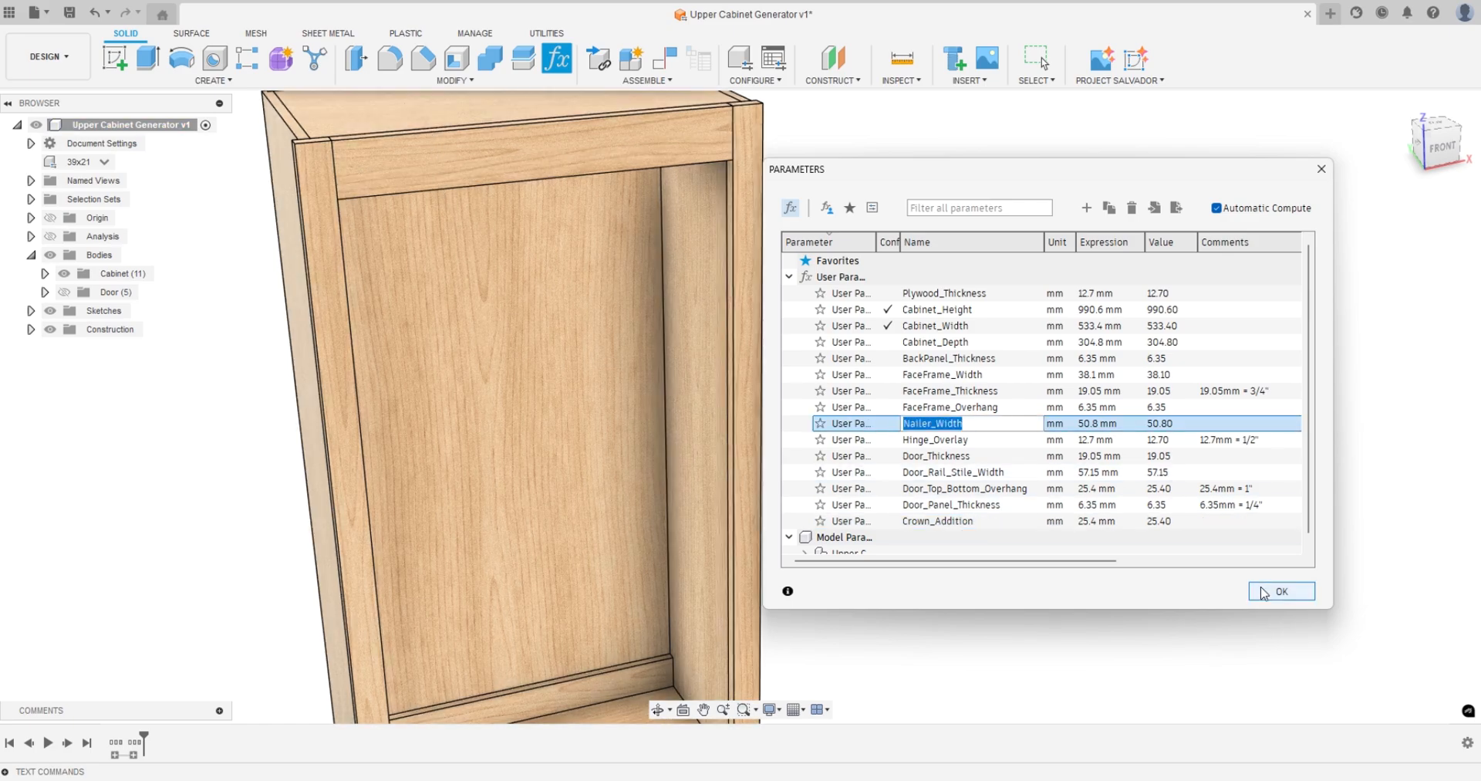
pyautogui.click(1280, 590)
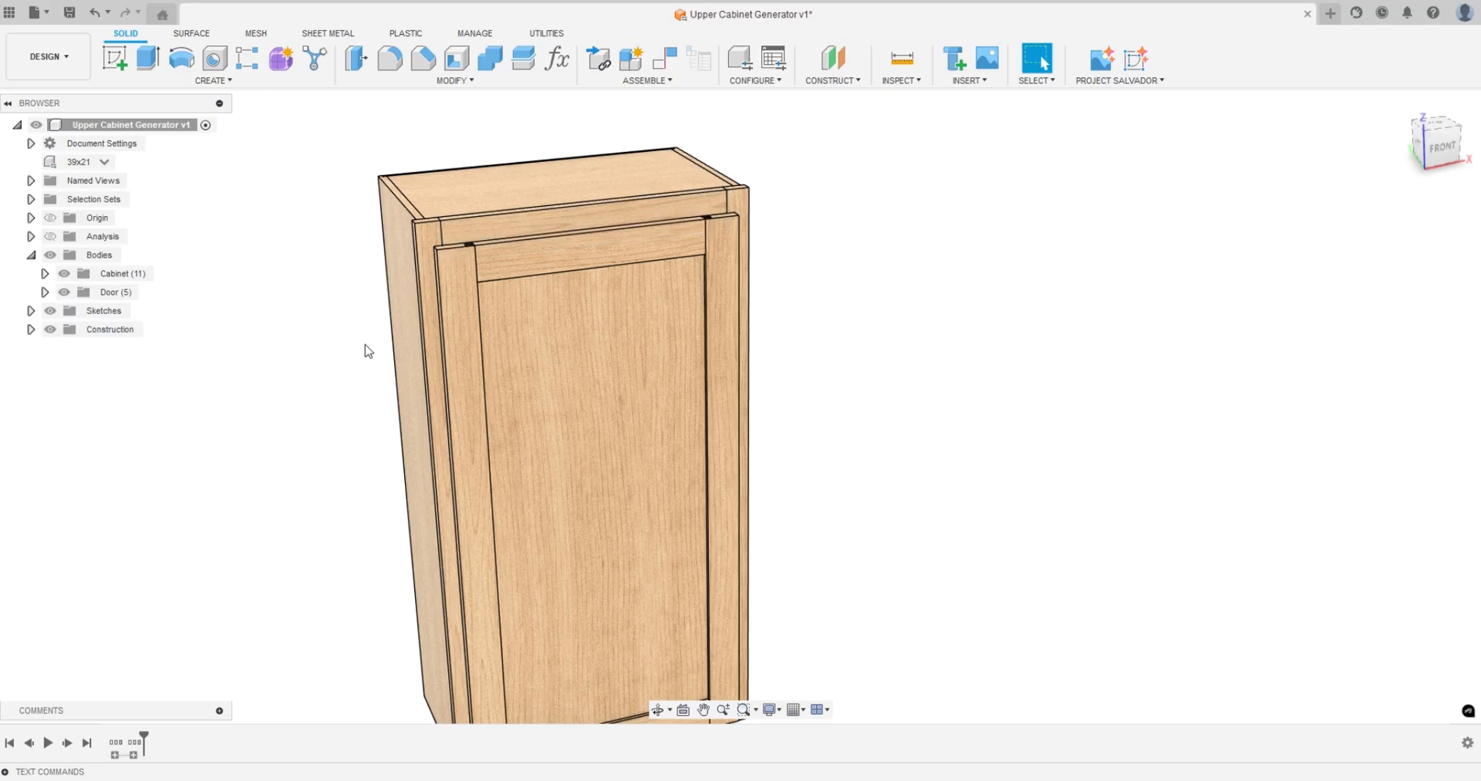
pyautogui.moveTo(369, 351); pyautogui.dragTo(395, 382)
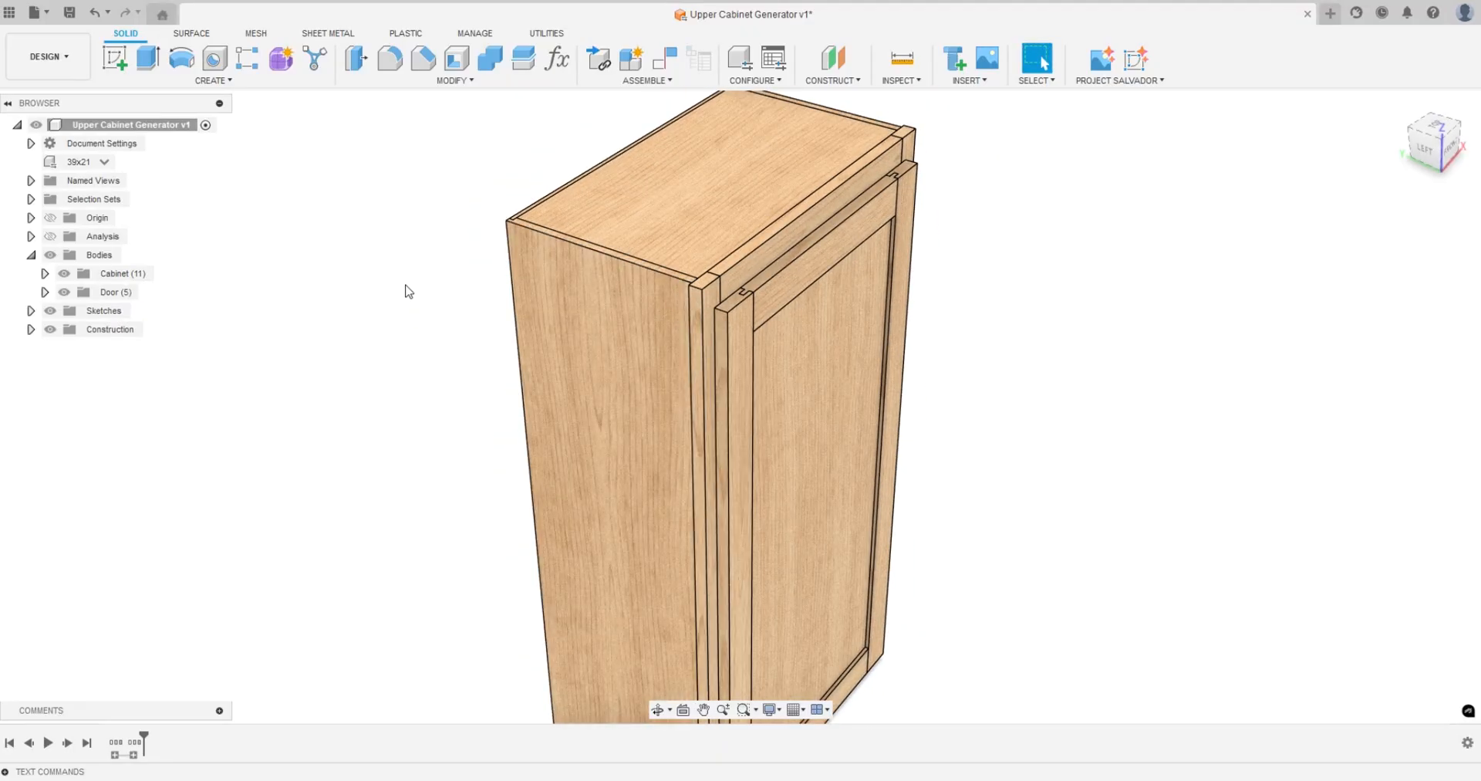
pyautogui.click(64, 291)
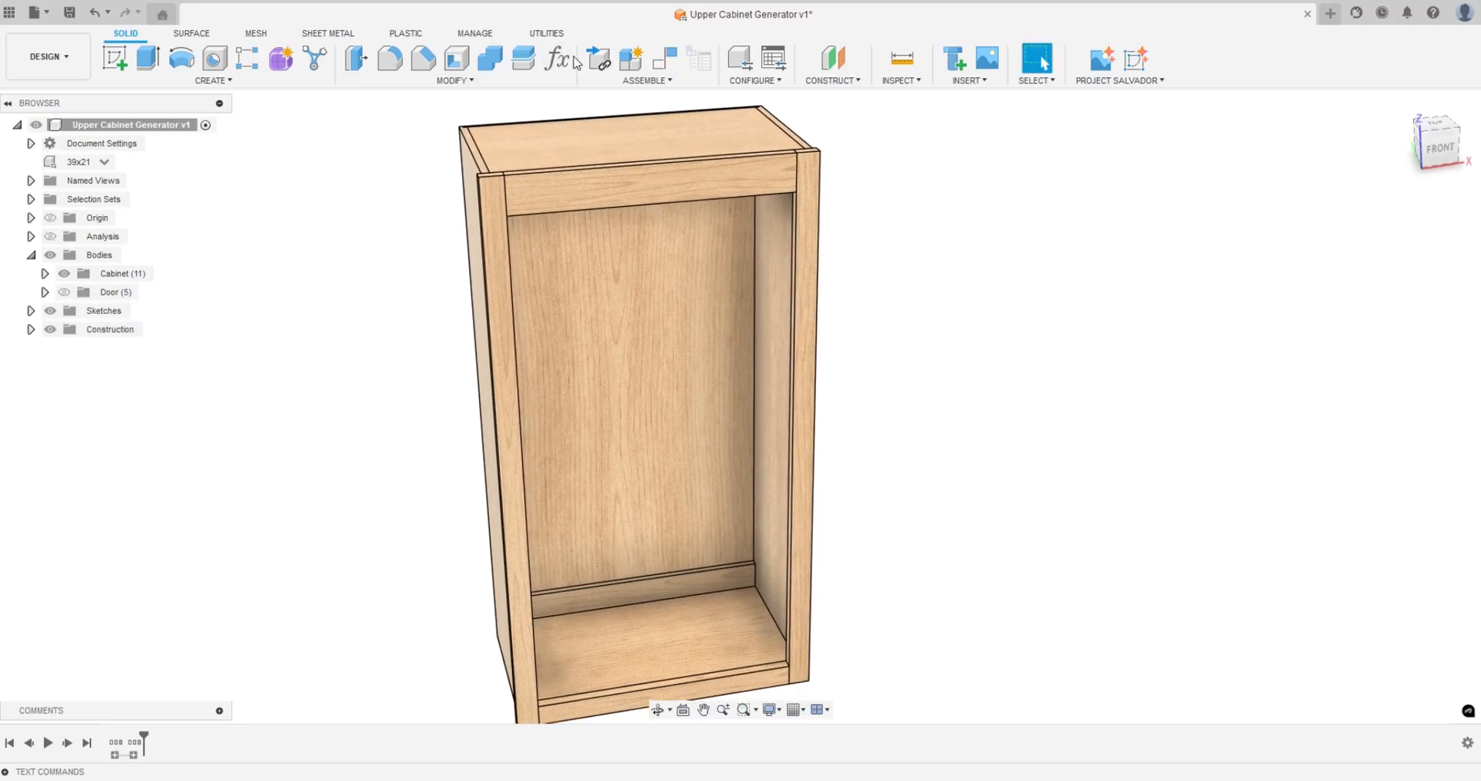
pyautogui.click(557, 59)
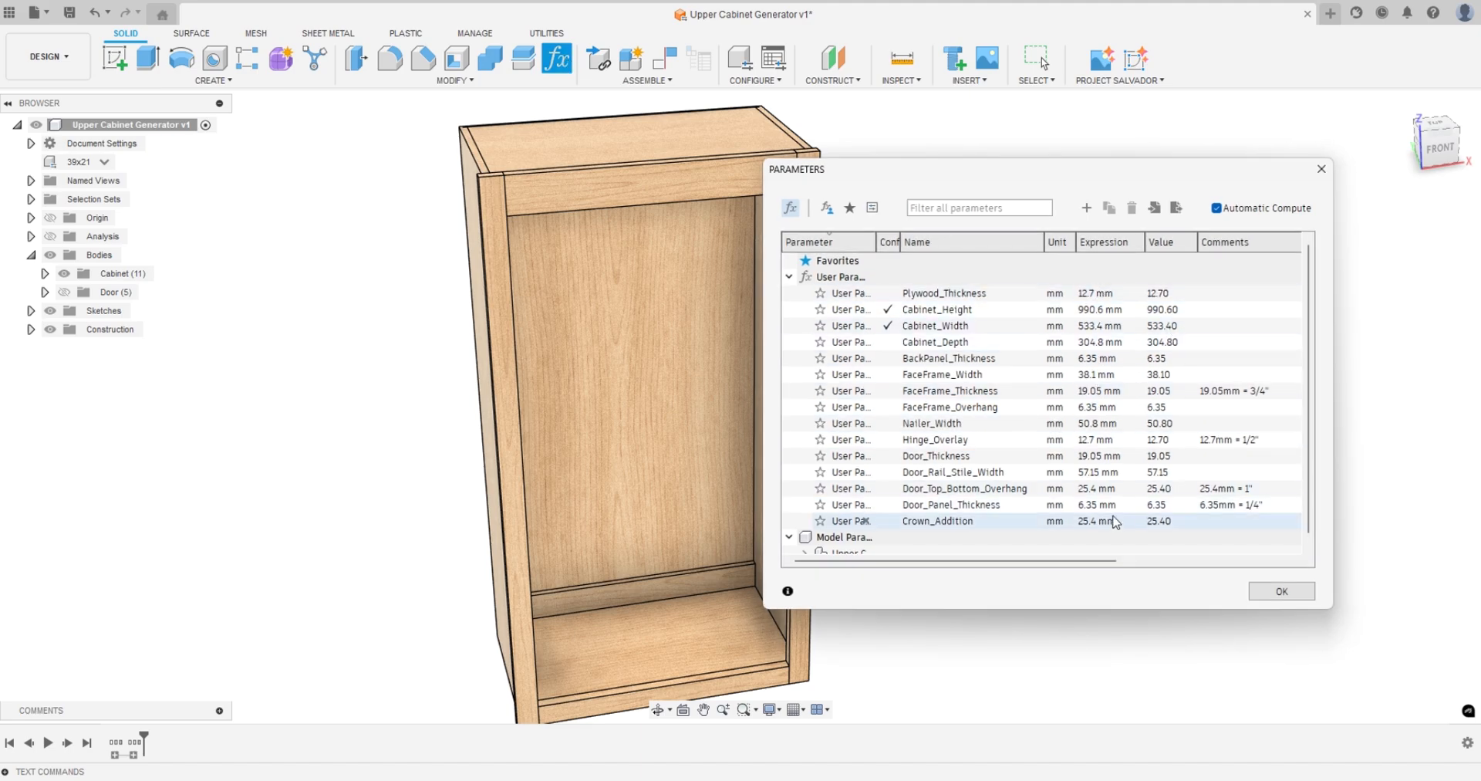
pyautogui.click(1280, 591)
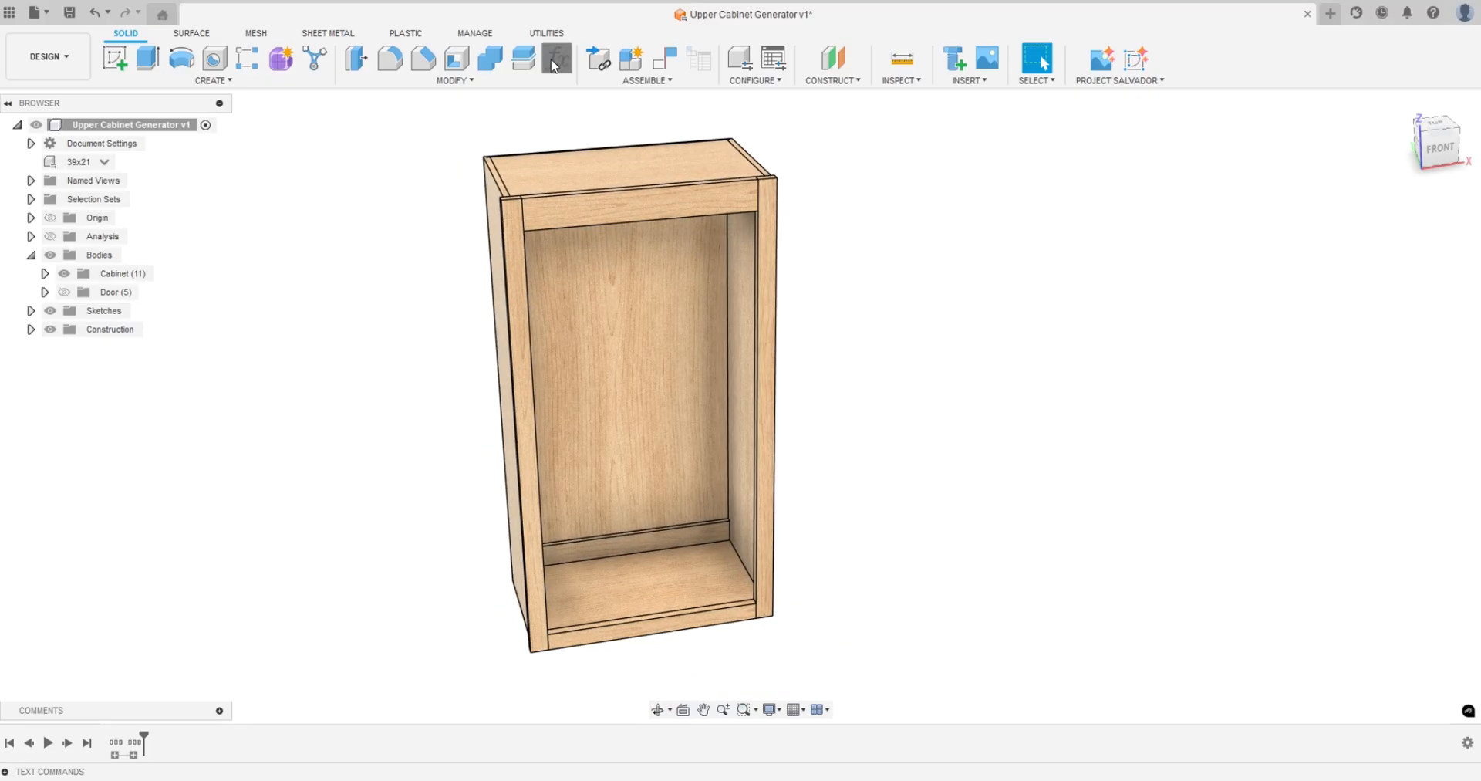
pyautogui.click(555, 59)
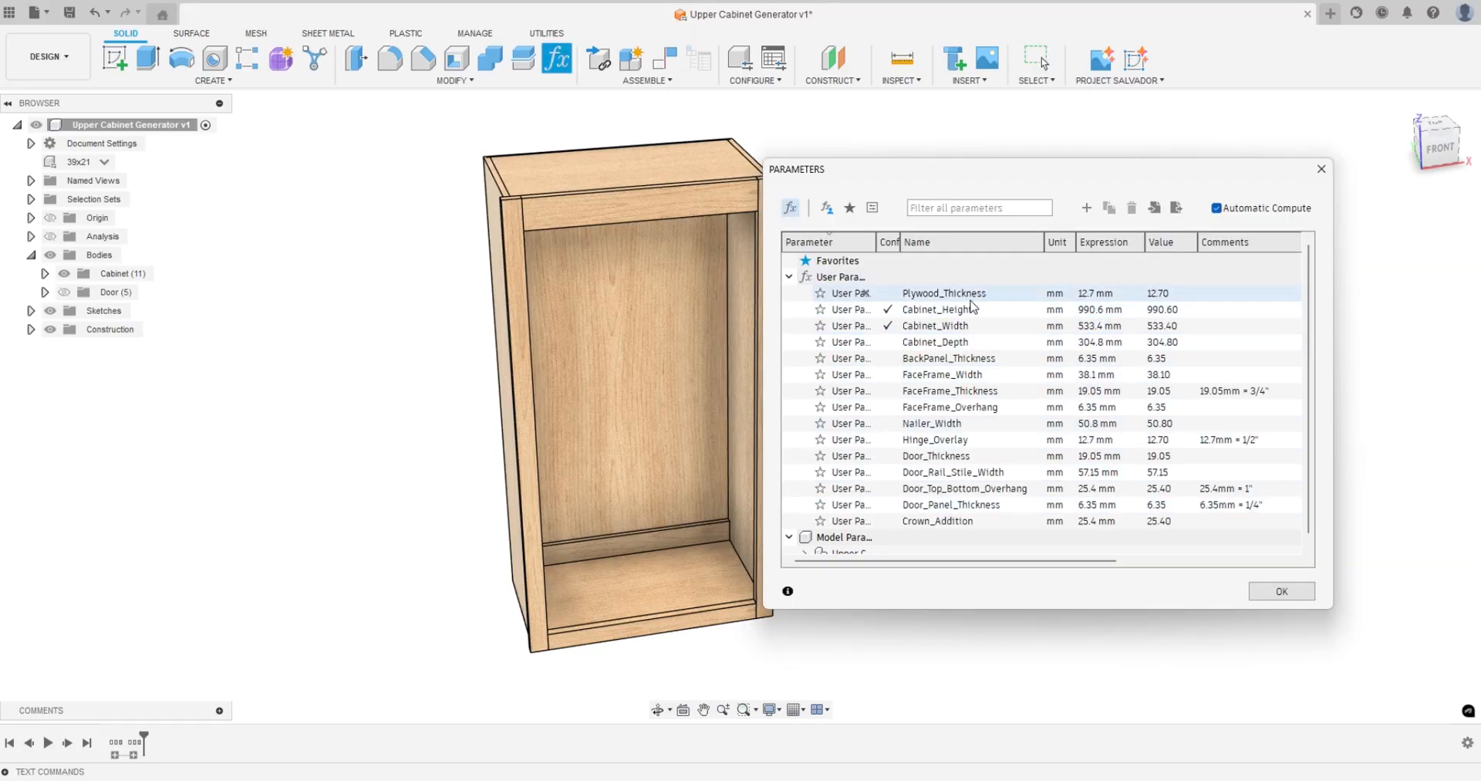
pyautogui.moveTo(957, 298)
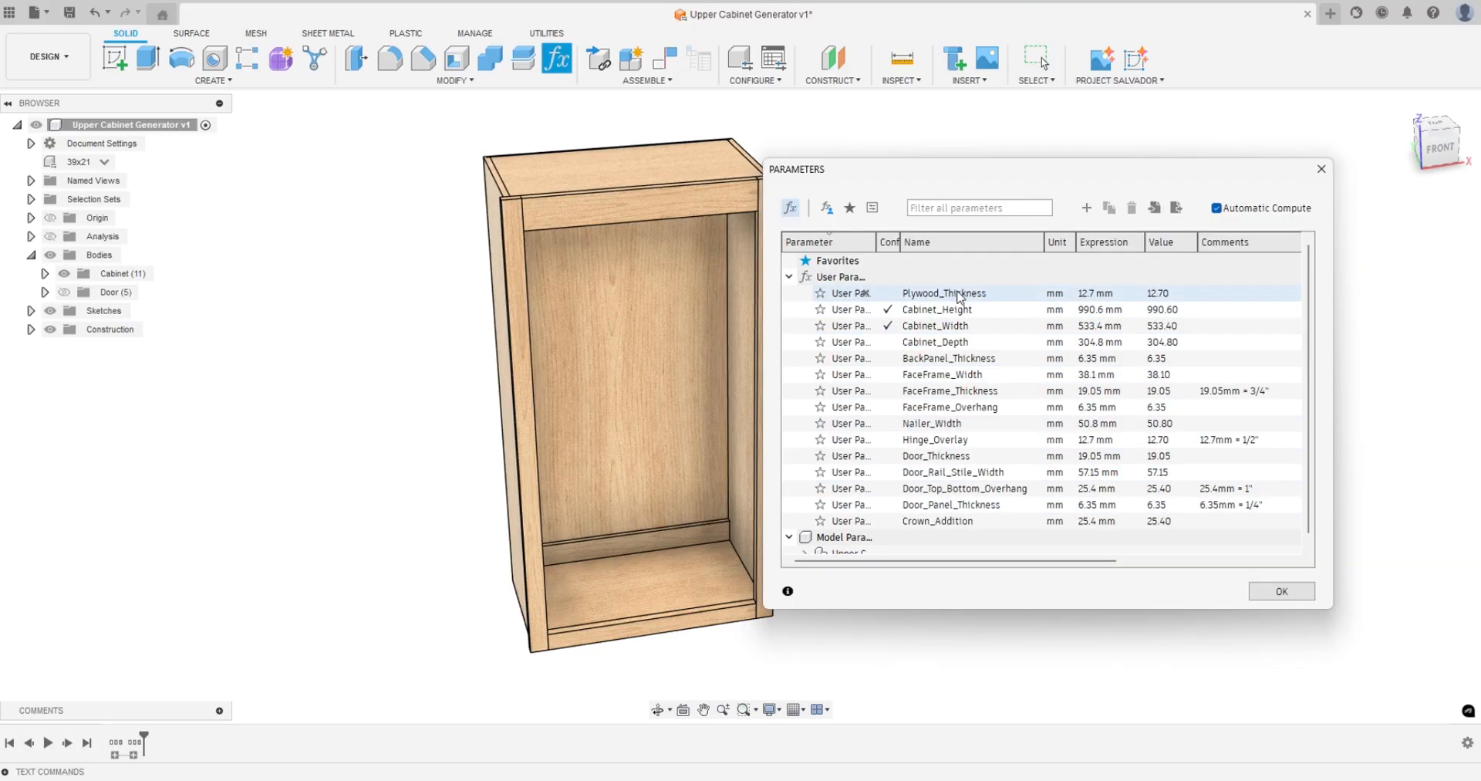
pyautogui.click(949, 390)
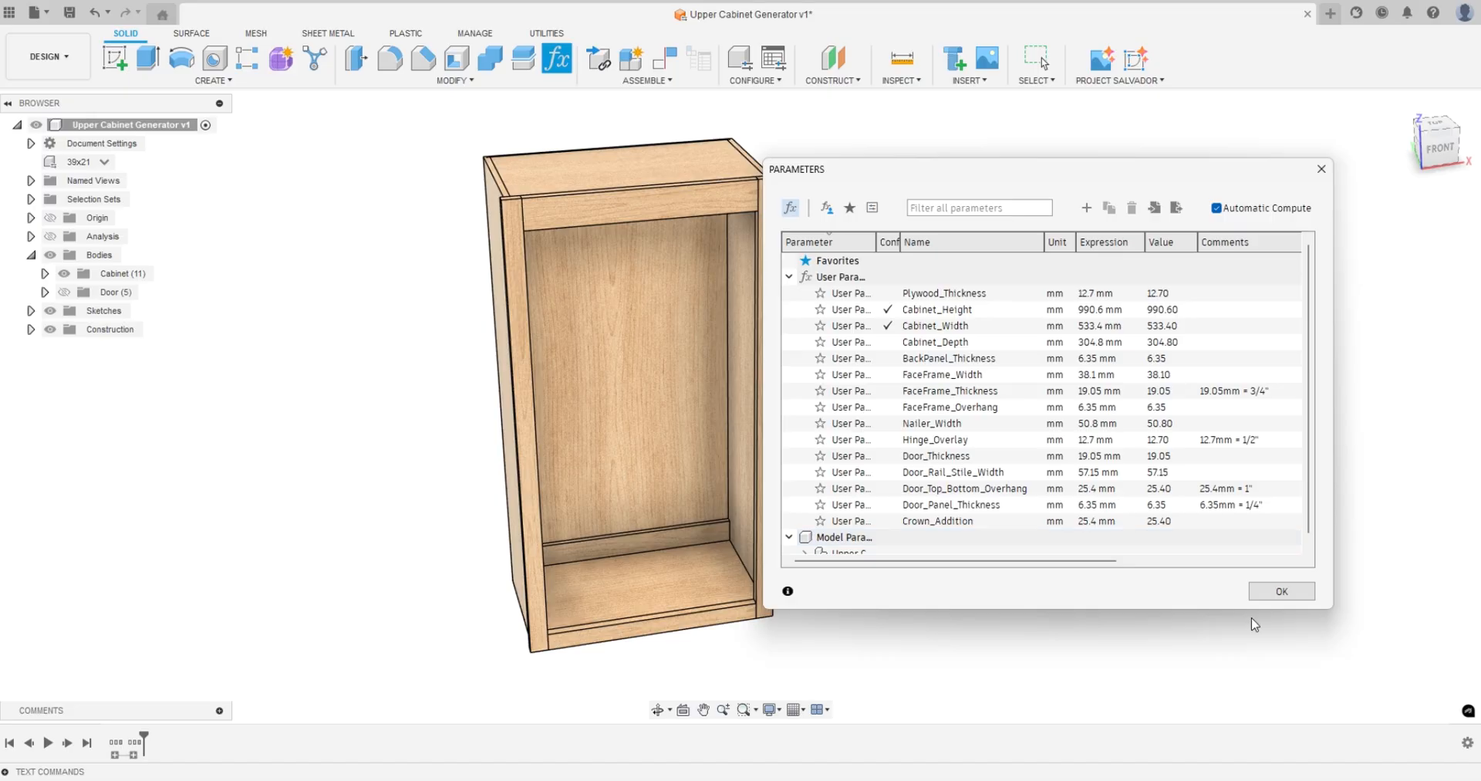
pyautogui.click(1280, 591)
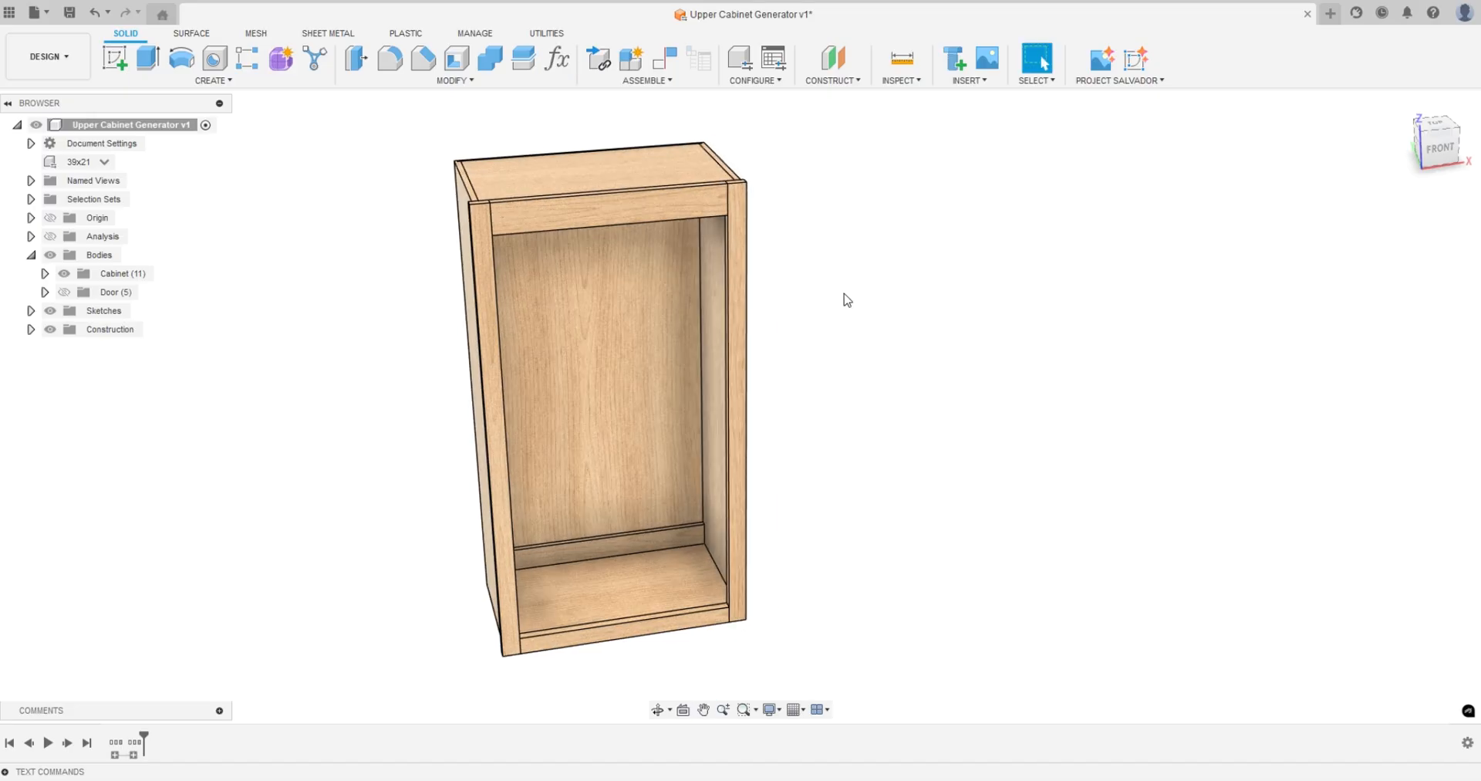
pyautogui.moveTo(774, 59)
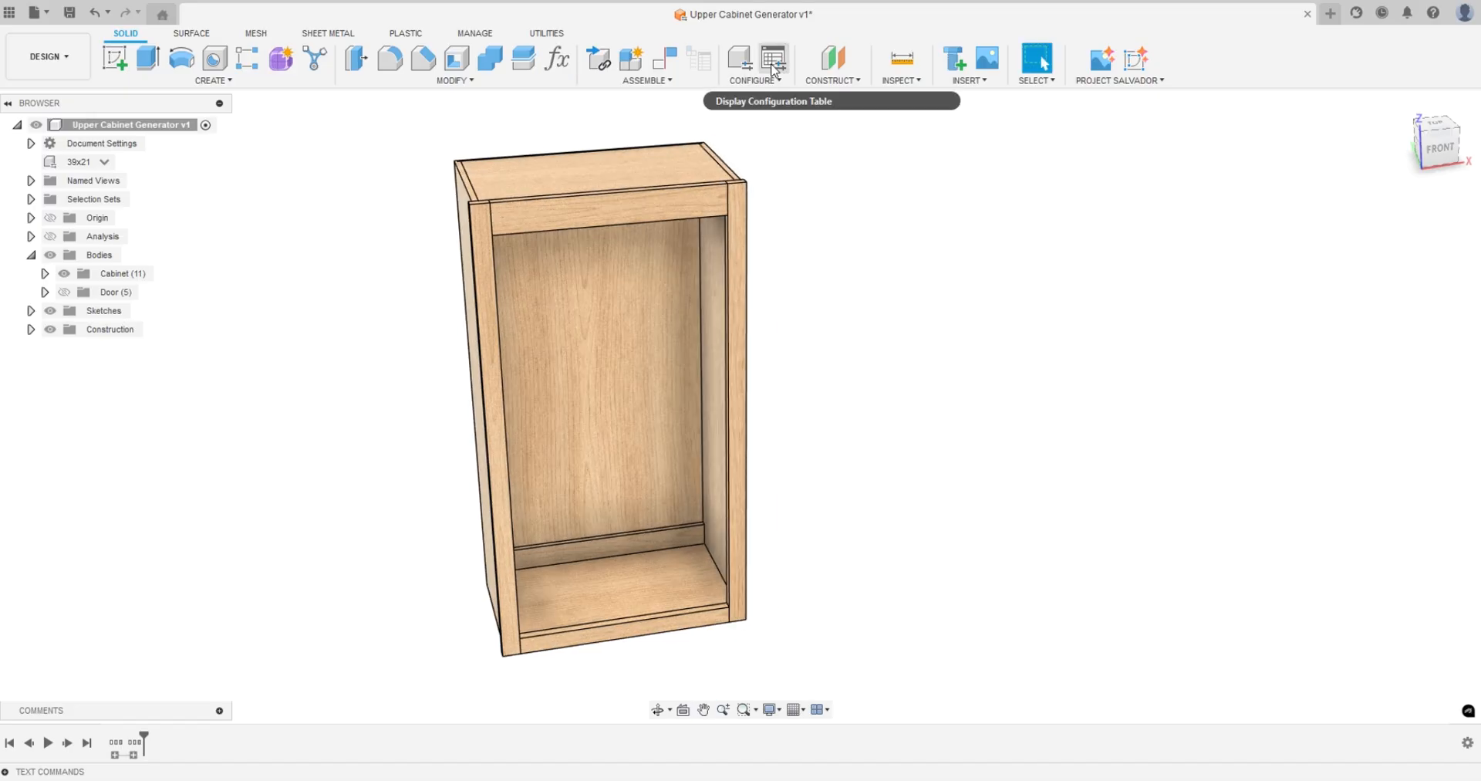
# In the Configuration Table activate 39x15, then 42x24, and close the table
pyautogui.click(739, 58)
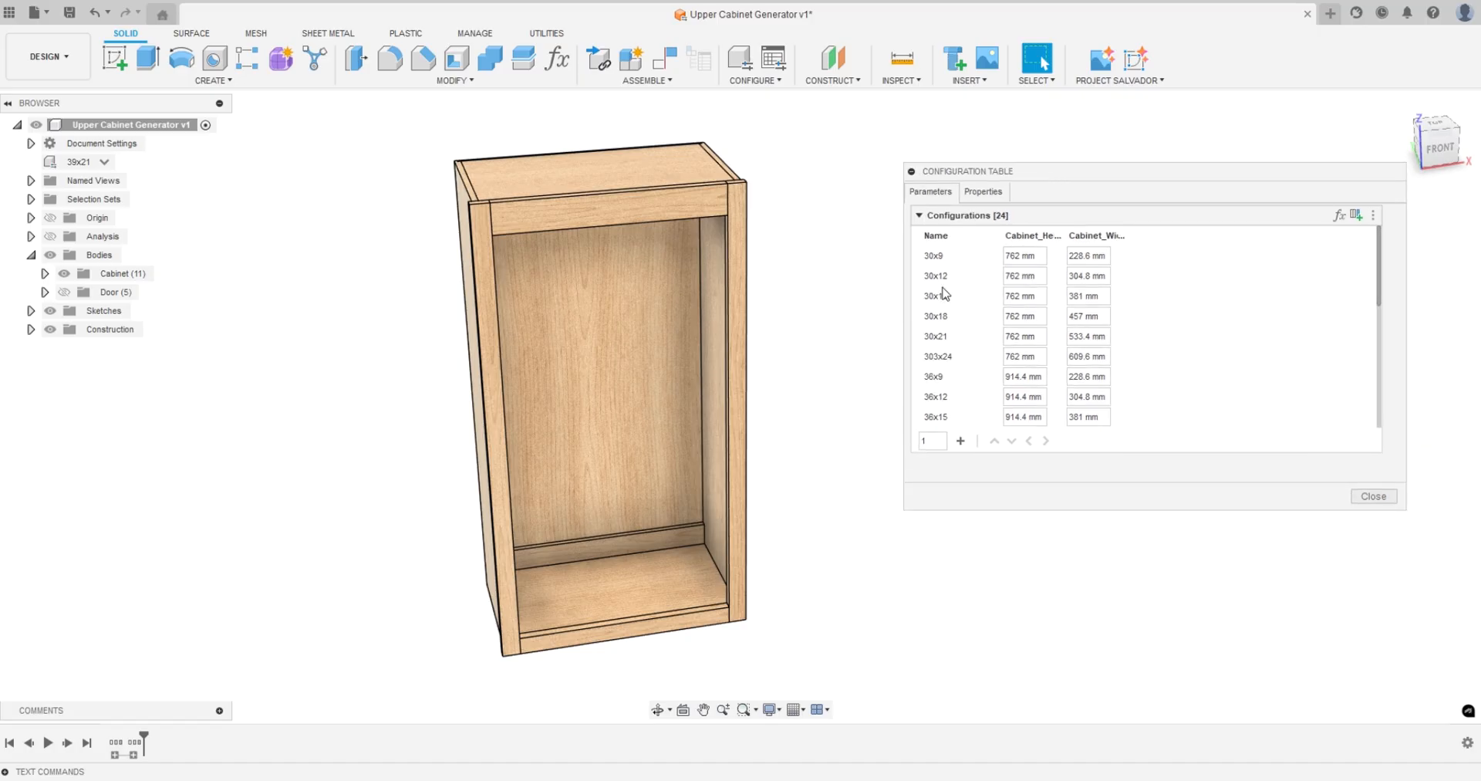
pyautogui.moveTo(944, 291)
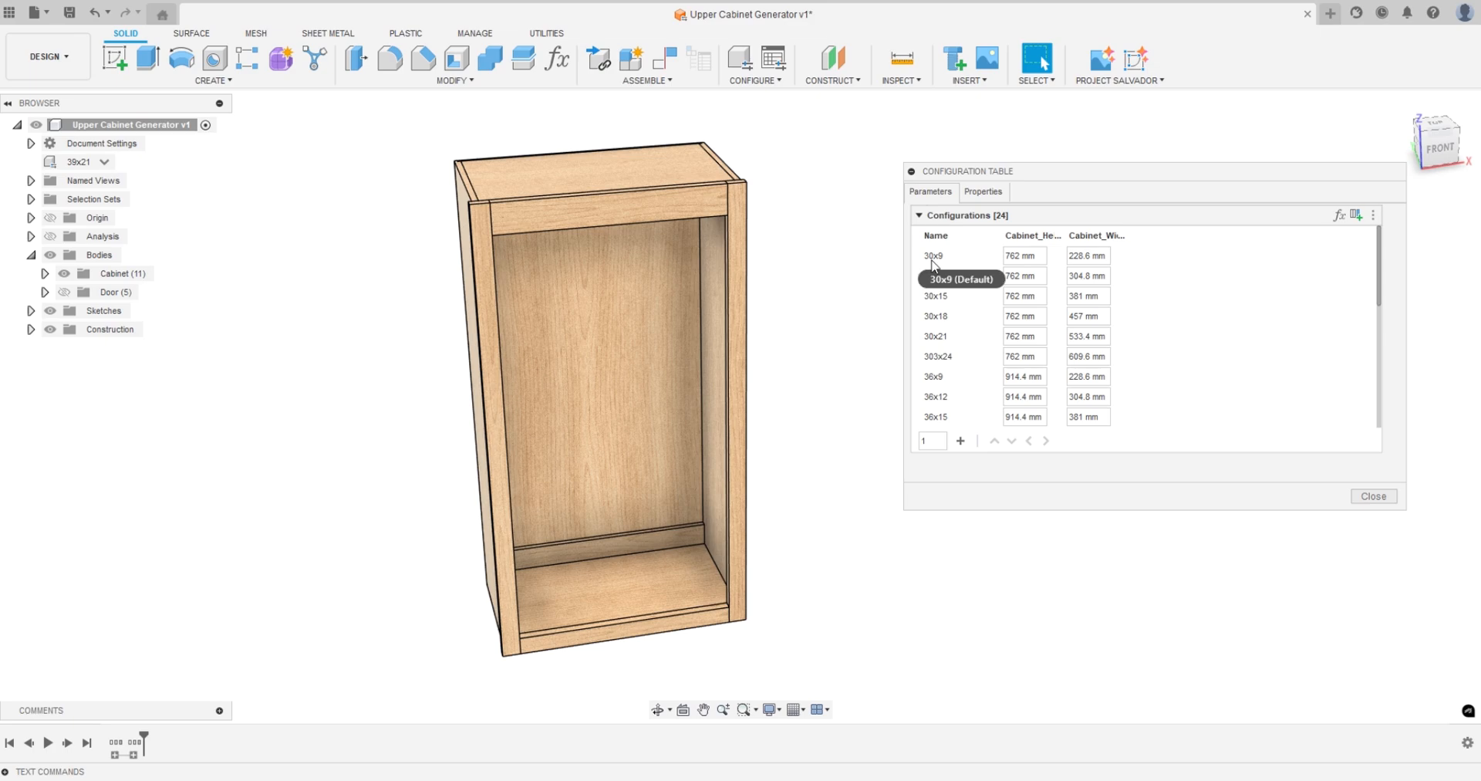
pyautogui.scroll(-3)
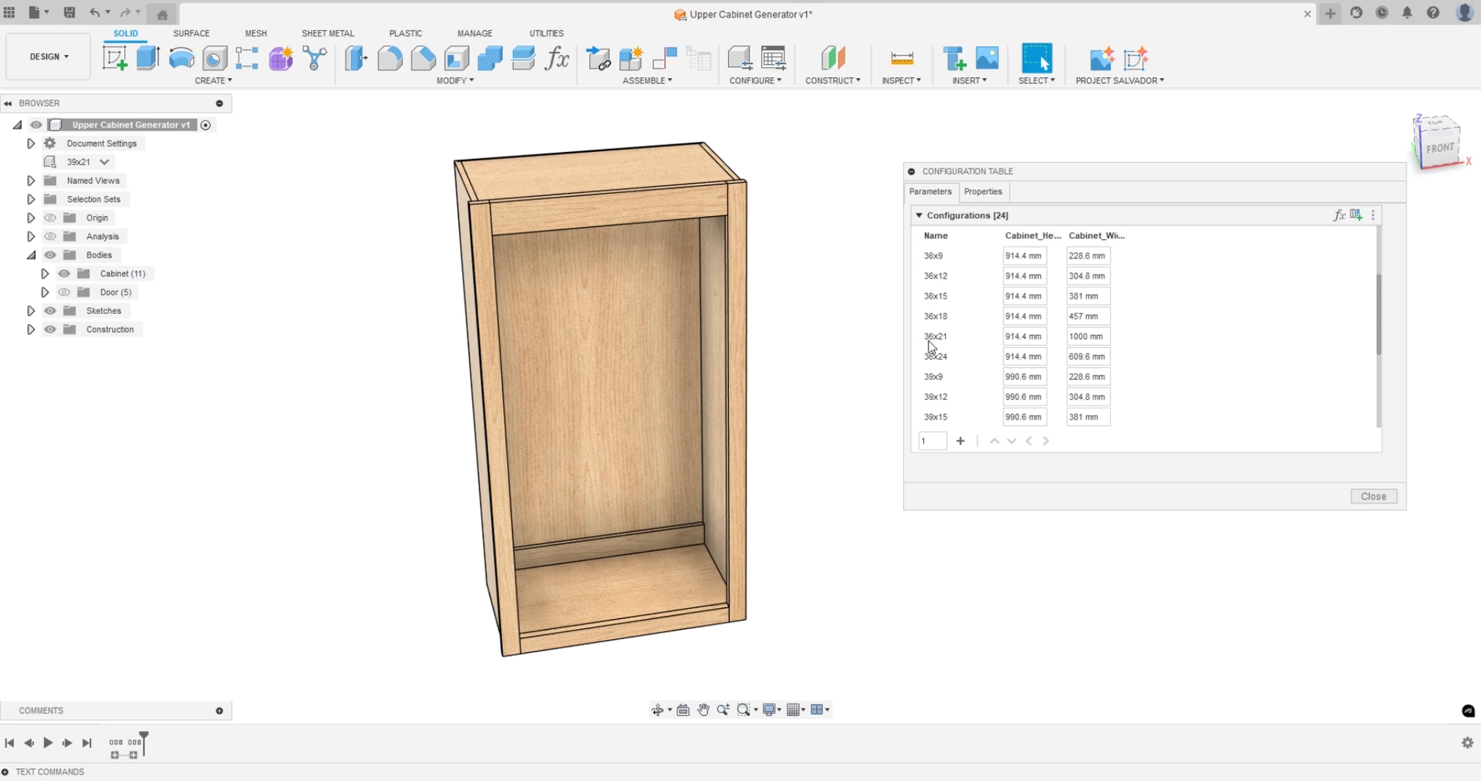
pyautogui.scroll(-3)
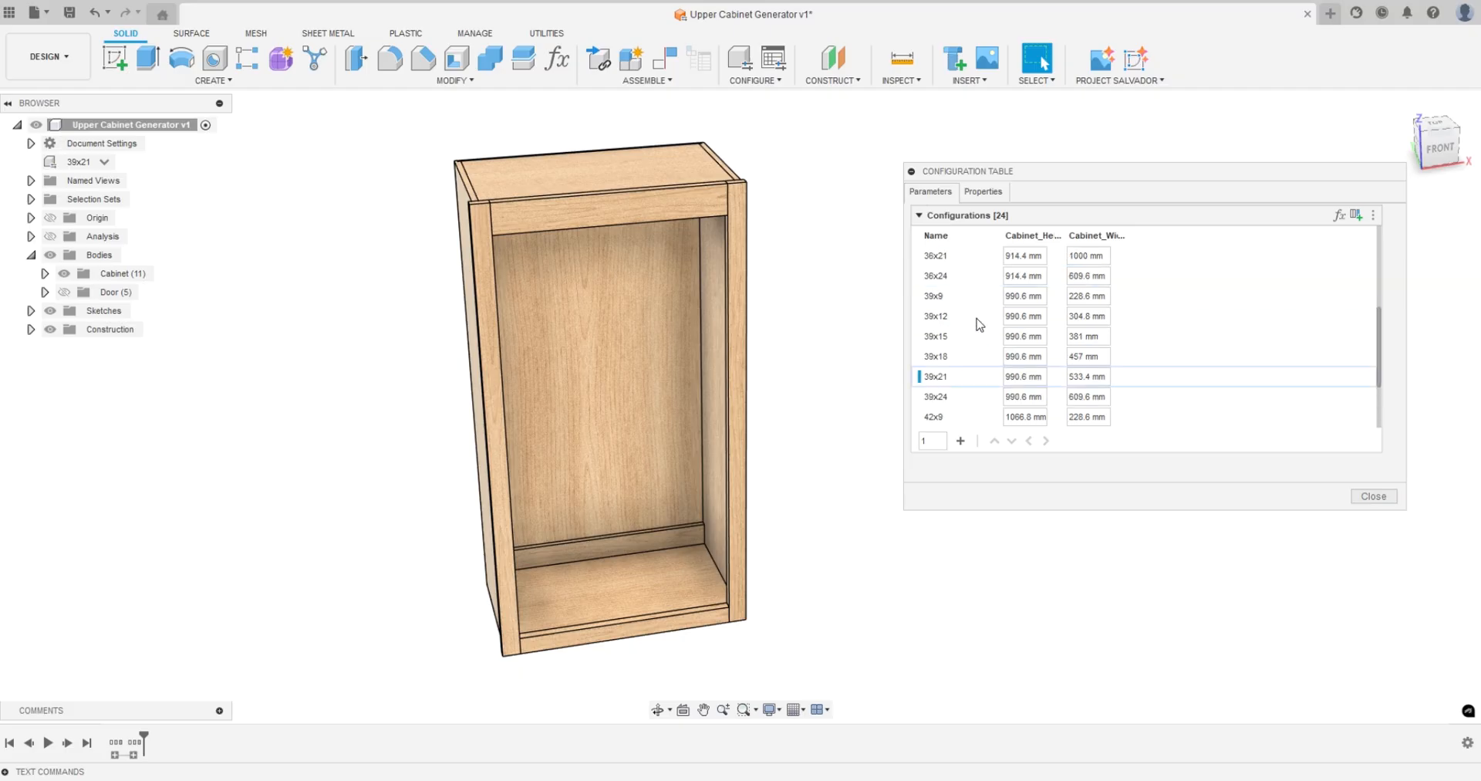
pyautogui.moveTo(938, 341)
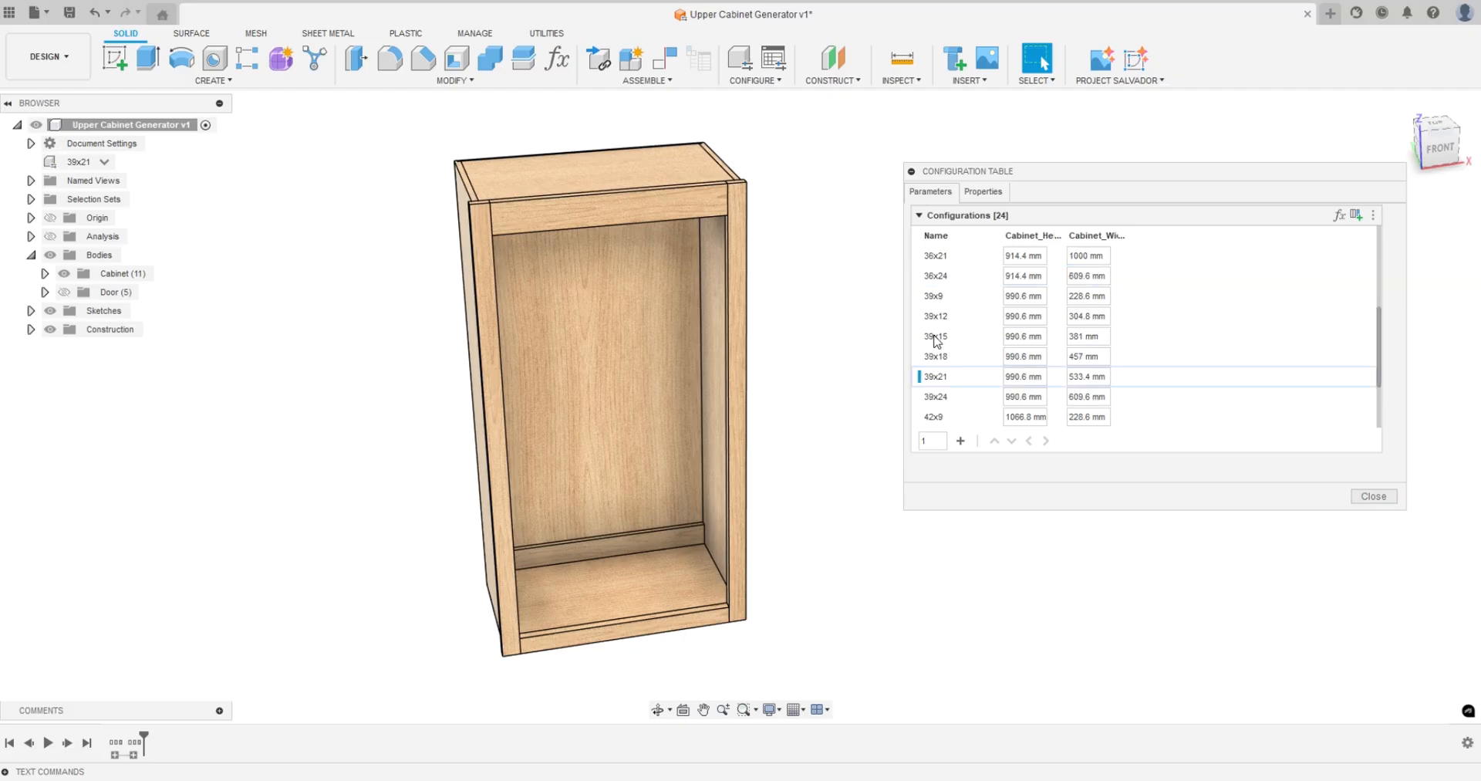
pyautogui.click(935, 336)
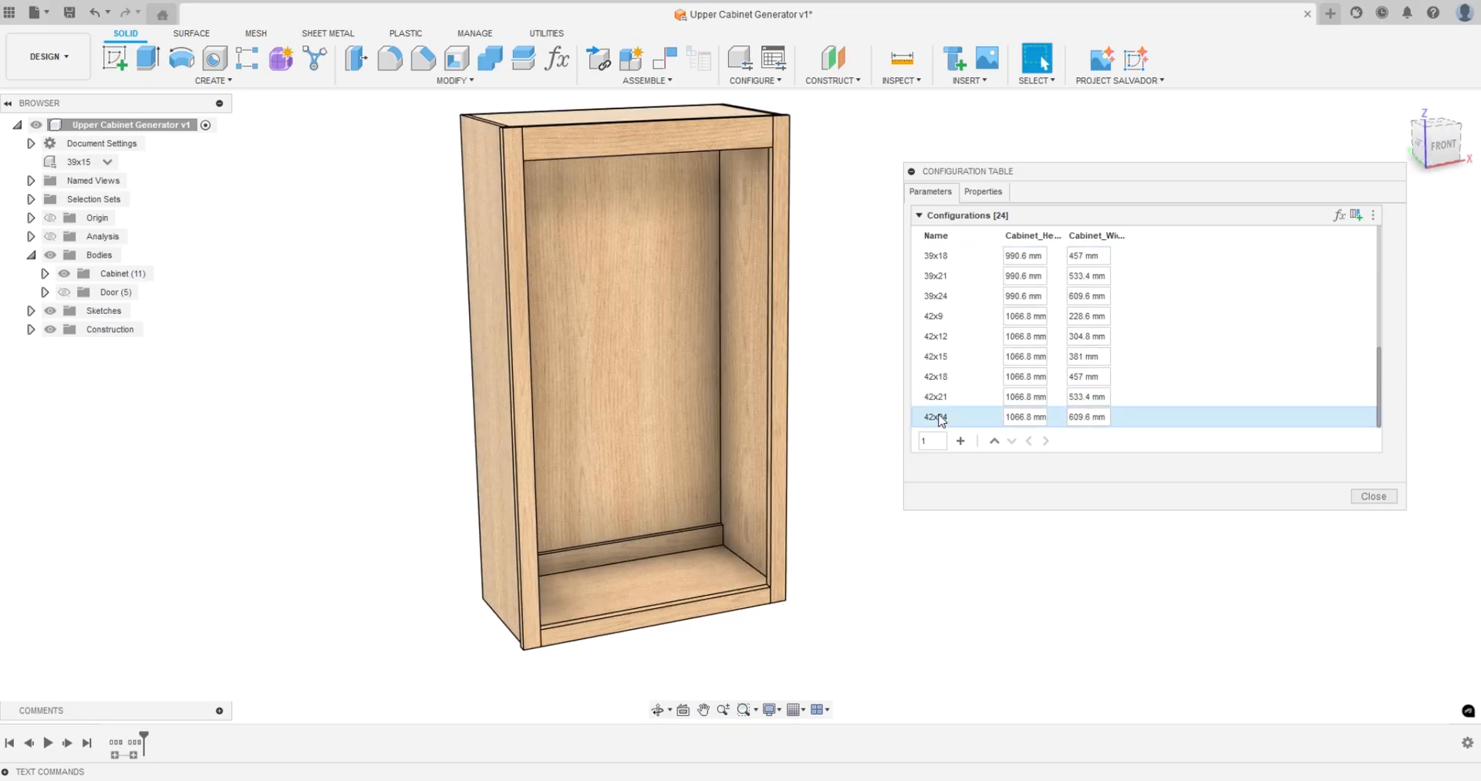
pyautogui.click(934, 417)
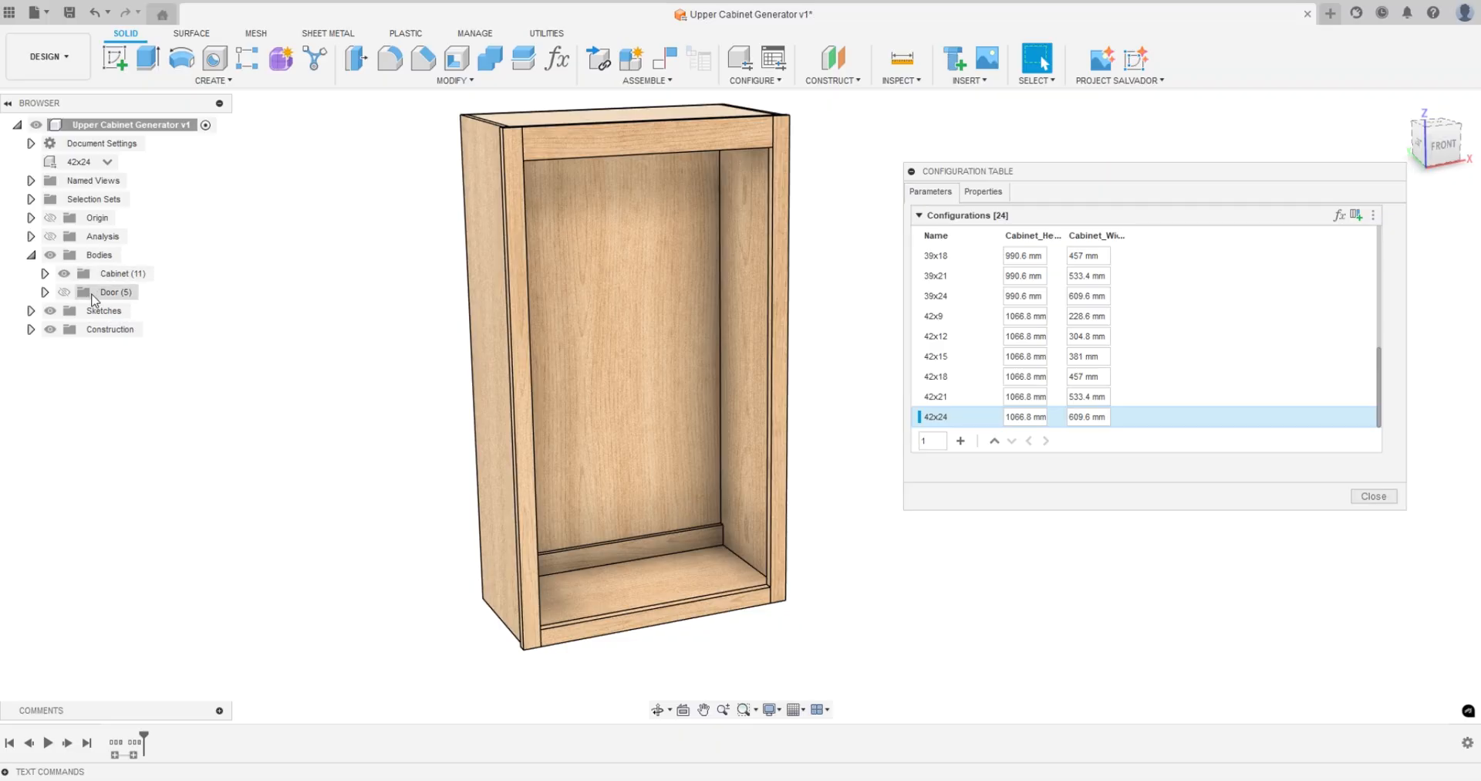
pyautogui.moveTo(623, 378); pyautogui.dragTo(418, 293)
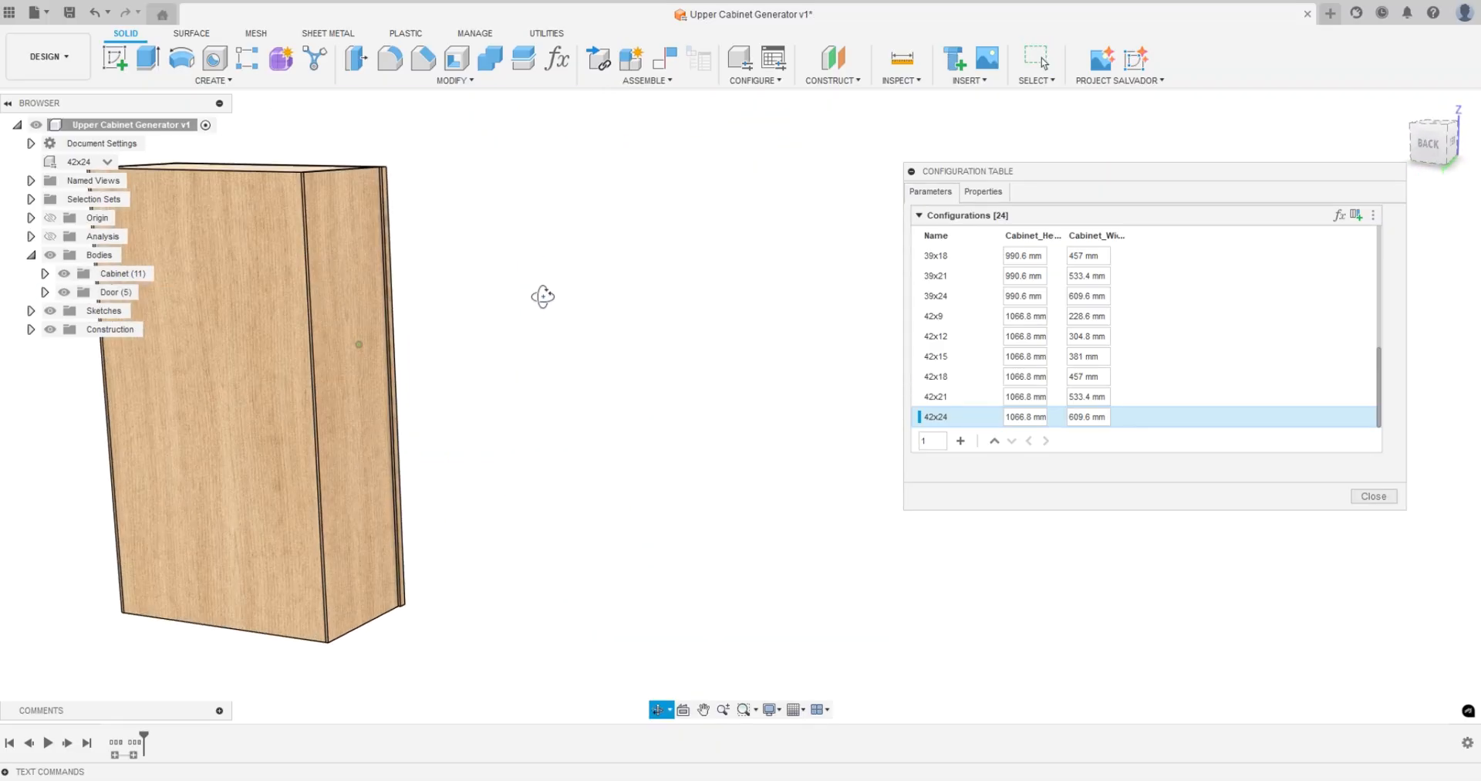
pyautogui.click(1373, 495)
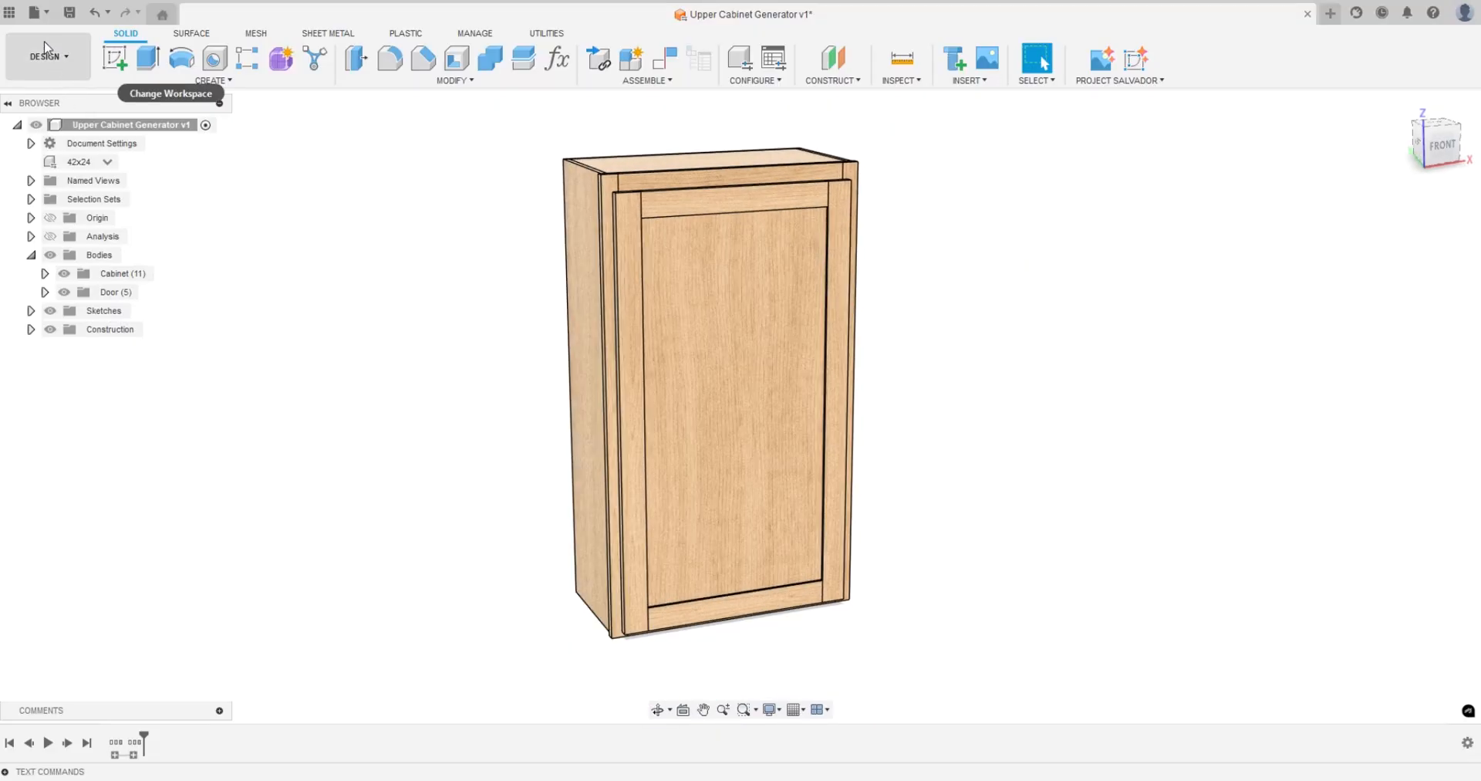
# Hide the Text Commands panel via File > View, then show it again
pyautogui.click(36, 12)
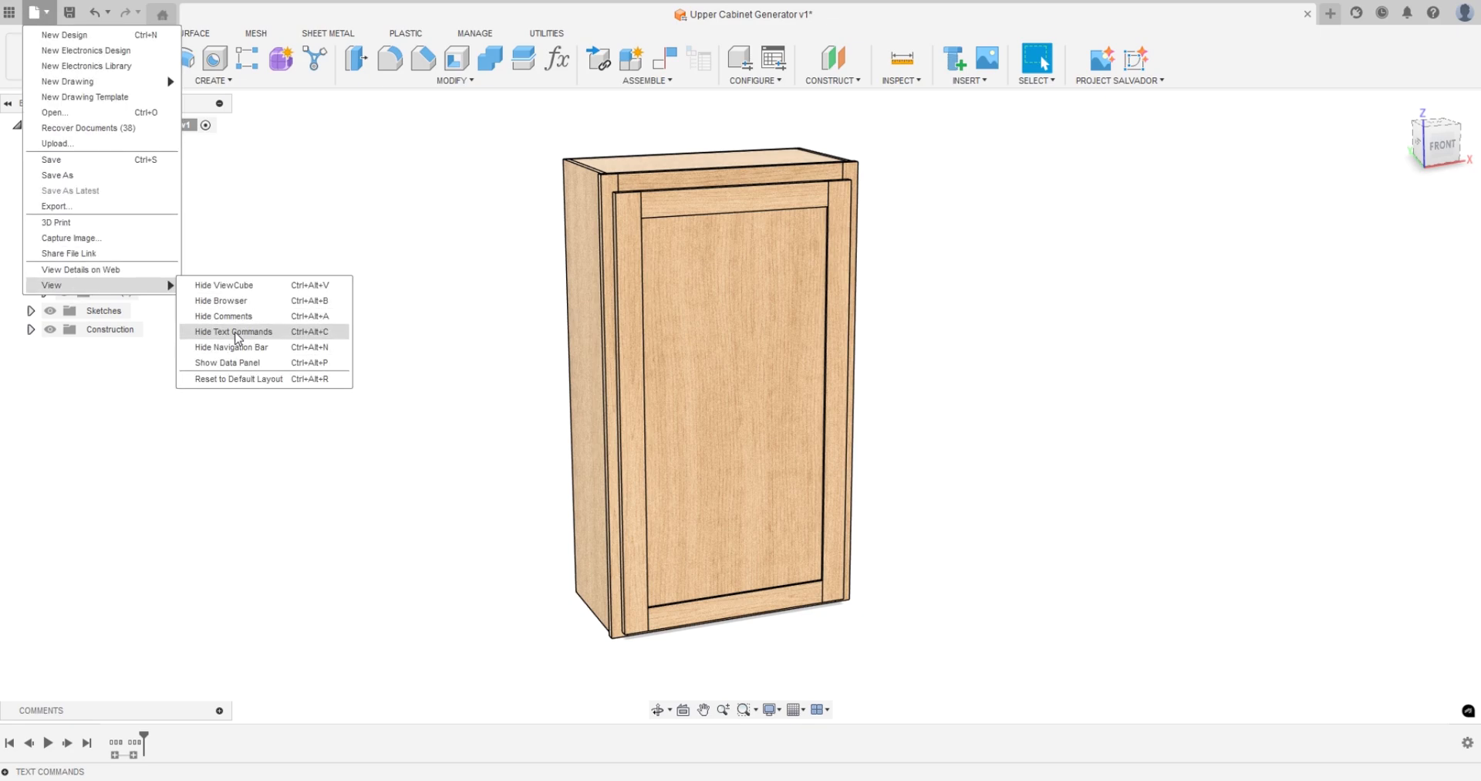
pyautogui.click(233, 331)
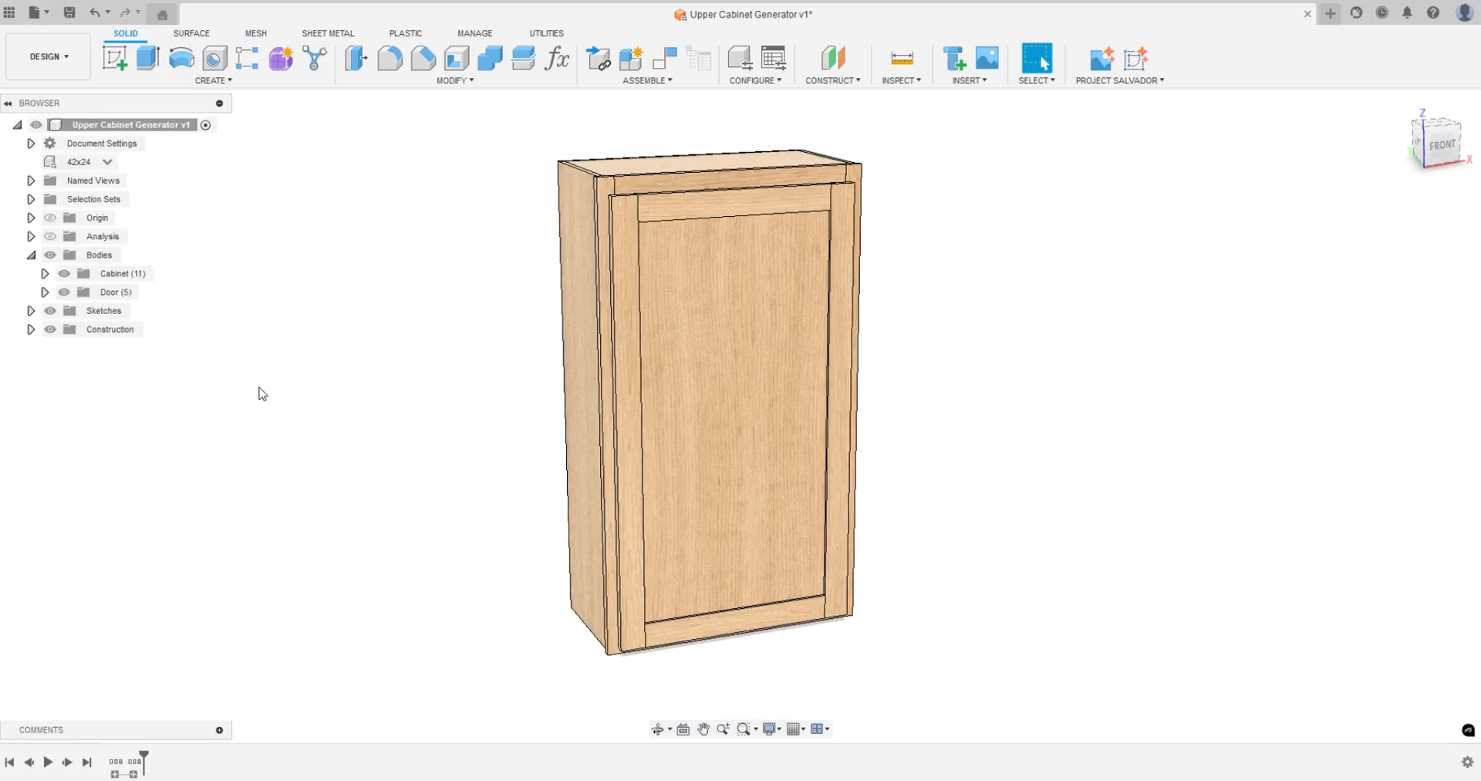
pyautogui.click(34, 13)
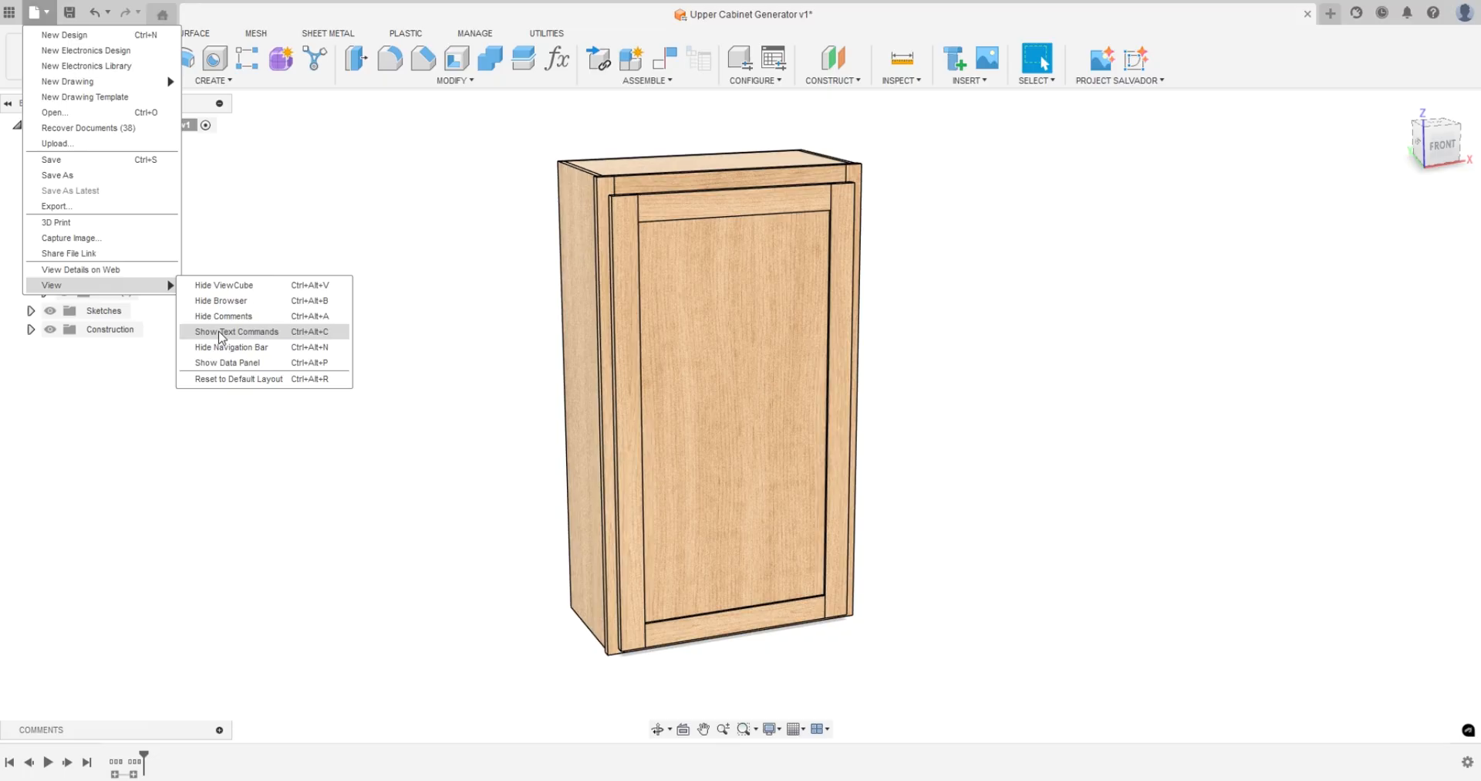
pyautogui.click(236, 331)
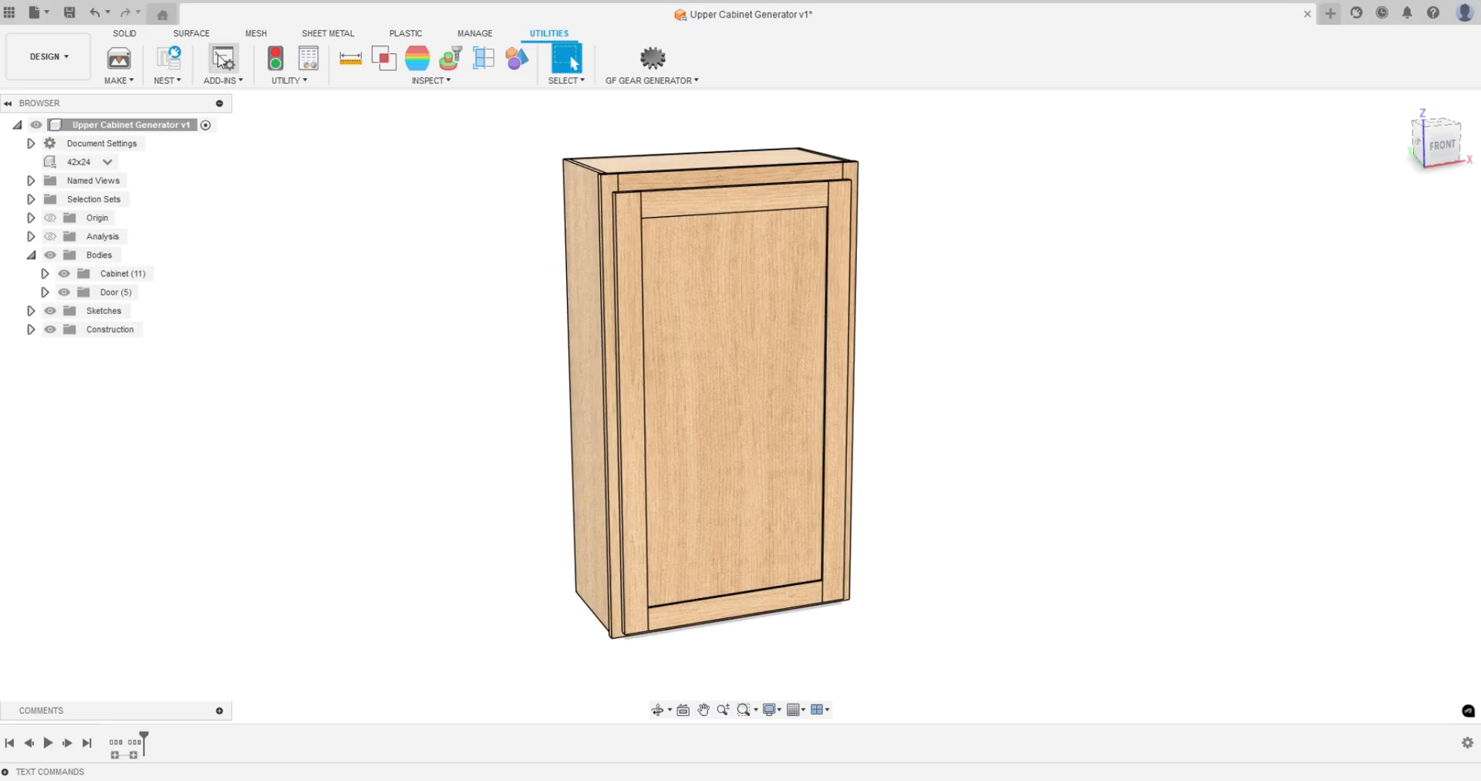
# Run the CutListGenerator script from Scripts and Add-Ins for the 16 solid bodies
pyautogui.click(222, 57)
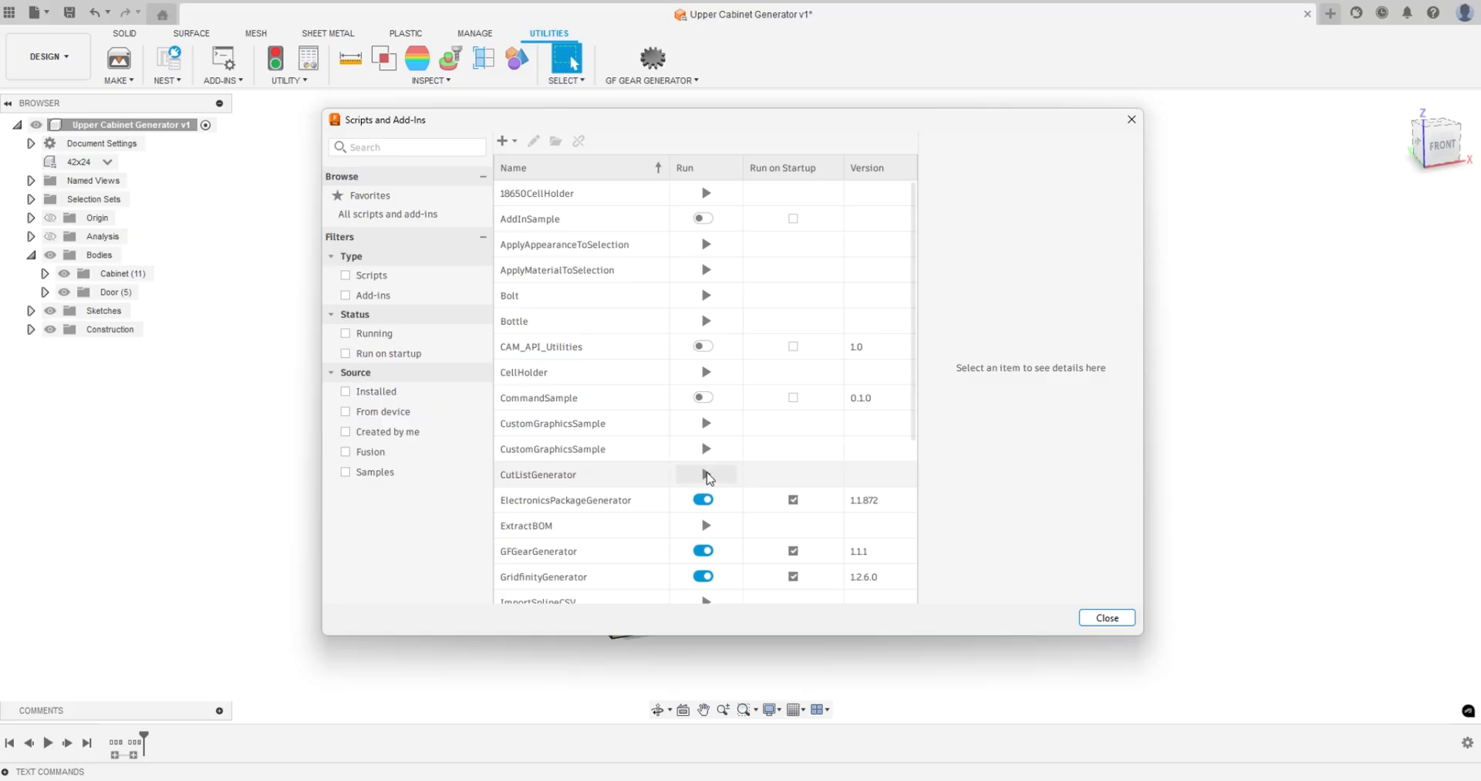
pyautogui.click(705, 474)
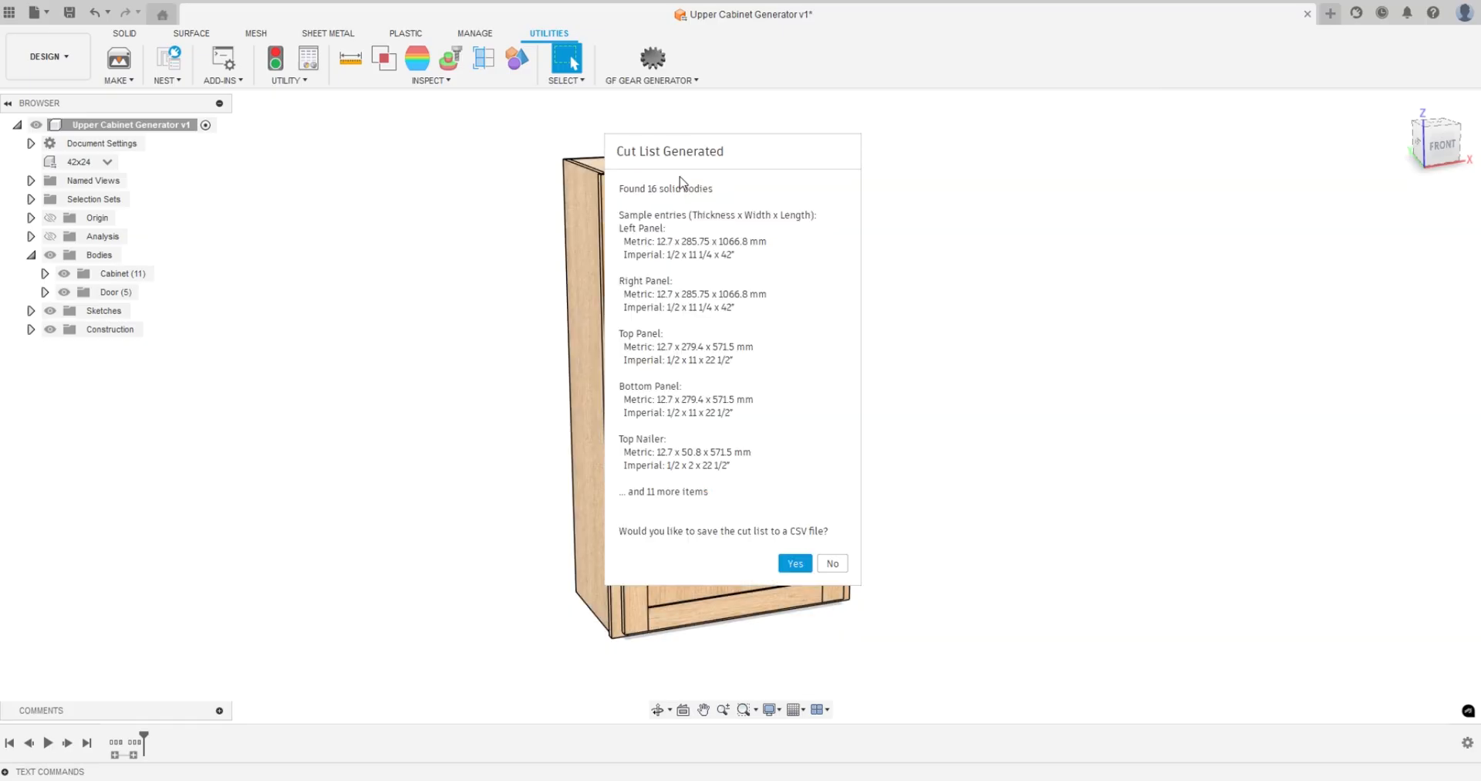
pyautogui.moveTo(660, 536)
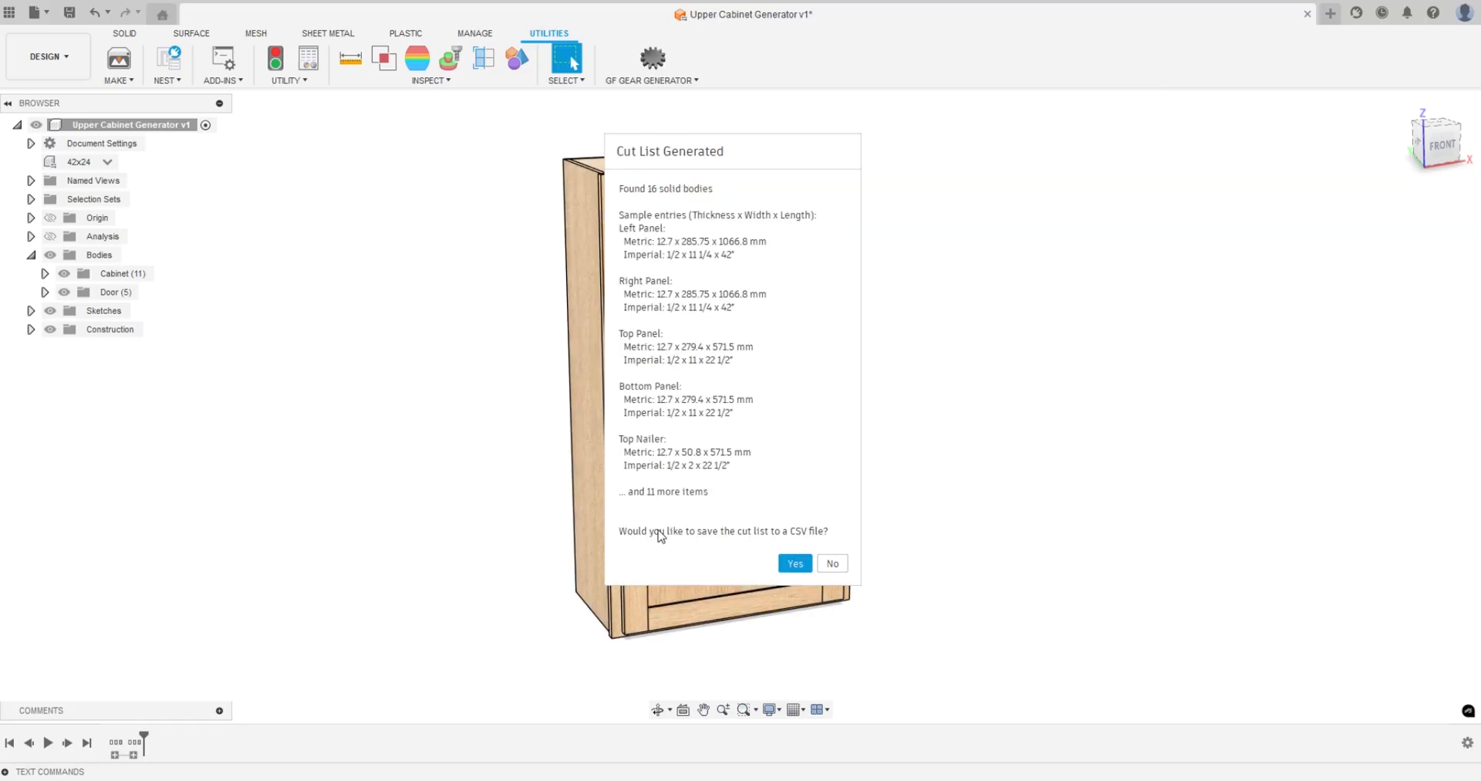
pyautogui.moveTo(804, 540)
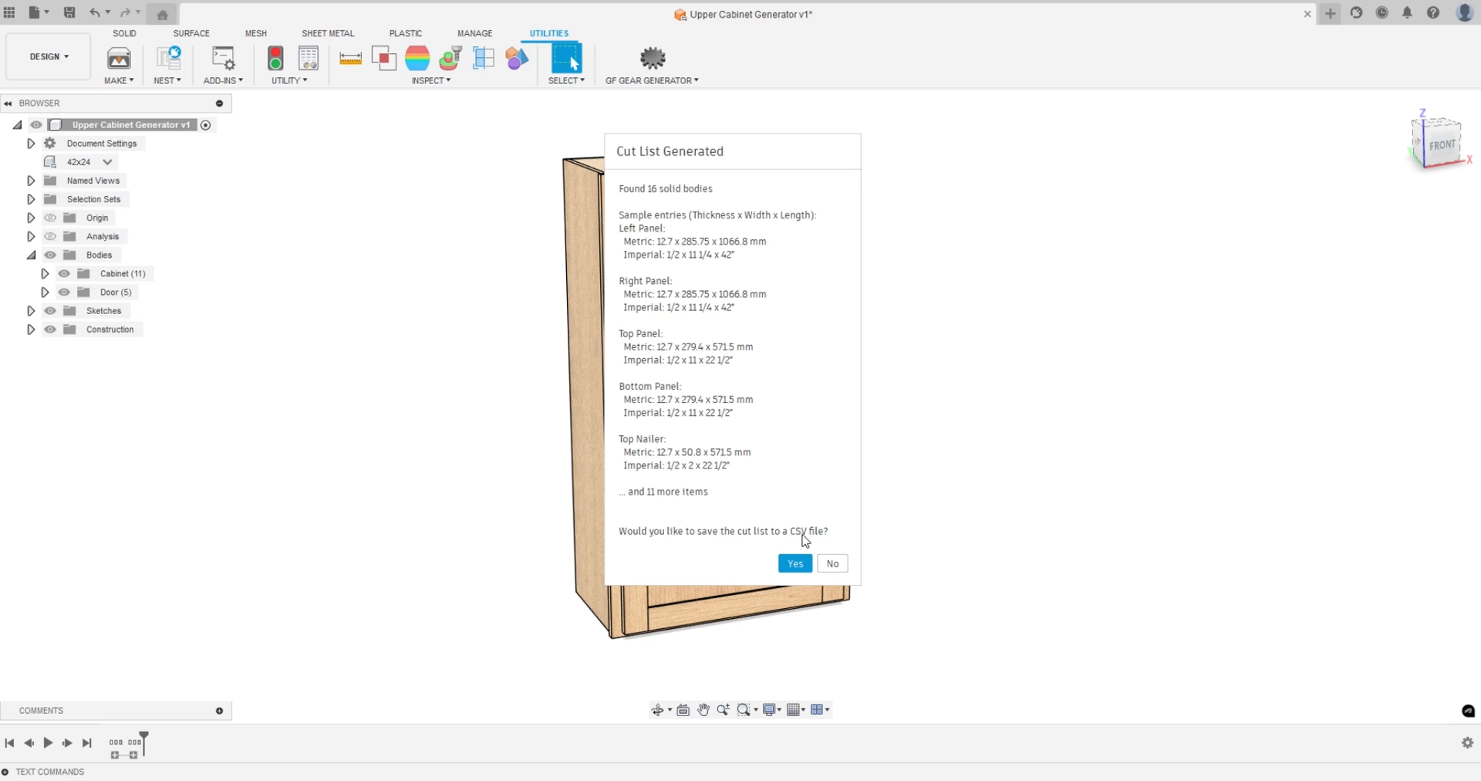
pyautogui.moveTo(802, 542)
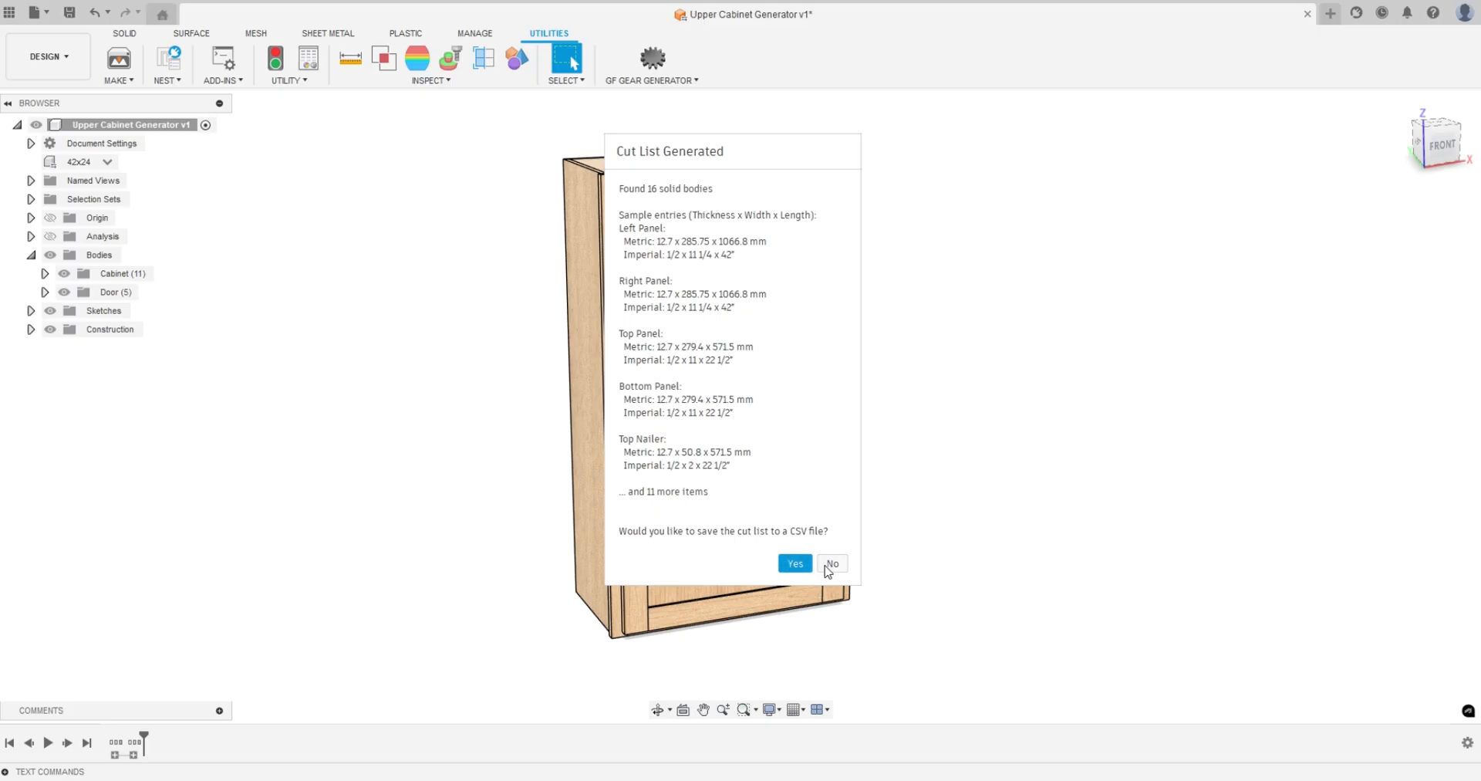
# Decline the CSV save and scroll through the metric and imperial cut list in Text Commands
pyautogui.click(830, 563)
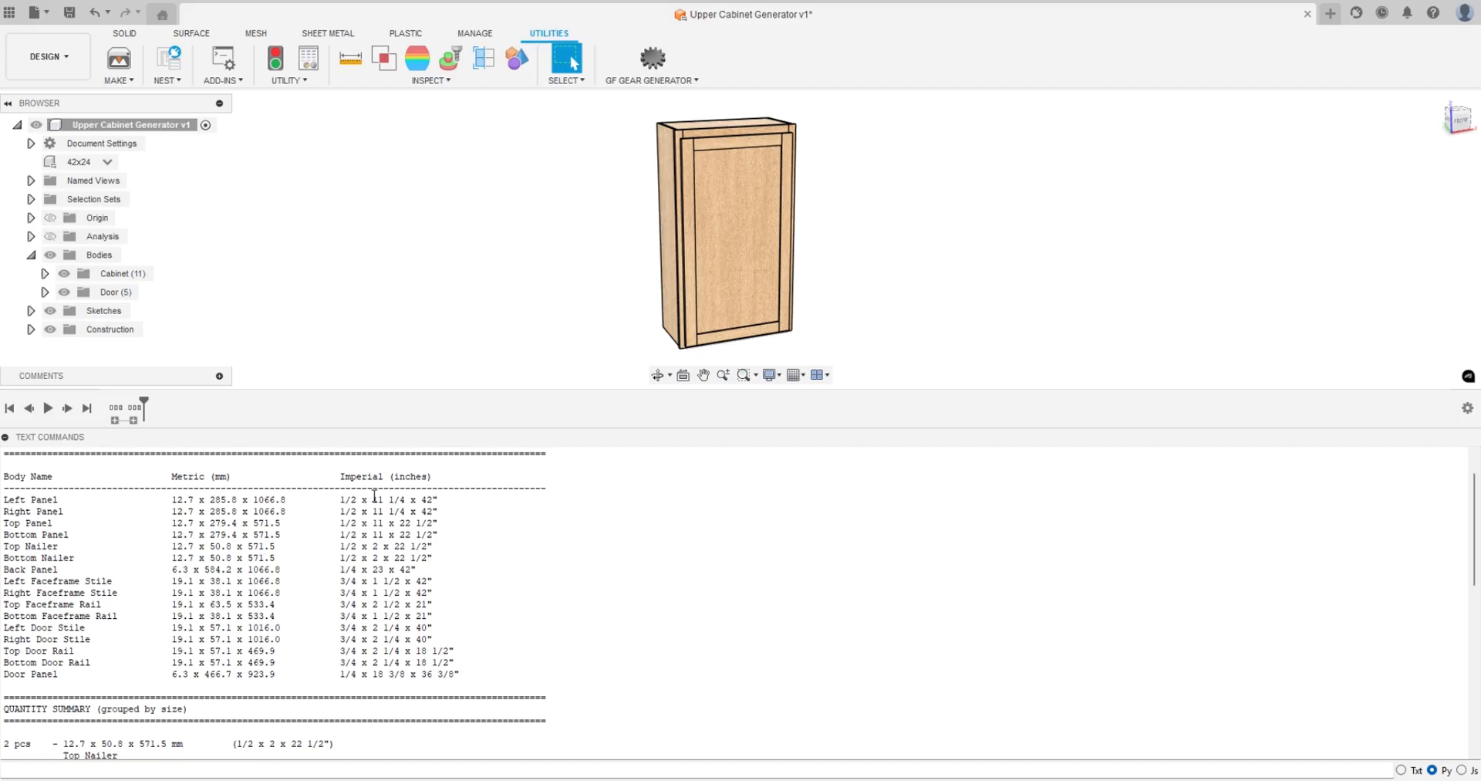
pyautogui.moveTo(378, 674)
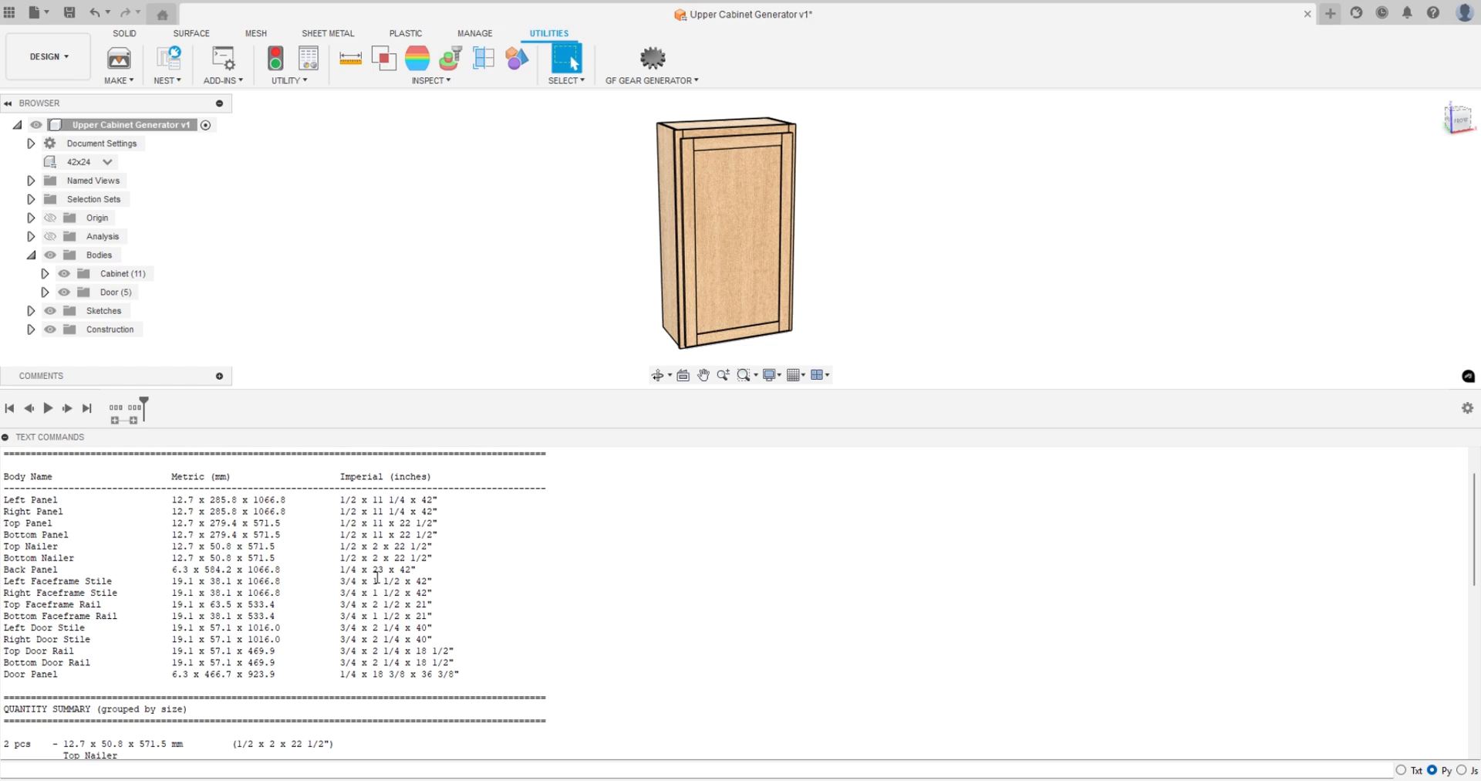
pyautogui.scroll(-3)
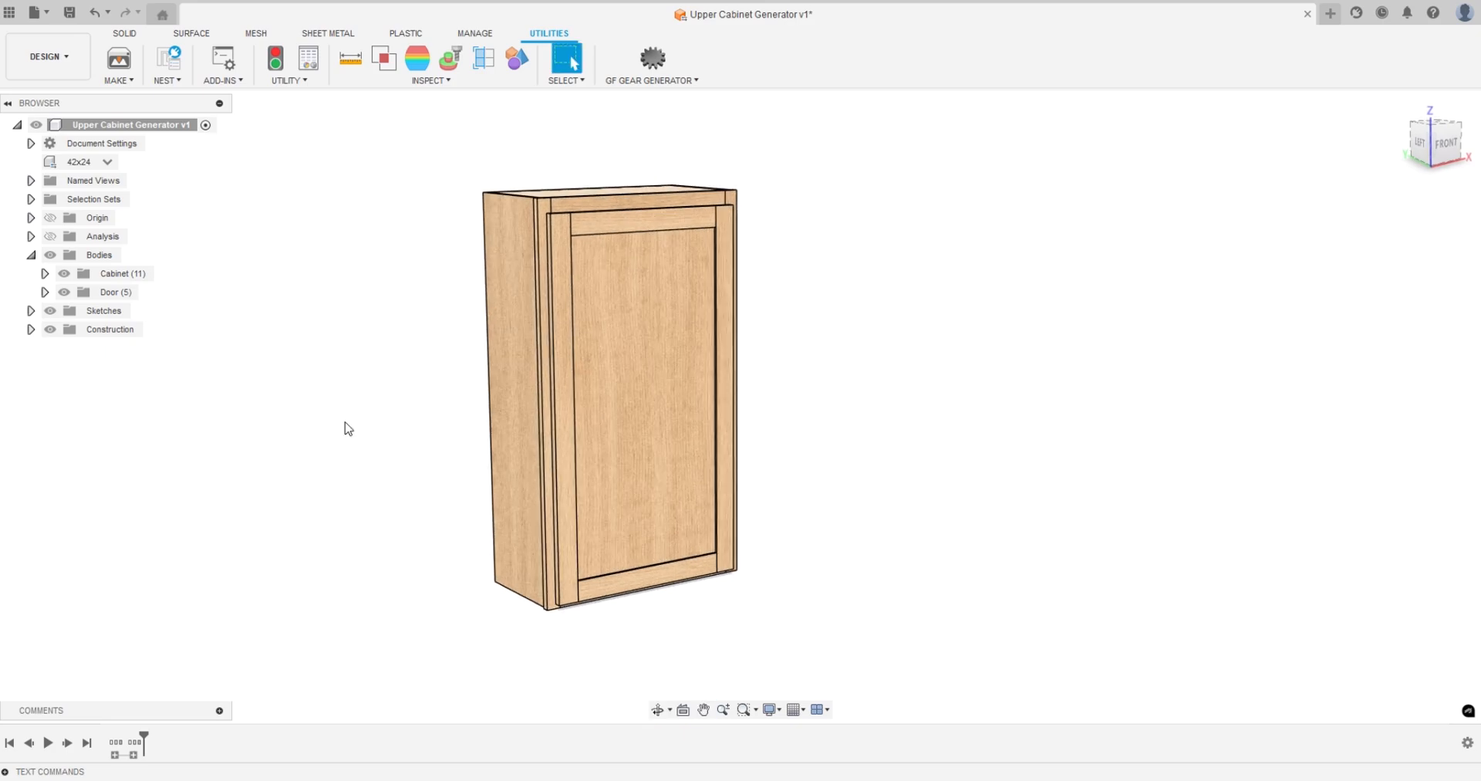
pyautogui.moveTo(358, 418)
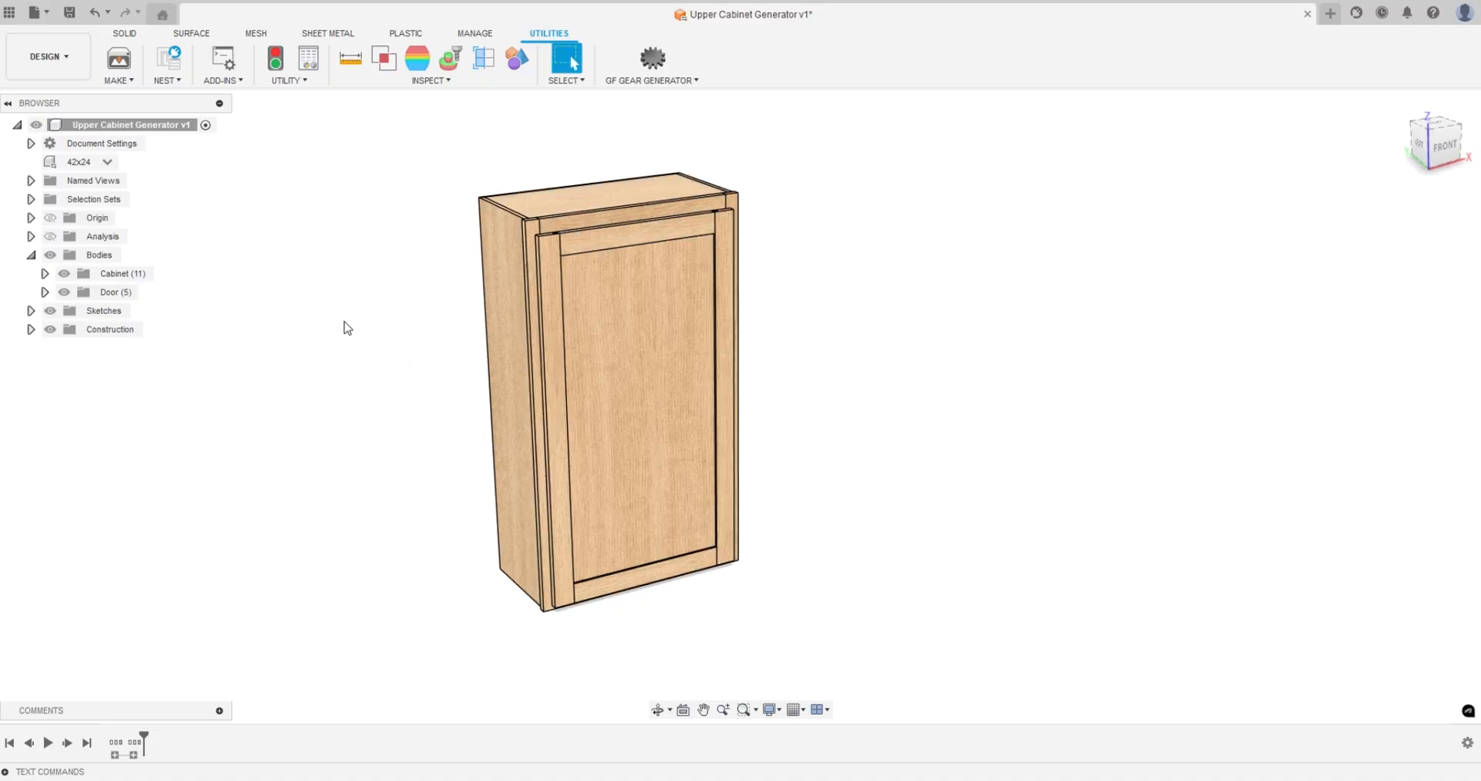
pyautogui.moveTo(379, 329)
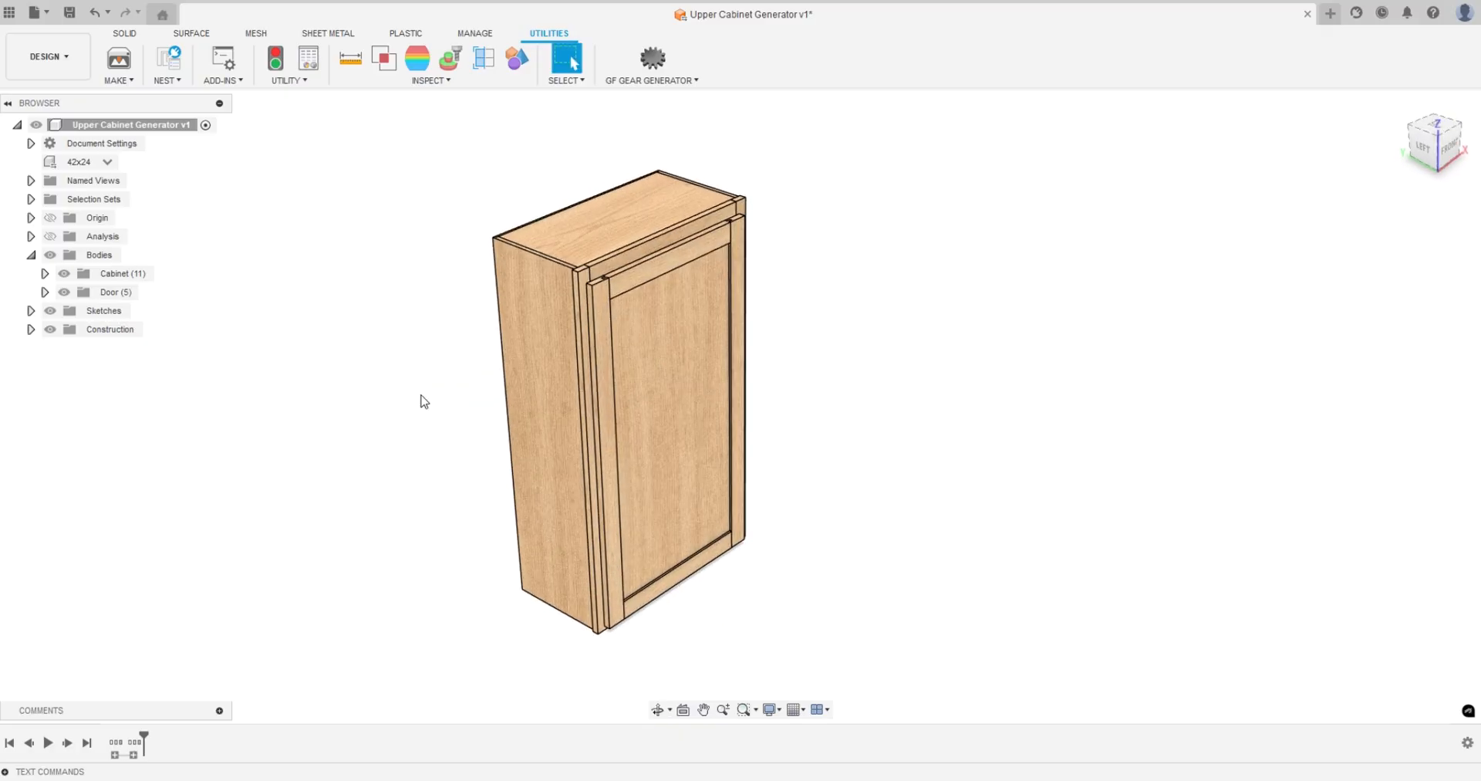
pyautogui.moveTo(437, 402)
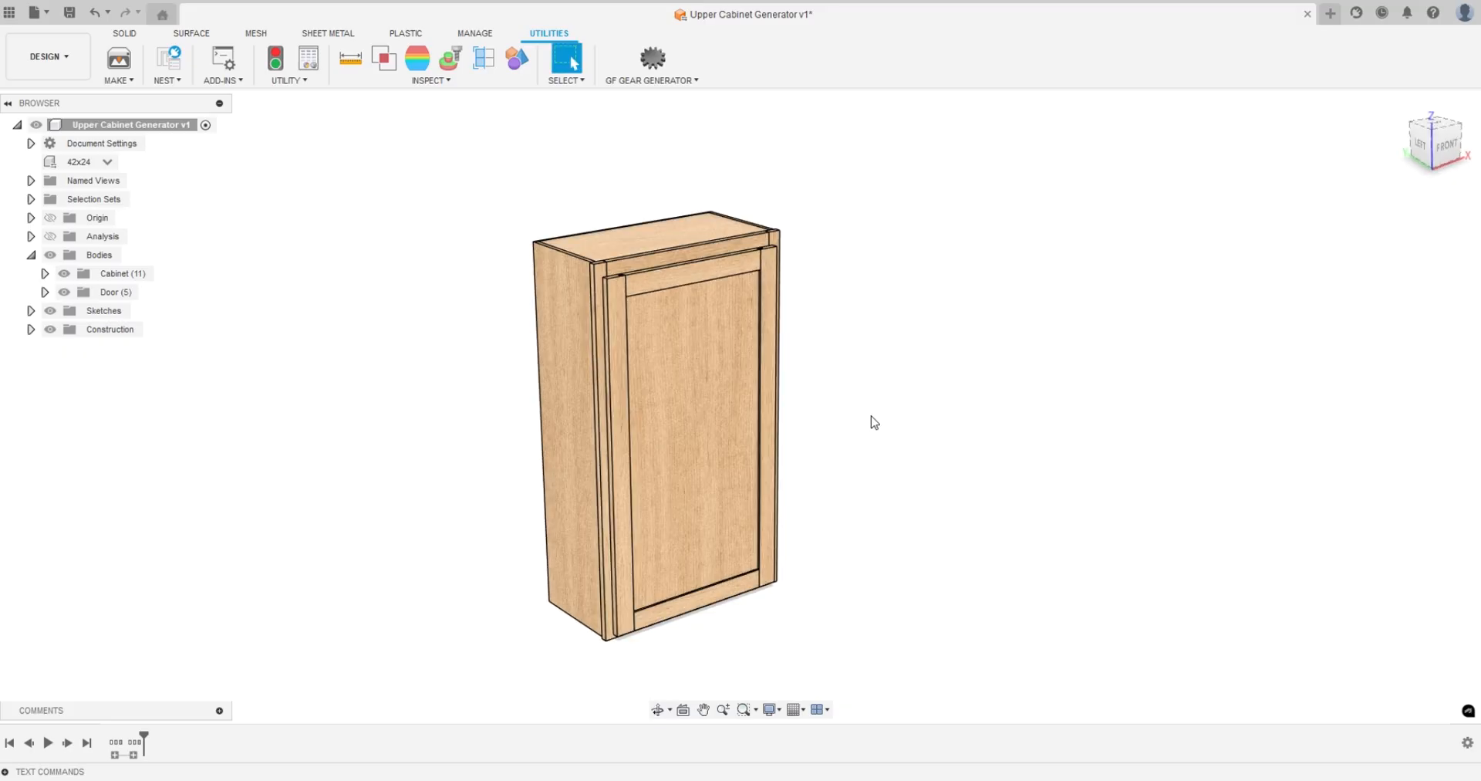
pyautogui.moveTo(853, 416)
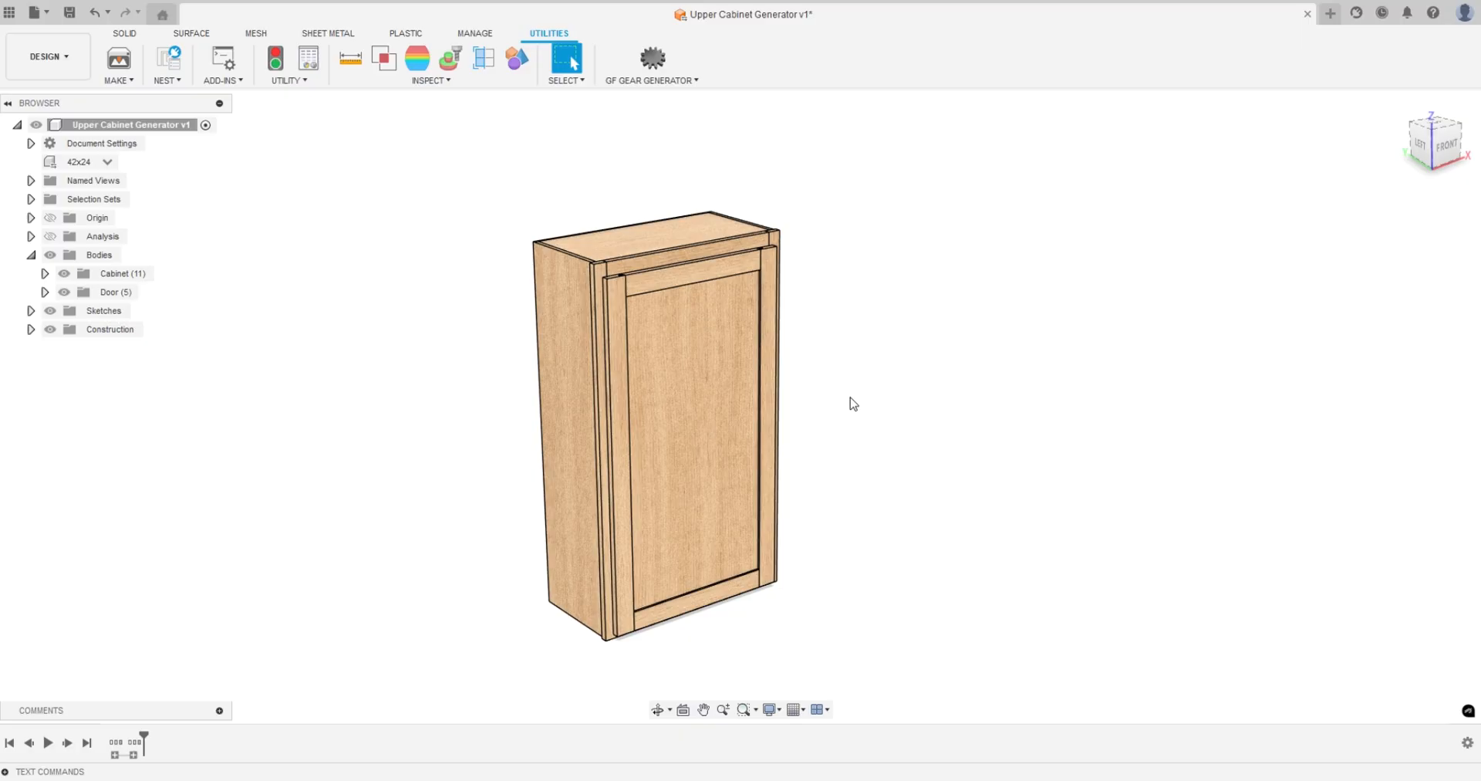
pyautogui.moveTo(862, 403)
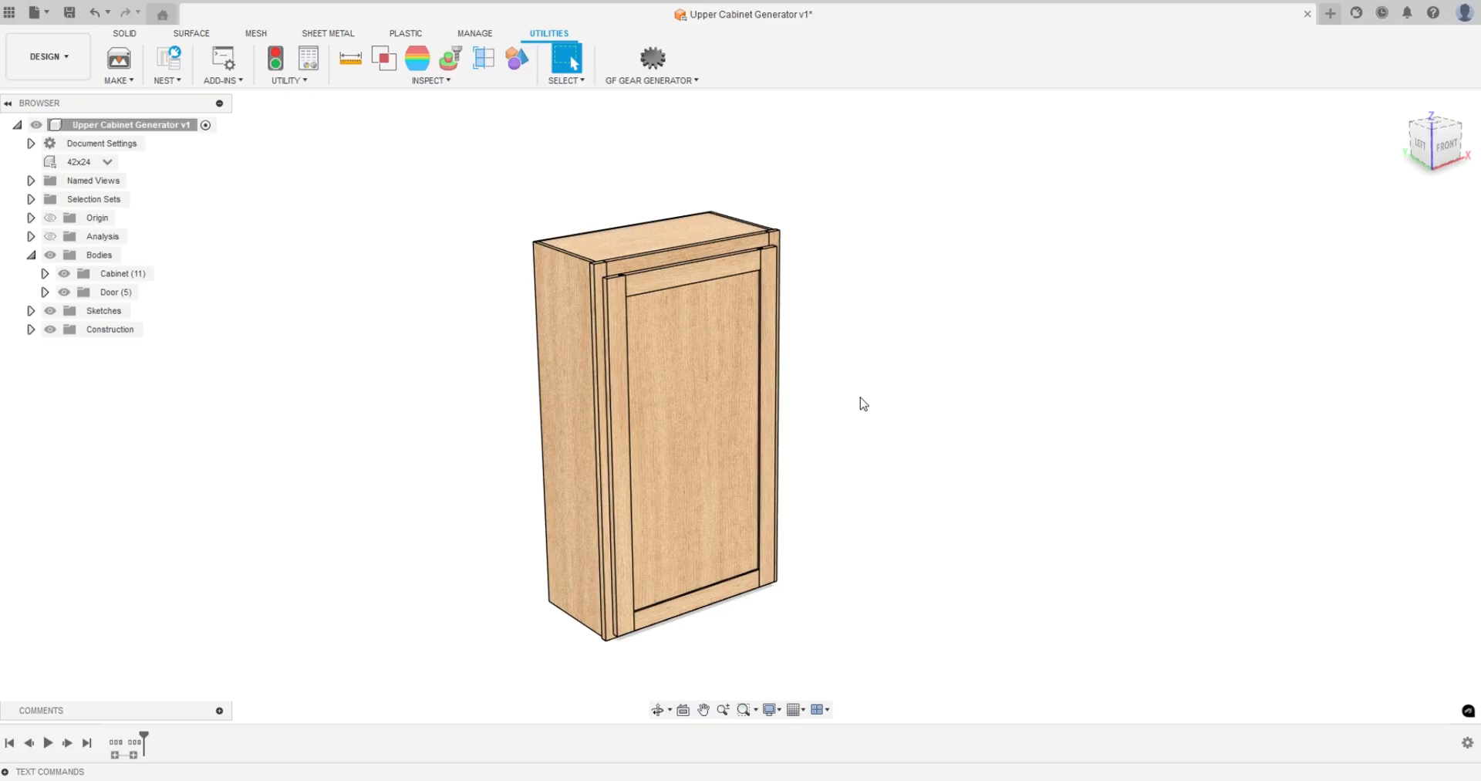